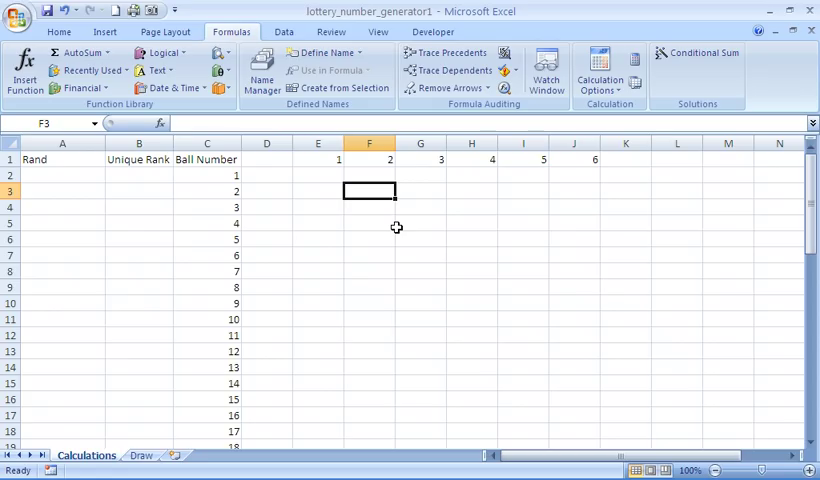
mouse_move(222, 196)
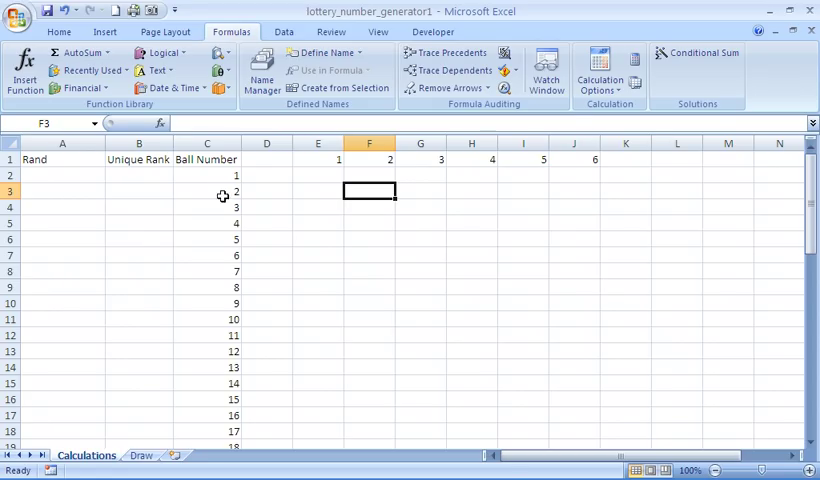
Enter =RAND() in Calculations A2 and fill it down through A50 for all 49 balls.
scroll(down, 3)
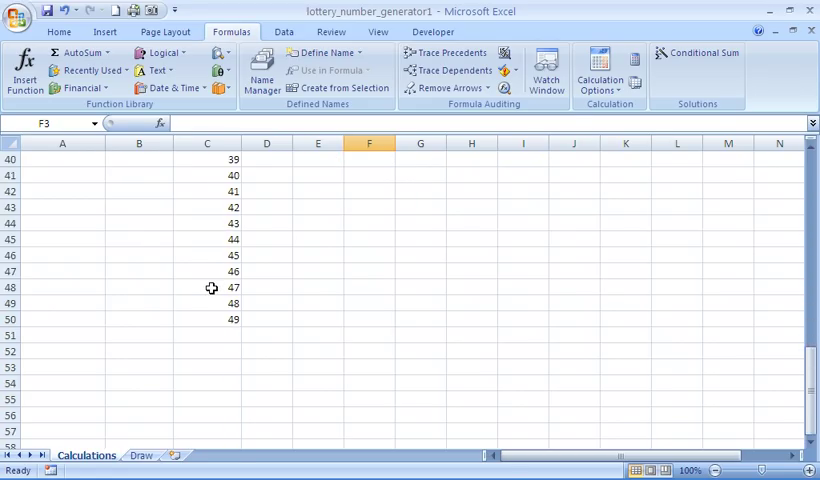
scroll(up, 3)
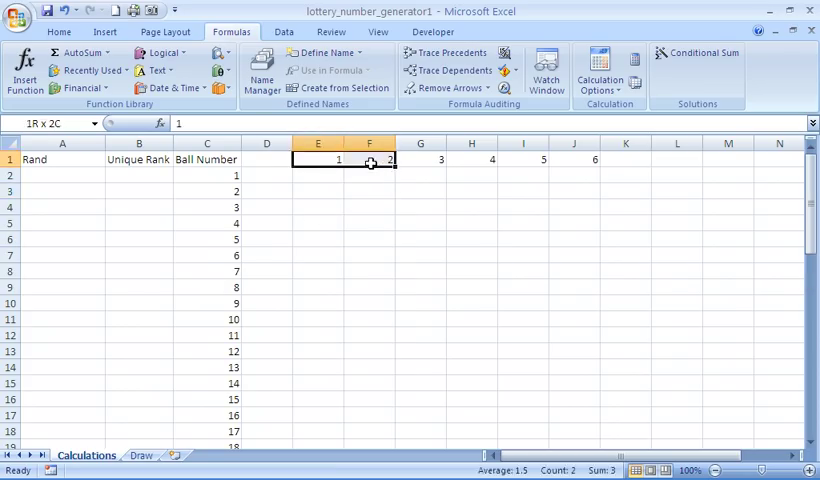
click(470, 176)
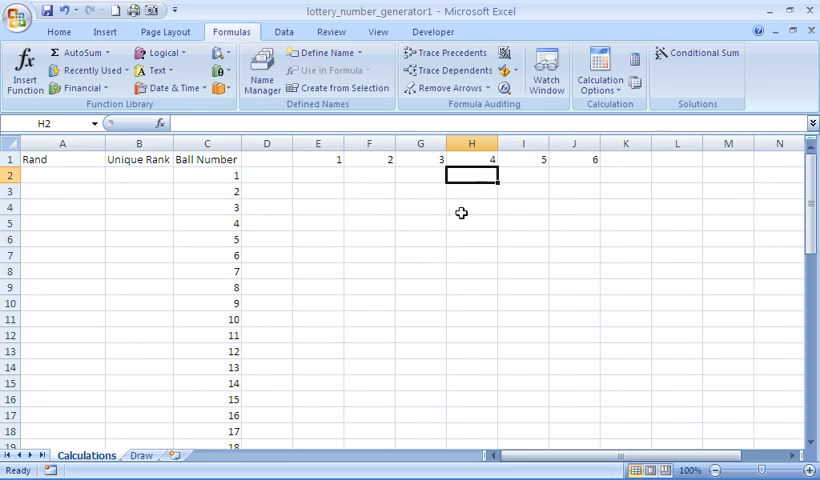
mouse_move(252, 328)
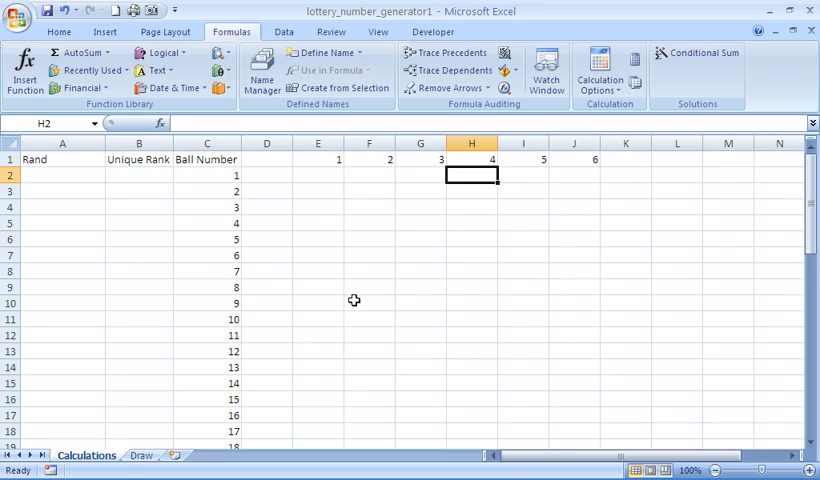
mouse_move(68, 176)
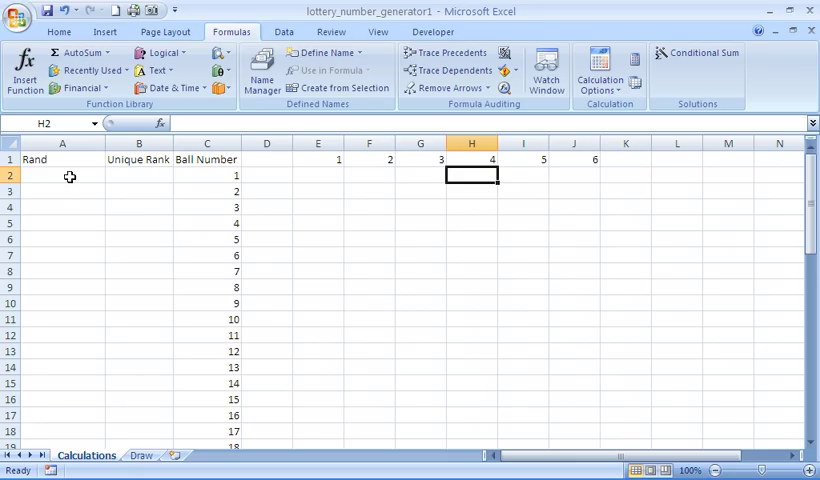
click(62, 176)
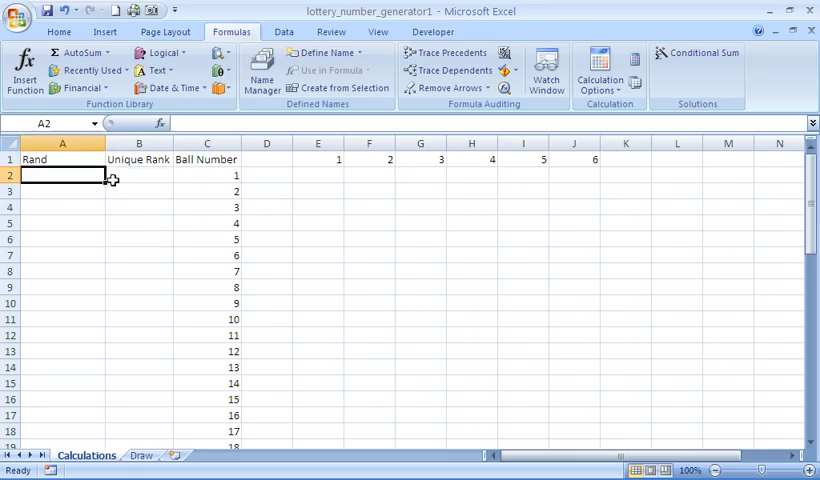
click(140, 176)
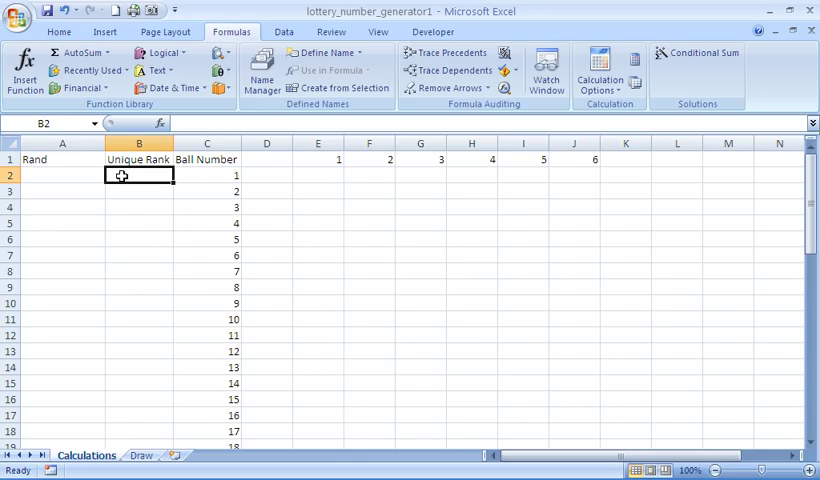
mouse_move(370, 306)
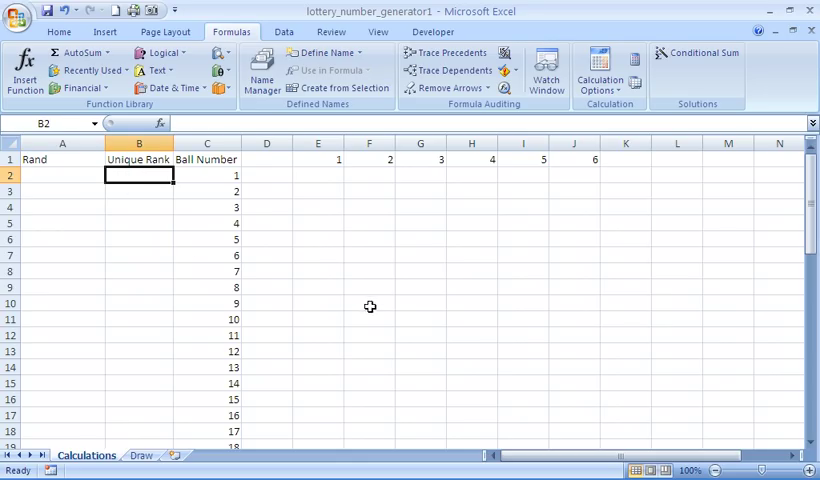
mouse_move(272, 378)
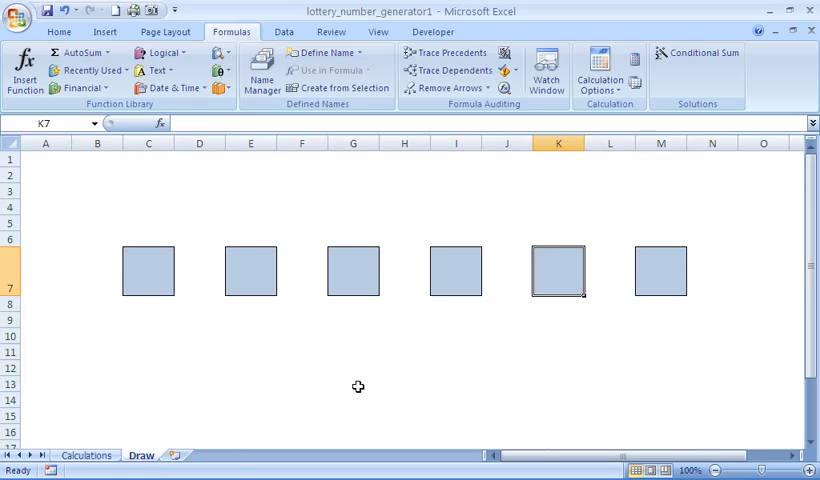
mouse_move(456, 400)
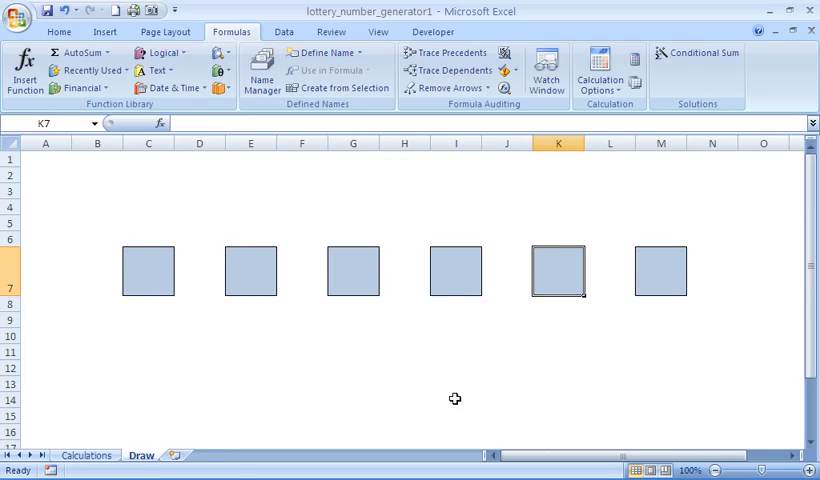
mouse_move(584, 328)
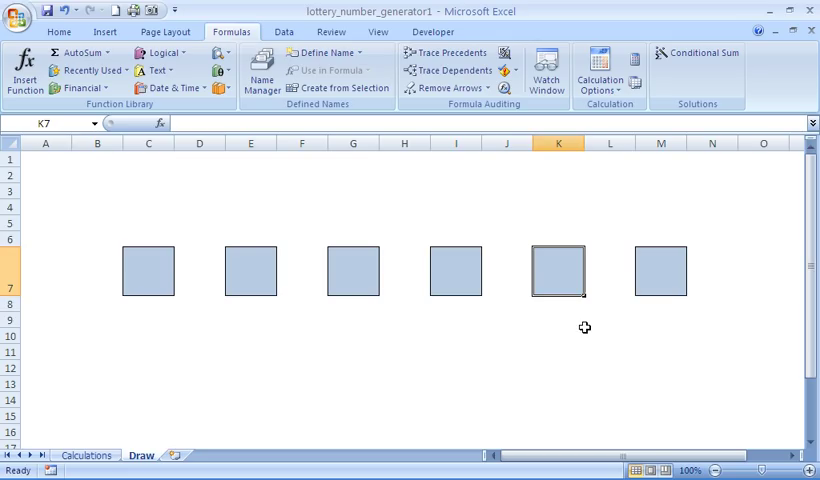
mouse_move(472, 344)
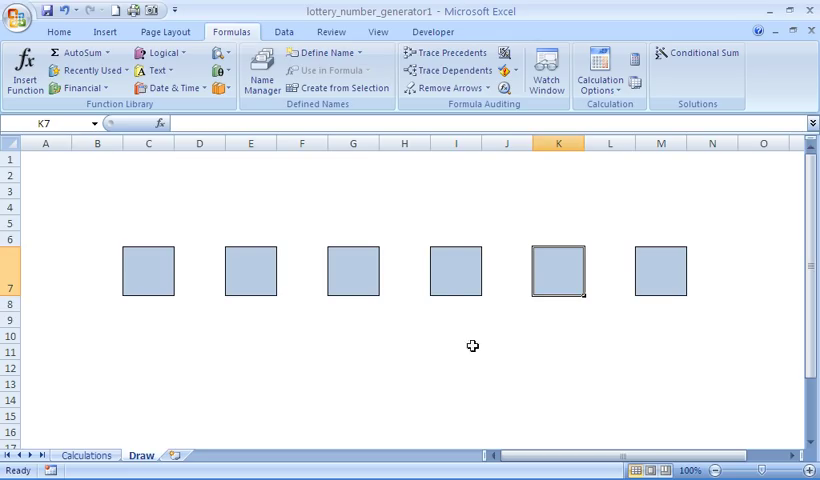
mouse_move(442, 348)
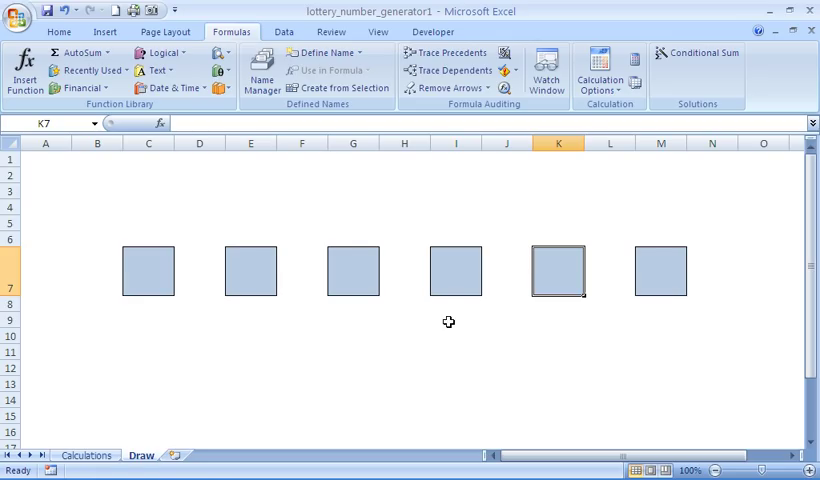
mouse_move(138, 280)
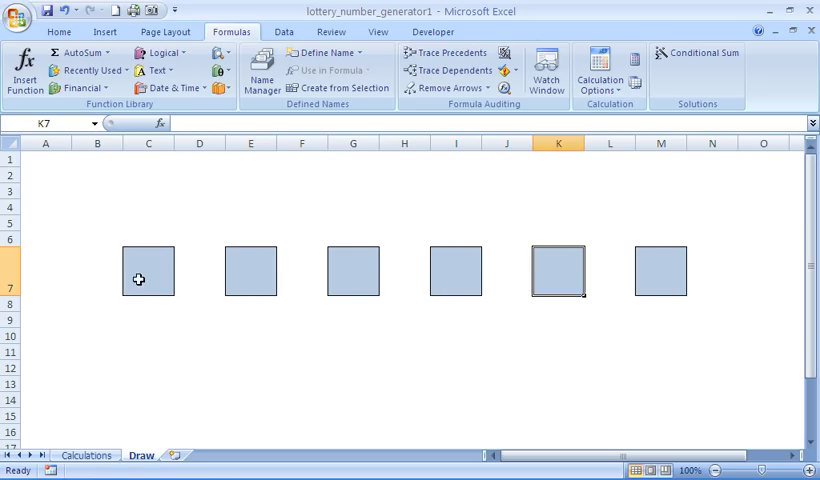
mouse_move(164, 420)
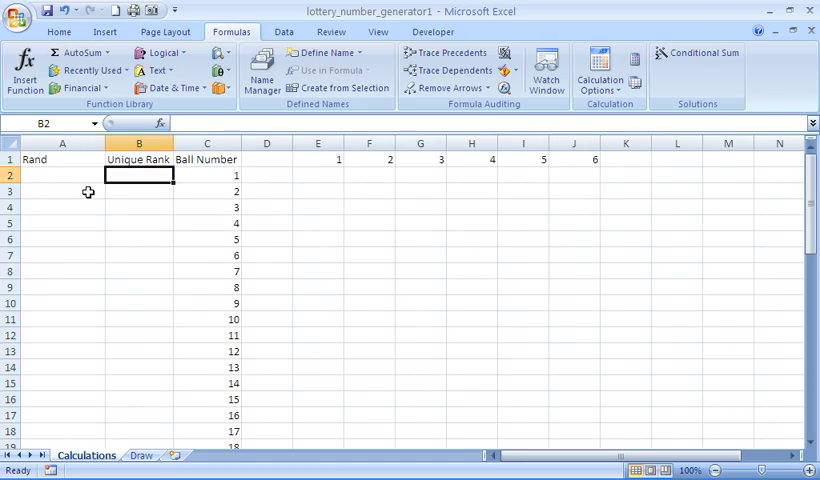
click(62, 176)
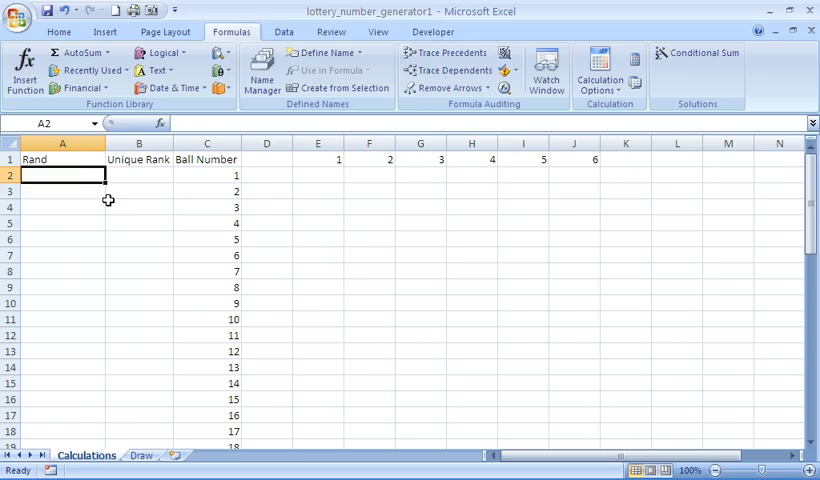
text(=rand()
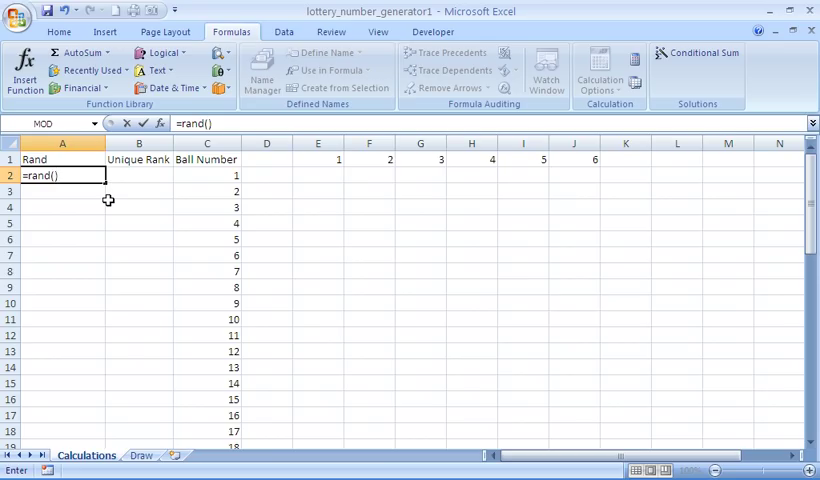
key(Return)
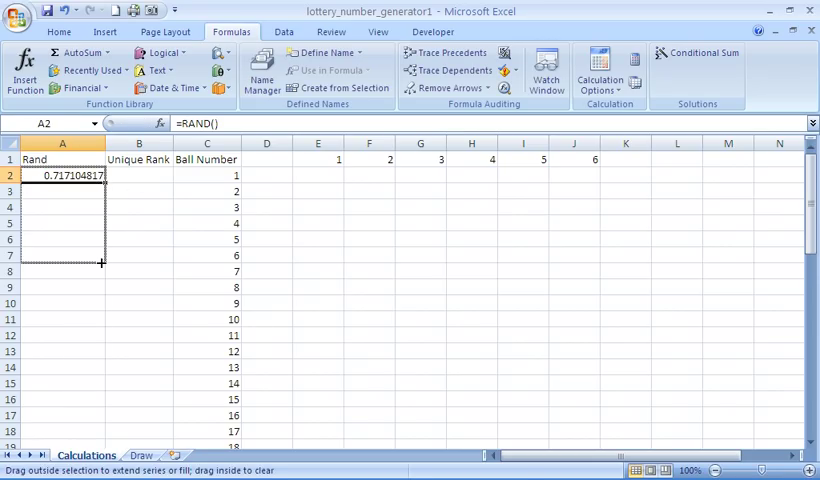
drag(100, 262, 110, 254)
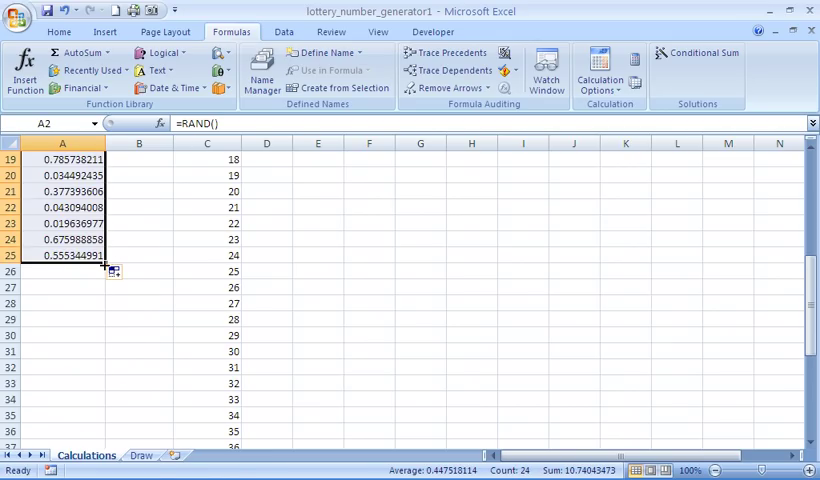
scroll(down, 3)
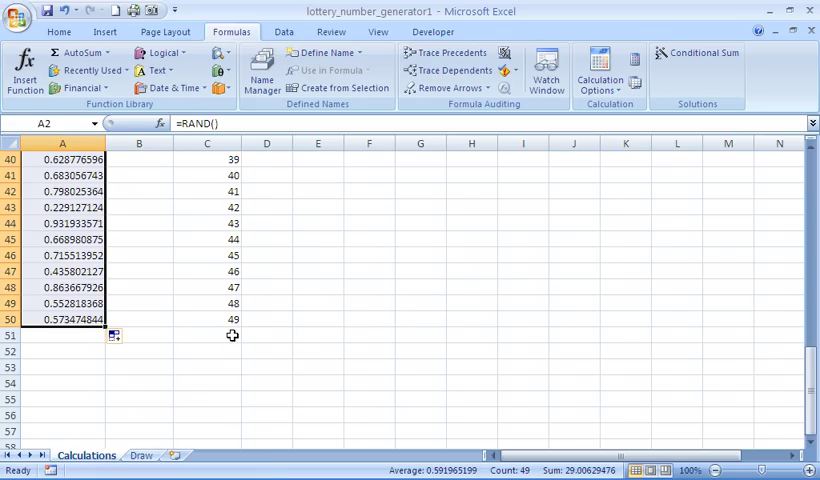
click(318, 320)
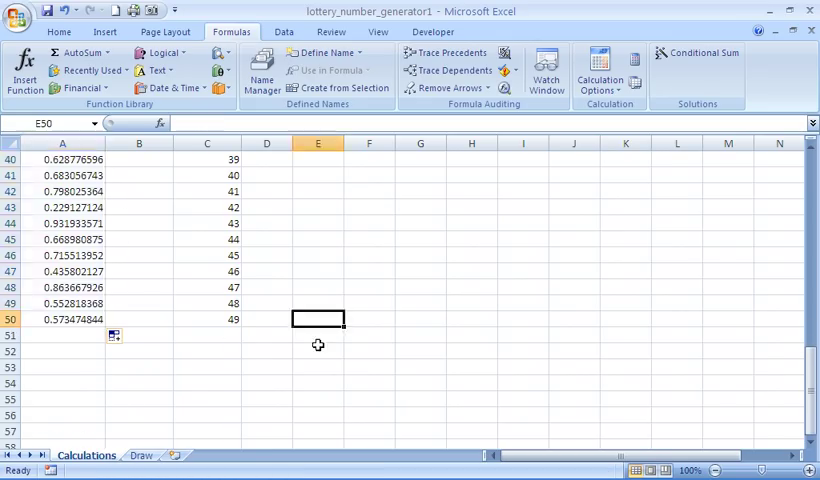
scroll(up, 3)
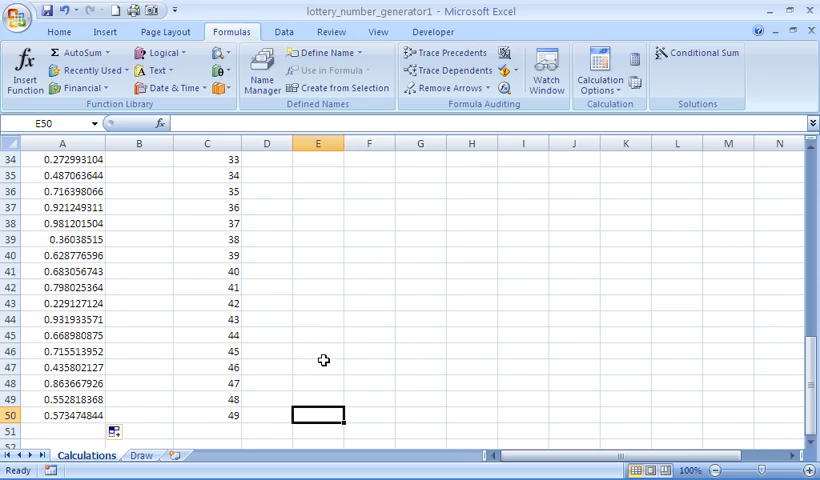
scroll(up, 3)
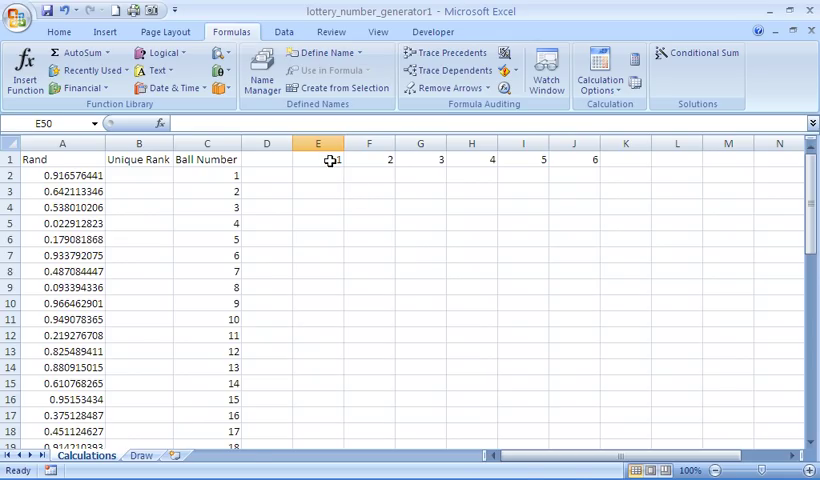
Begin B2's Unique Rank formula as =rank($A2,$A$2:$A$50 with an absolute Rand range.
drag(320, 160, 594, 160)
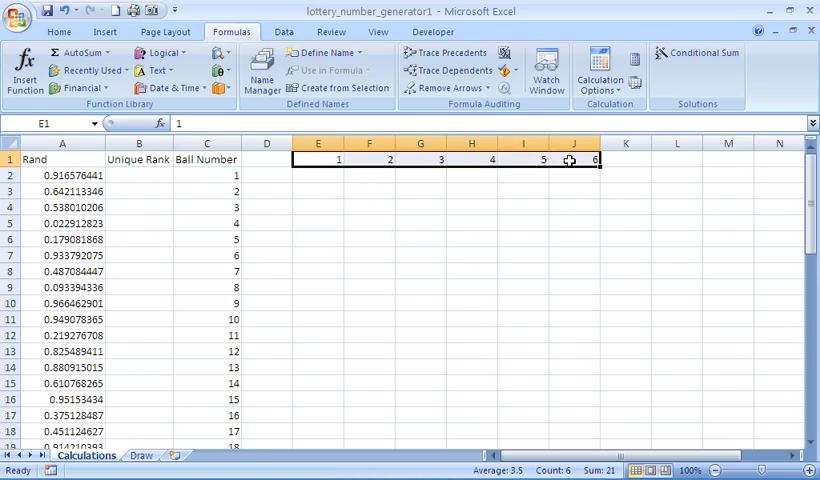
click(574, 176)
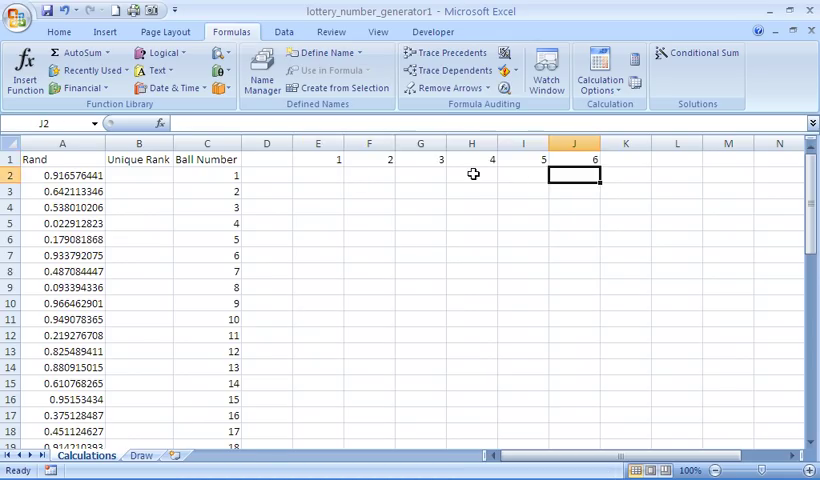
mouse_move(72, 190)
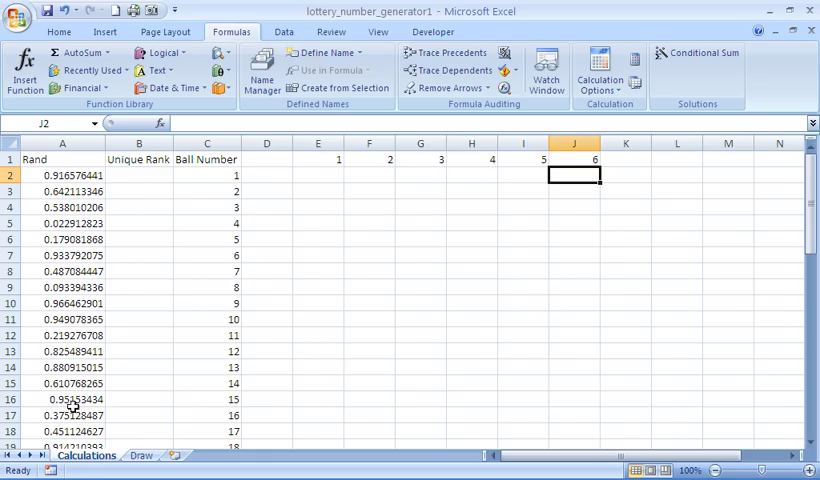
click(140, 176)
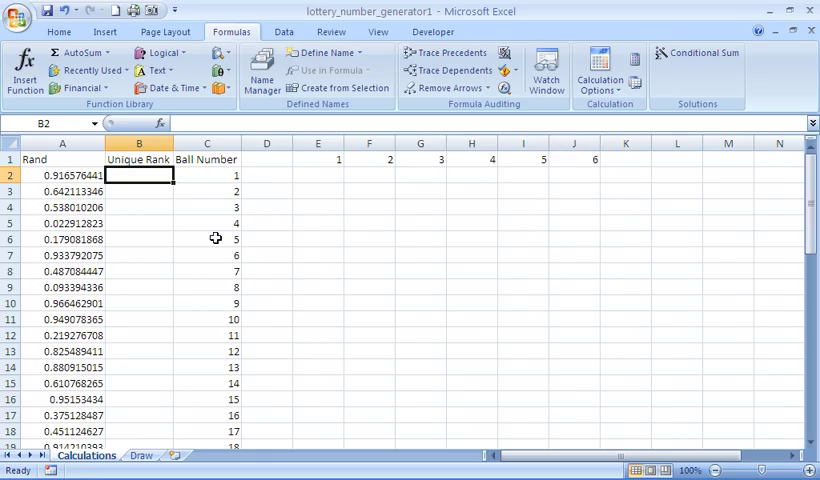
mouse_move(214, 256)
text(=)
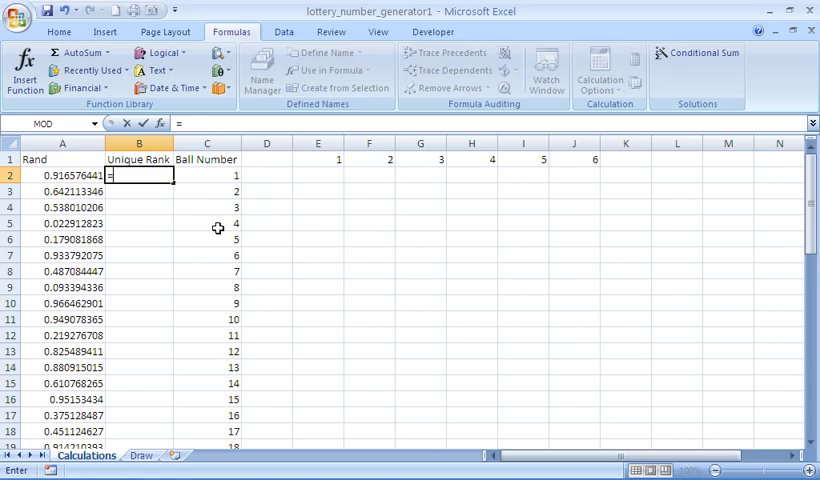
text(rank()
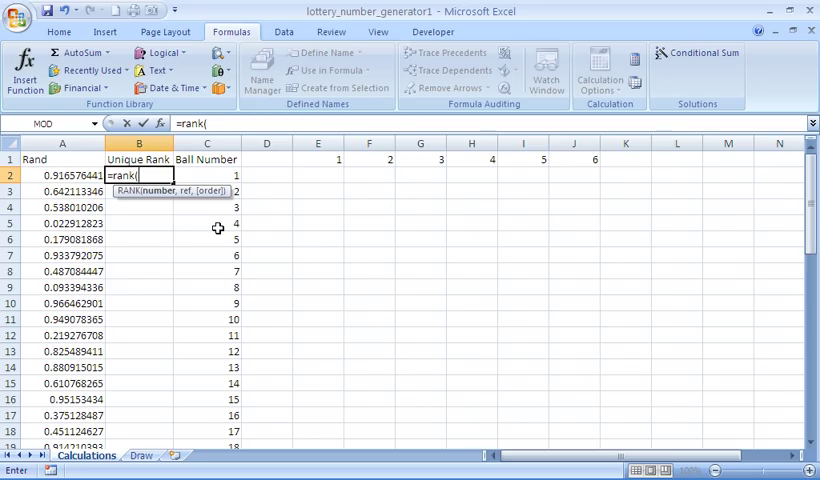
text($A)
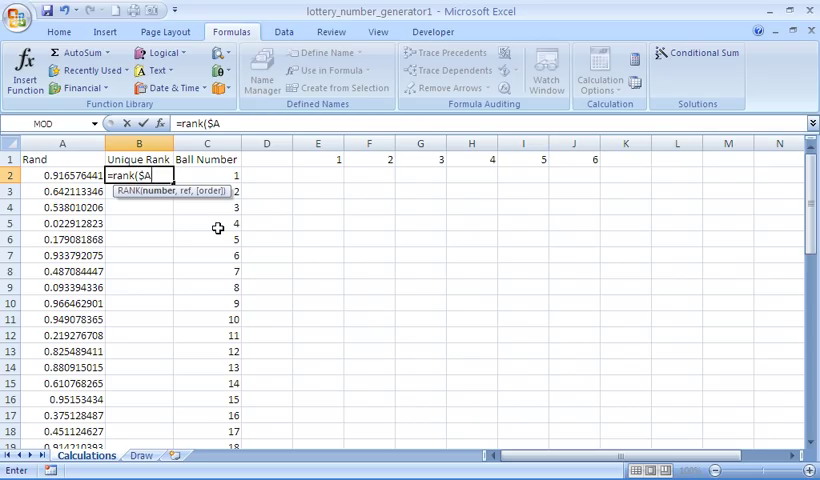
text(2)
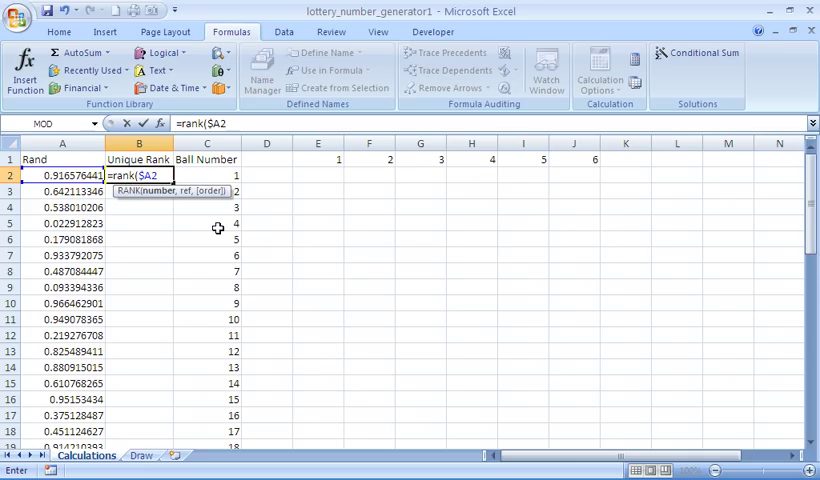
text(,)
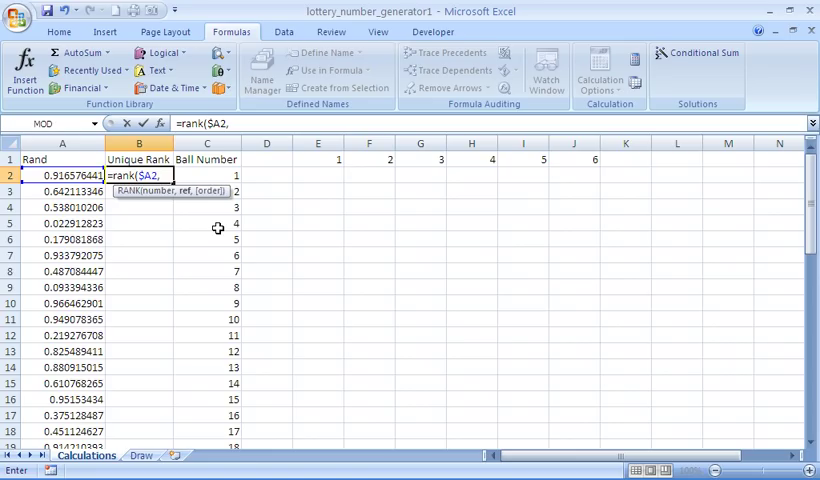
text($)
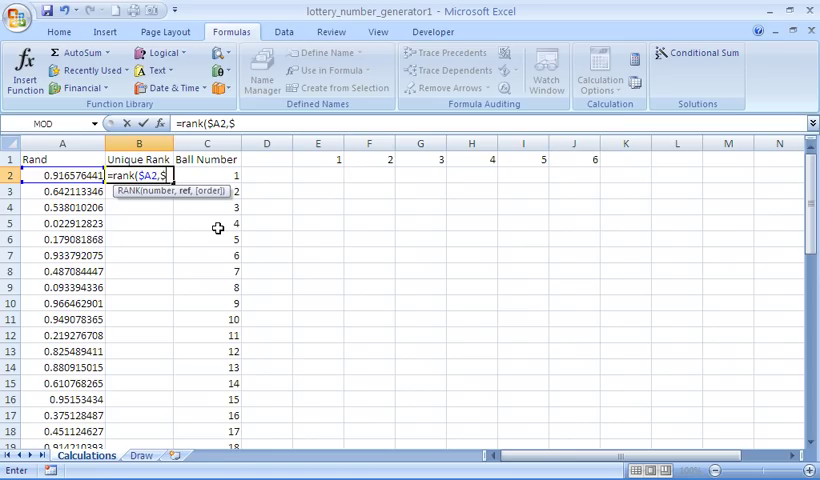
text(A$)
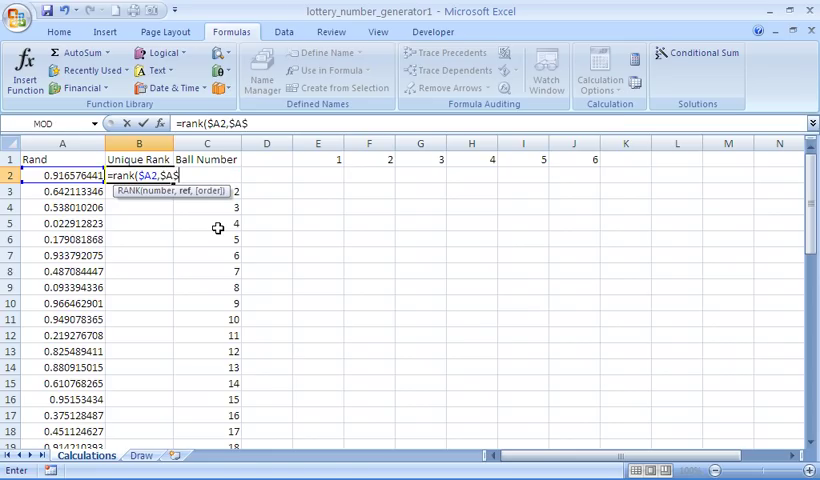
text(2:)
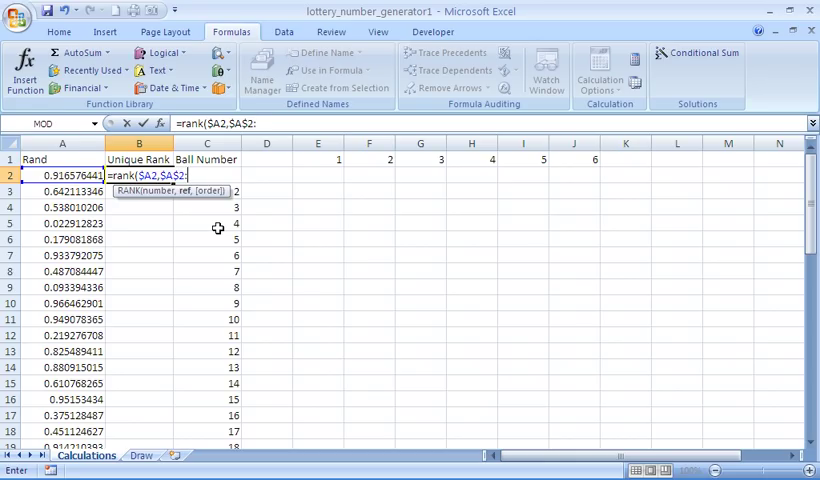
text($A$50)
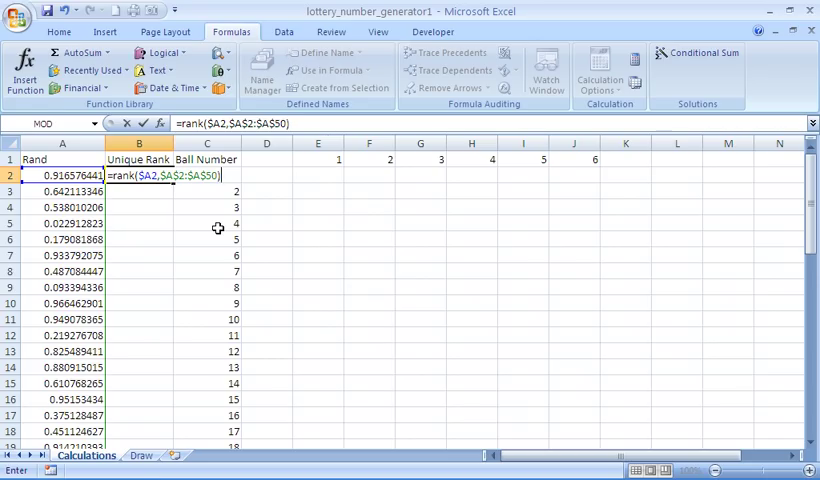
Finish B2 with )+countif($B$1:B1,B1)-1 and commit it, returning rank 47.
text(+countif()
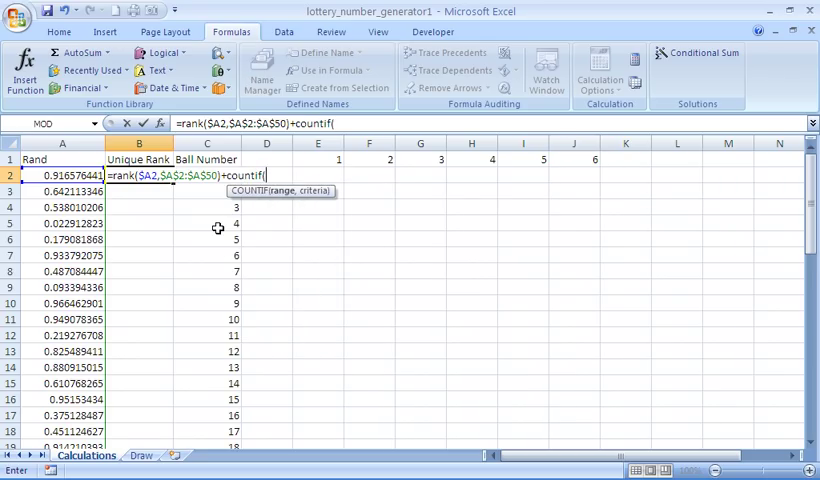
text(B$)
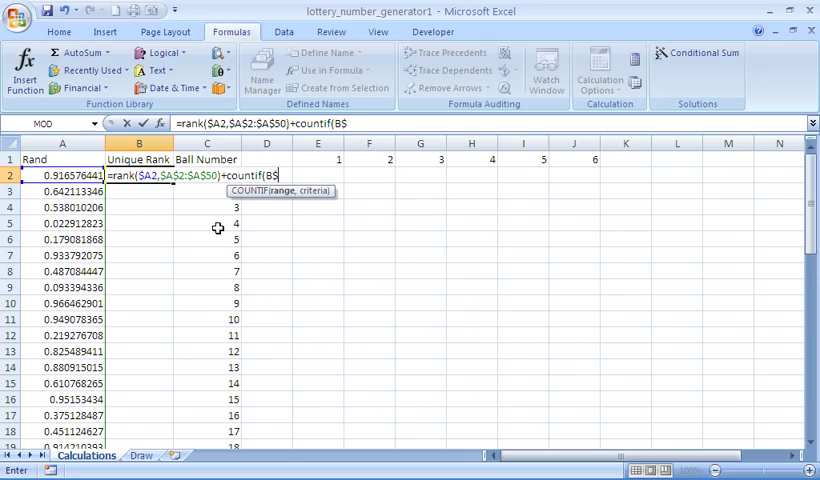
text(1)
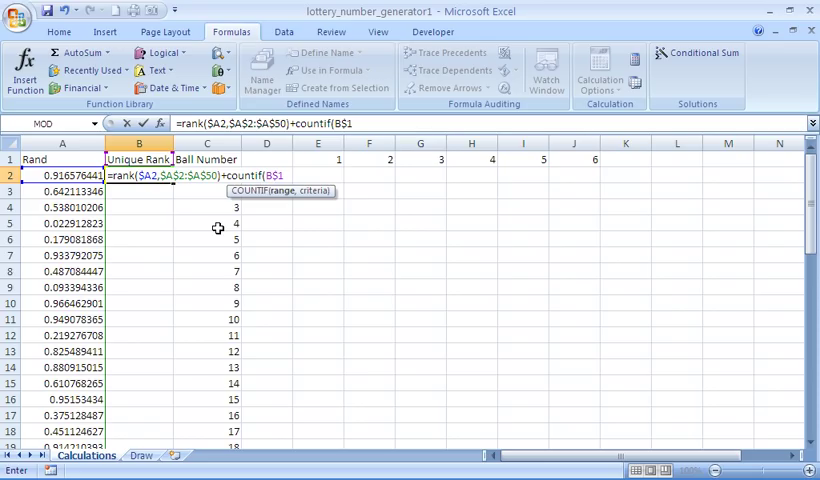
text(:B)
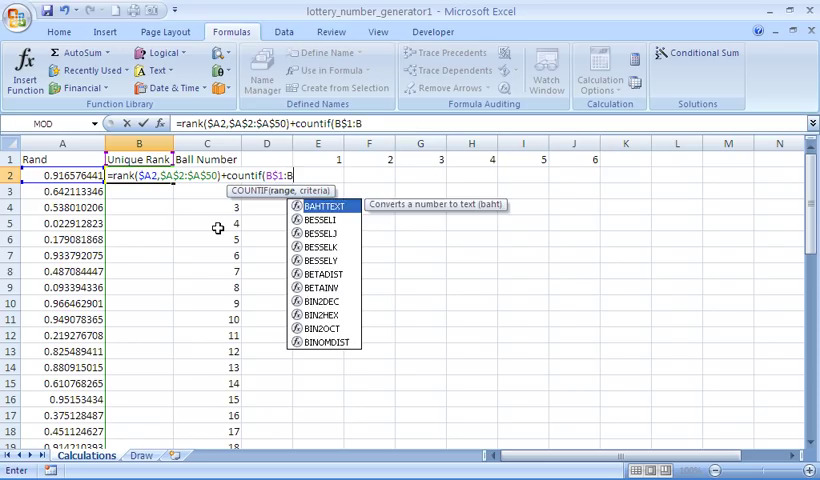
text(1,B1)
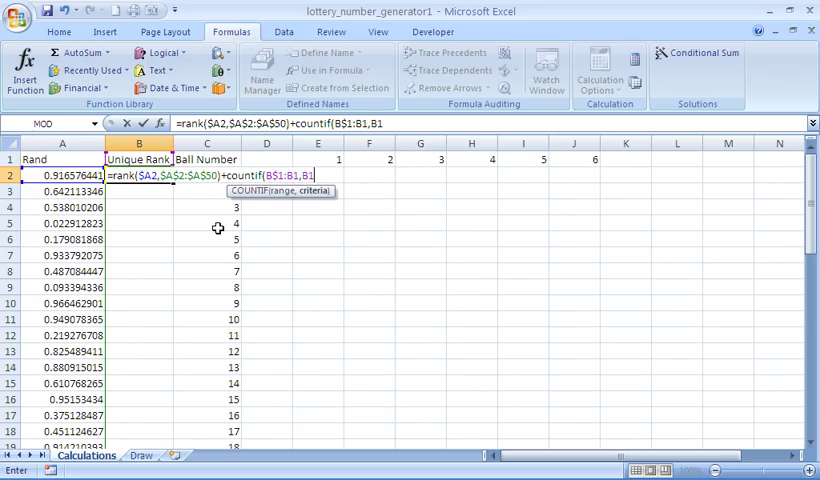
text(-1)
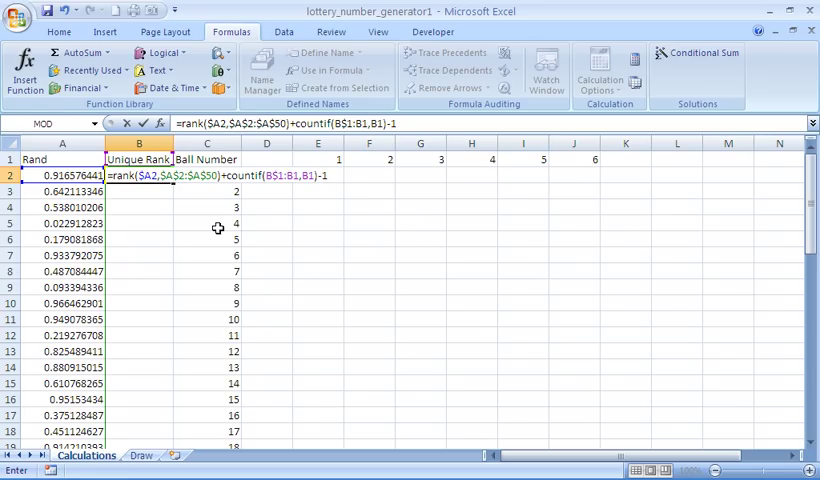
key(Return)
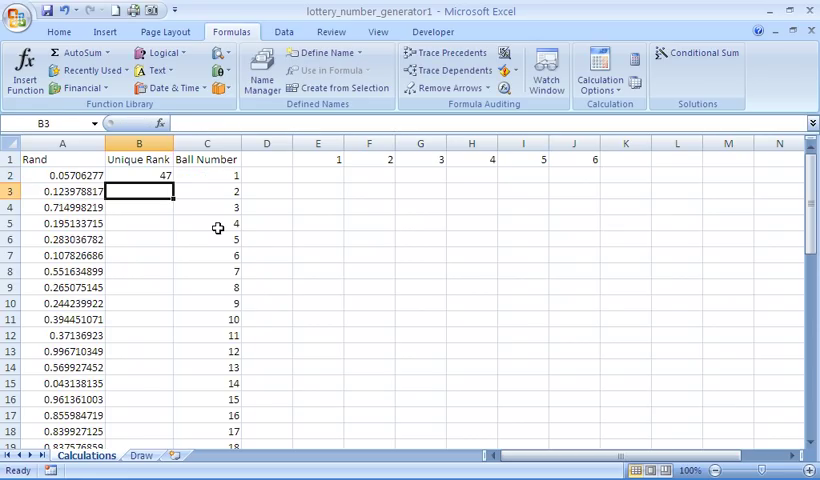
mouse_move(146, 174)
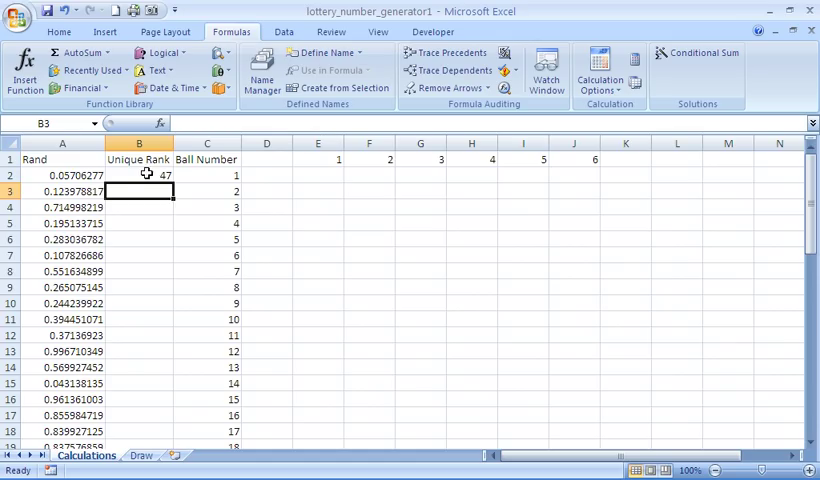
Fill the Unique Rank formula from B2 down to B50 and check the ranks.
click(140, 176)
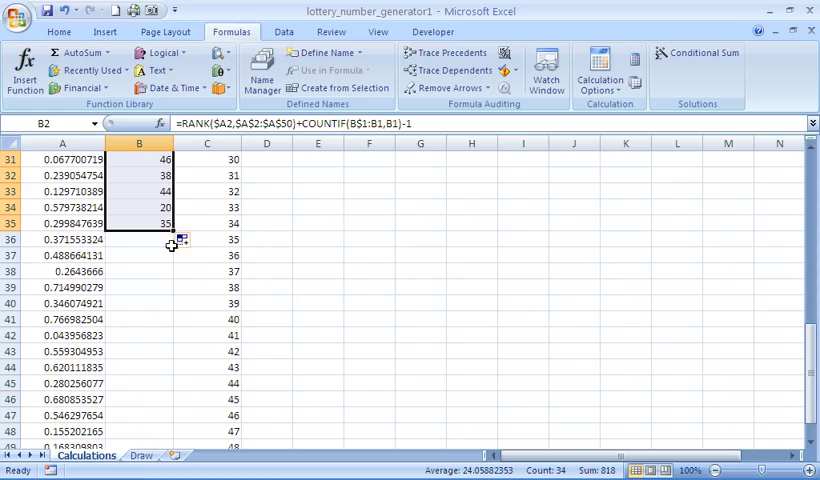
scroll(down, 3)
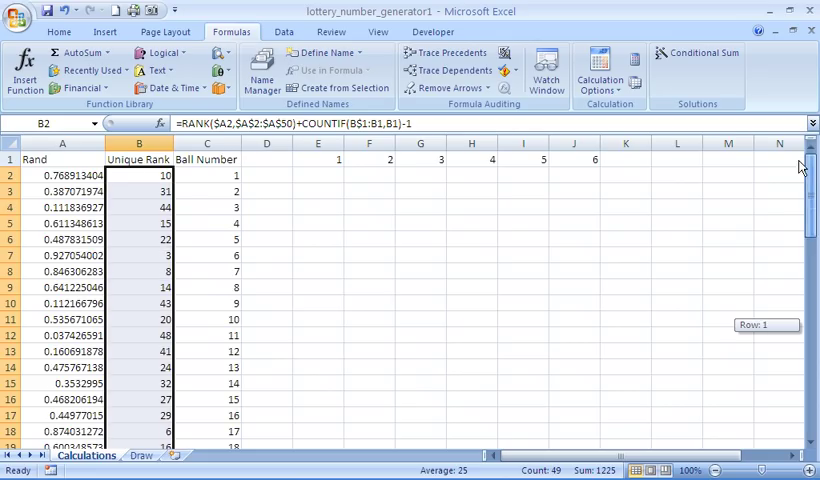
mouse_move(288, 224)
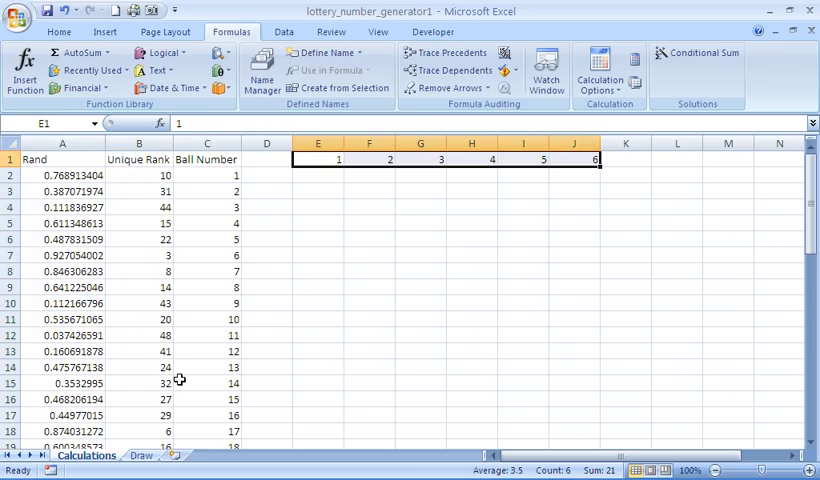
Start =vlookup( in Draw sheet cell C7 under the first ball square.
click(140, 456)
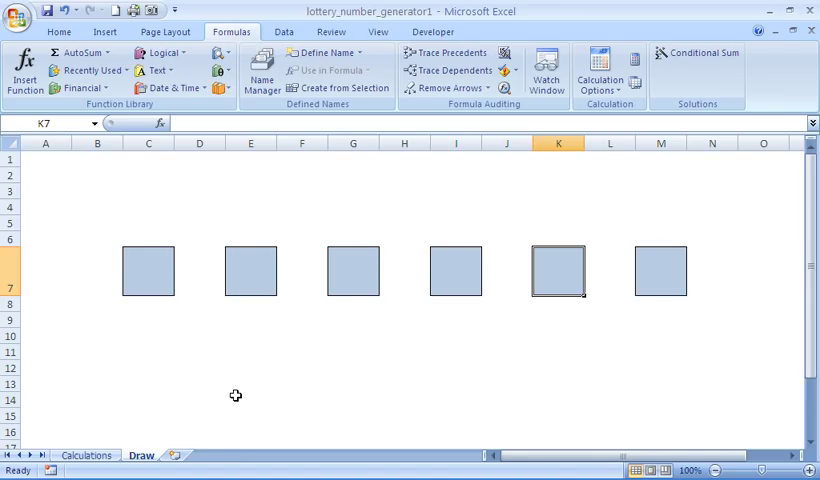
click(148, 272)
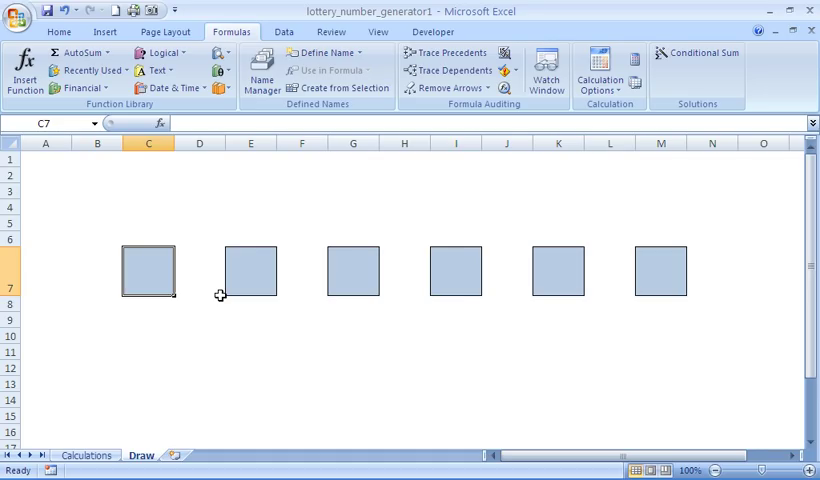
text(=vlookup()
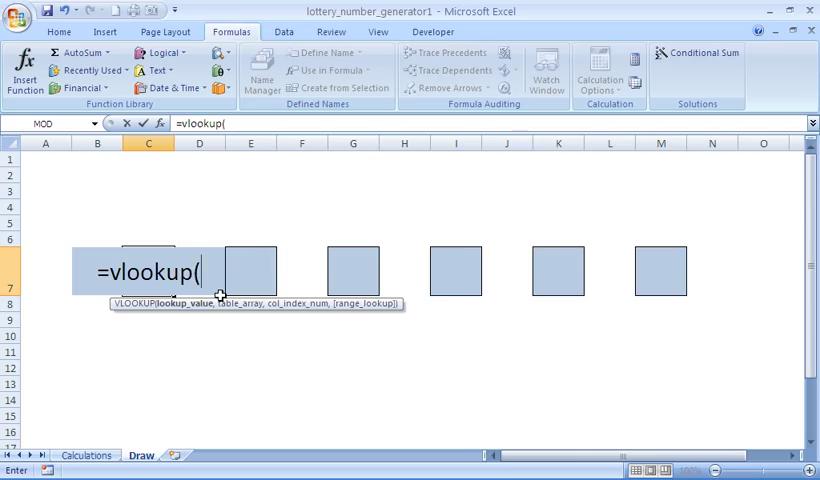
mouse_move(200, 316)
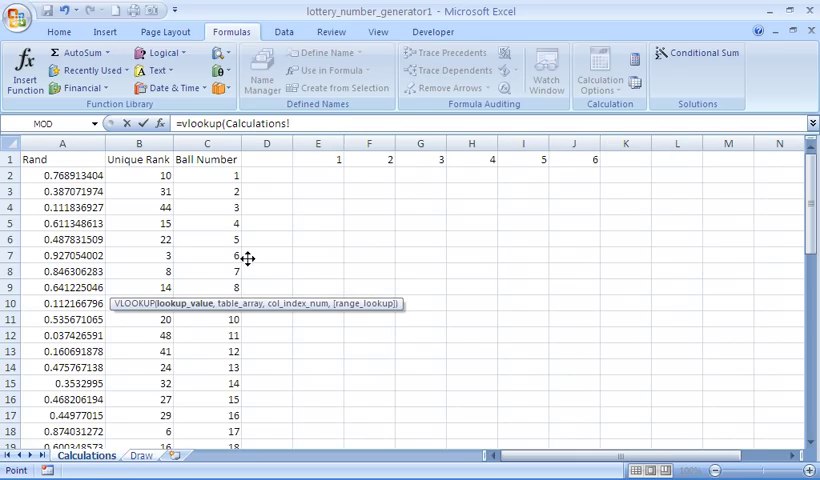
Use Calculations!$E$1 as lookup value and the Unique Rank–Ball Number table as lookup range.
click(318, 160)
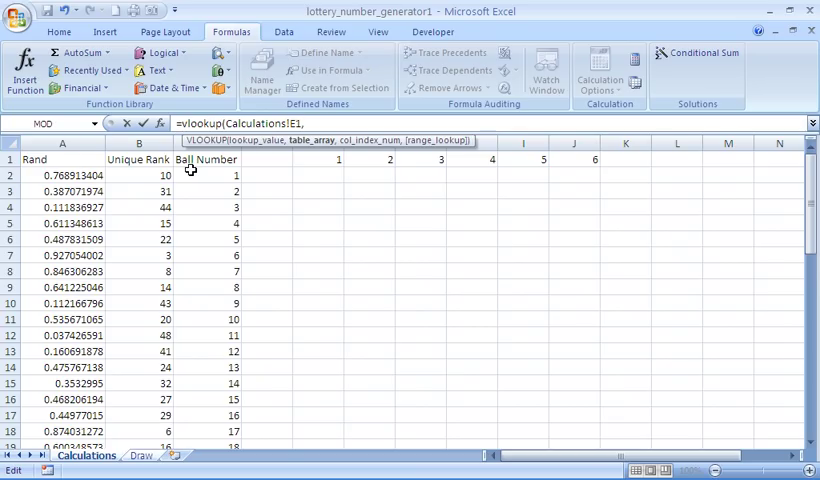
mouse_move(138, 176)
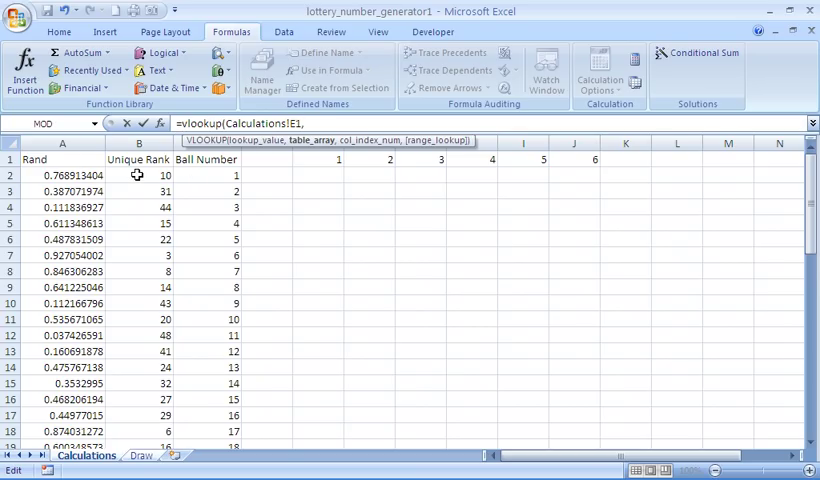
drag(140, 174, 206, 240)
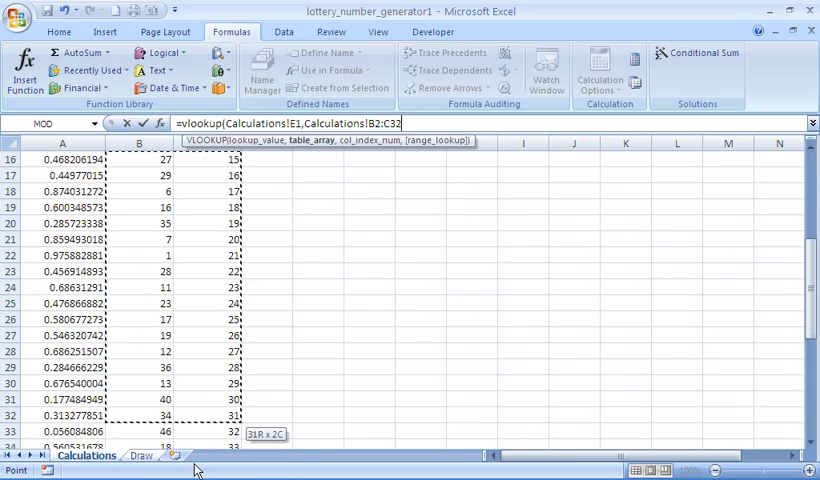
scroll(down, 3)
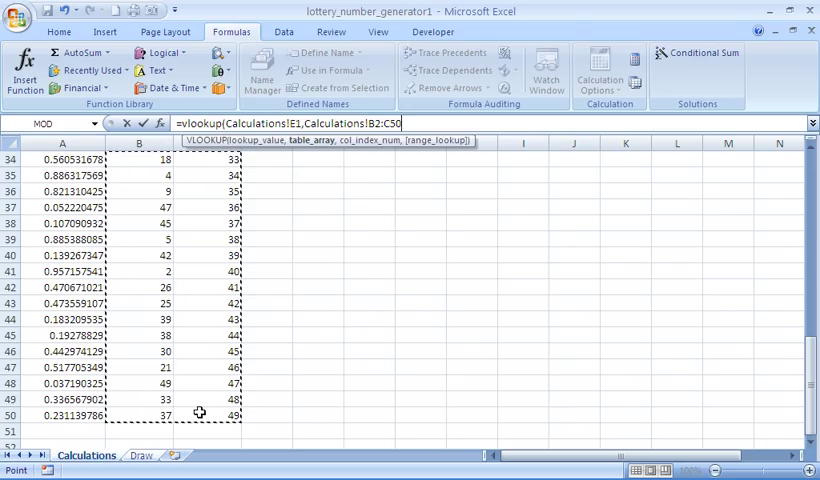
mouse_move(234, 272)
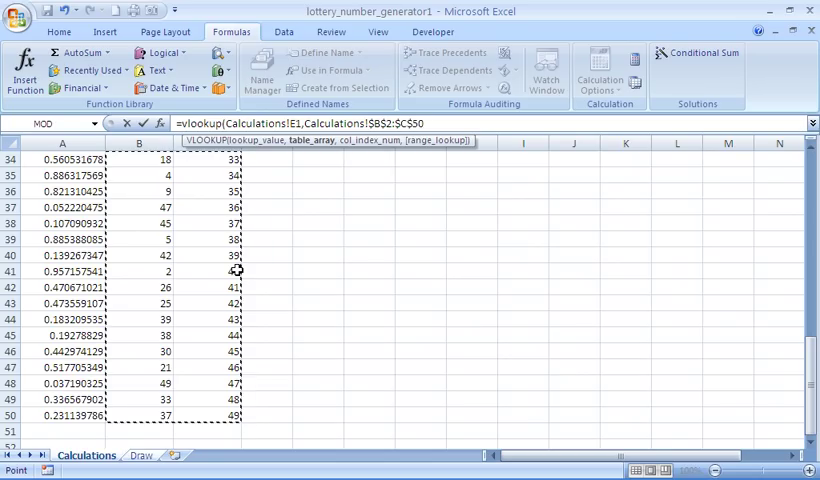
click(296, 122)
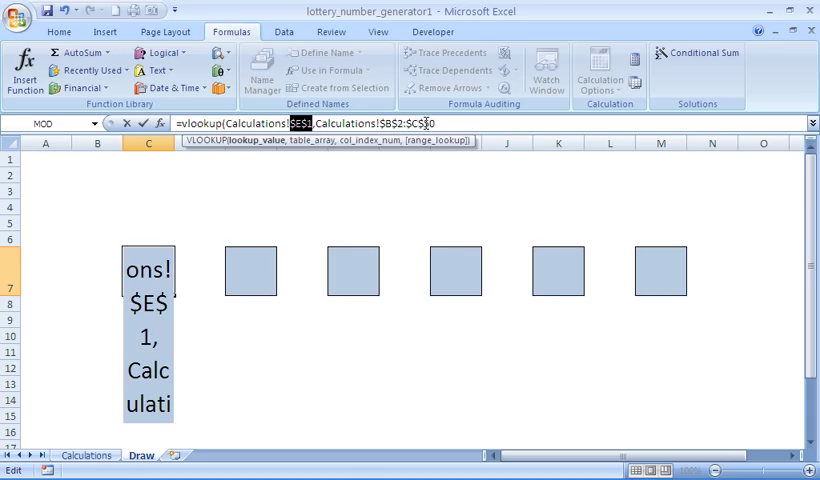
Complete C7's VLOOKUP with column 2 and FALSE exact match, showing ball number 22.
text(0)
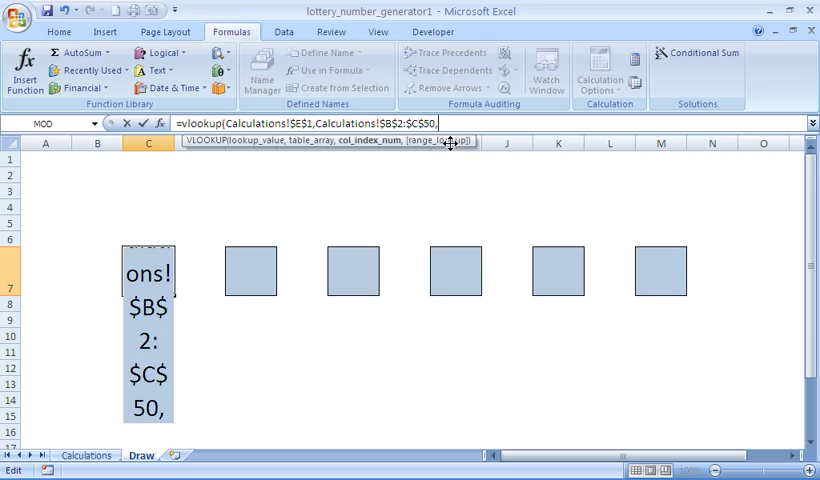
text(2,)
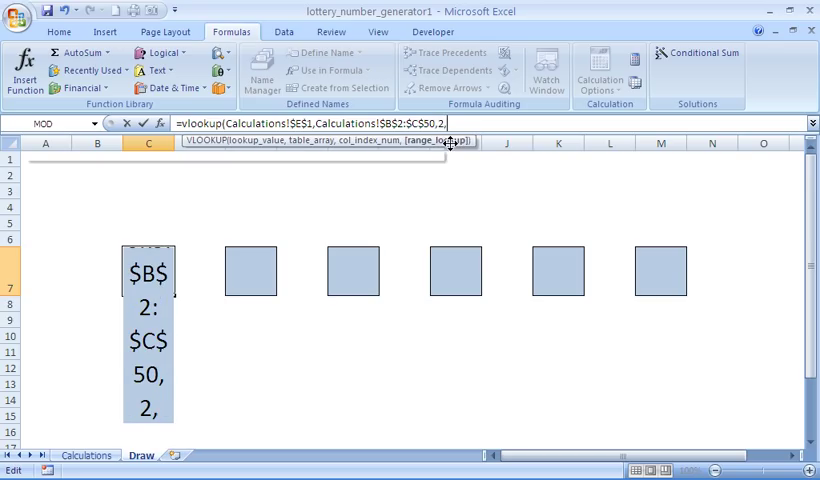
text(false))
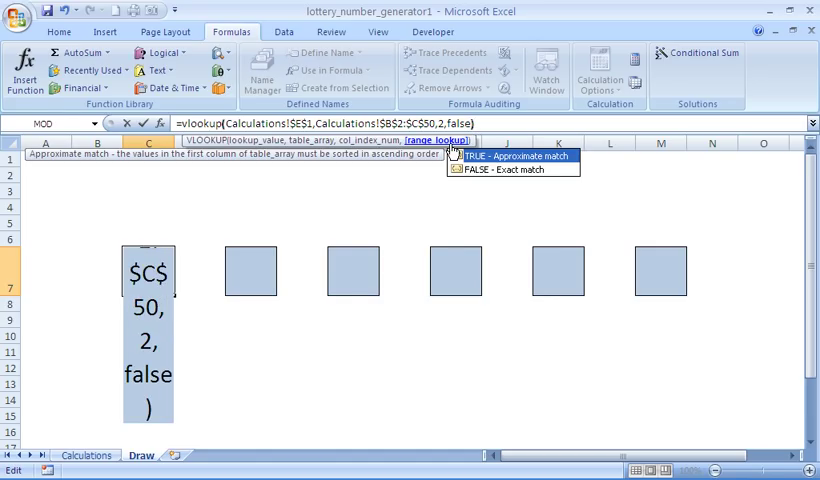
key(Return)
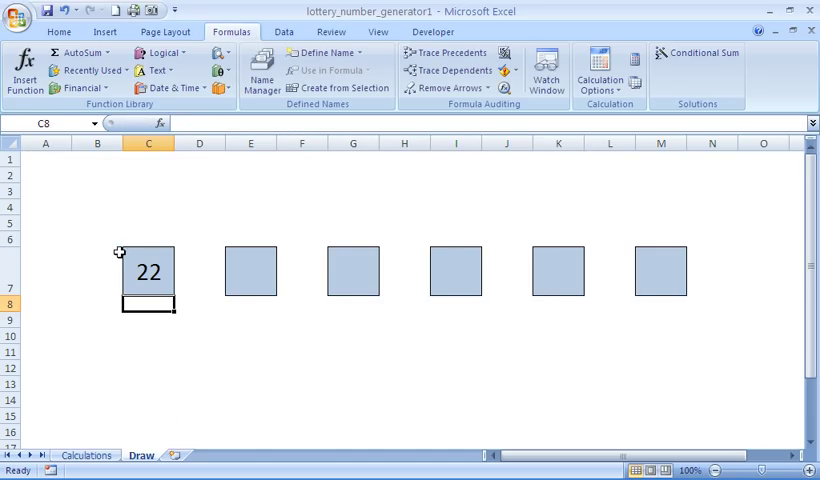
click(148, 272)
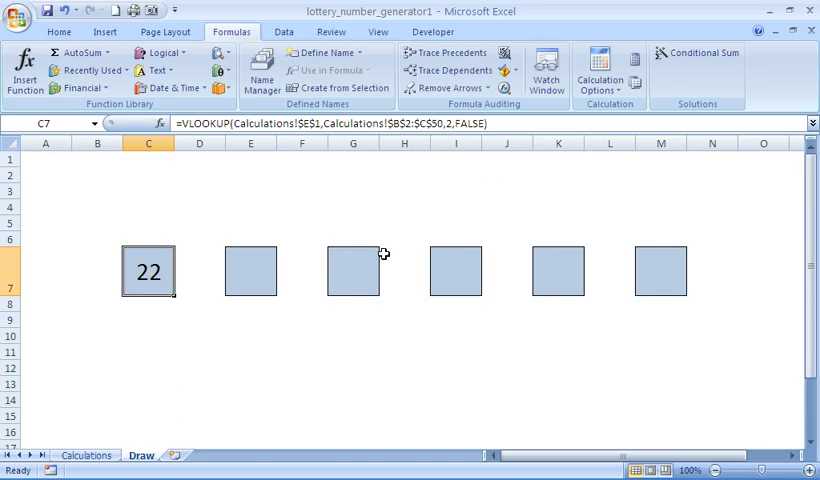
Copy the first ball's VLOOKUP formula into the second and third ball cells.
double_click(148, 272)
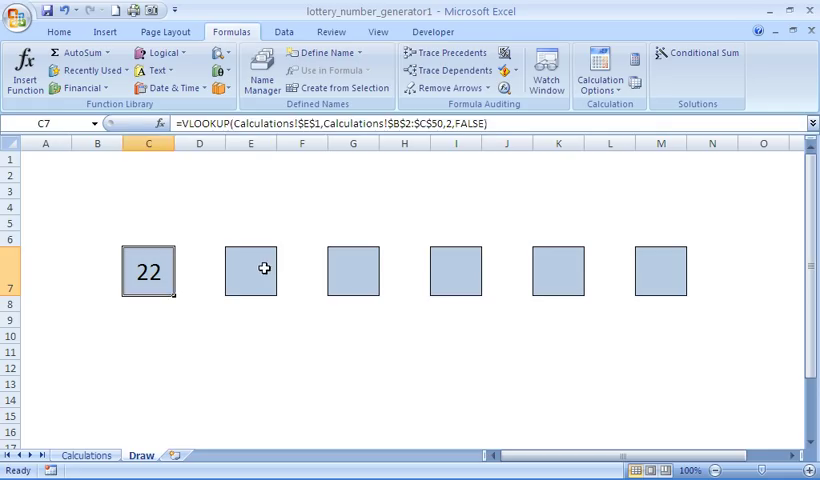
double_click(250, 272)
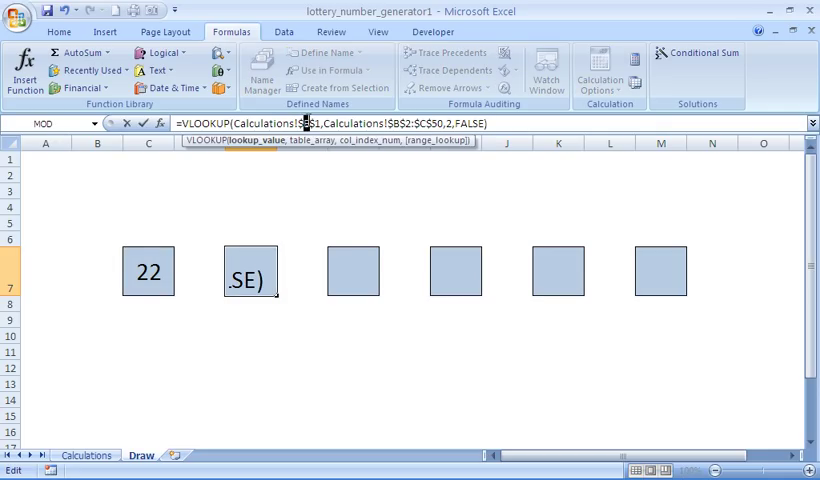
key(Return)
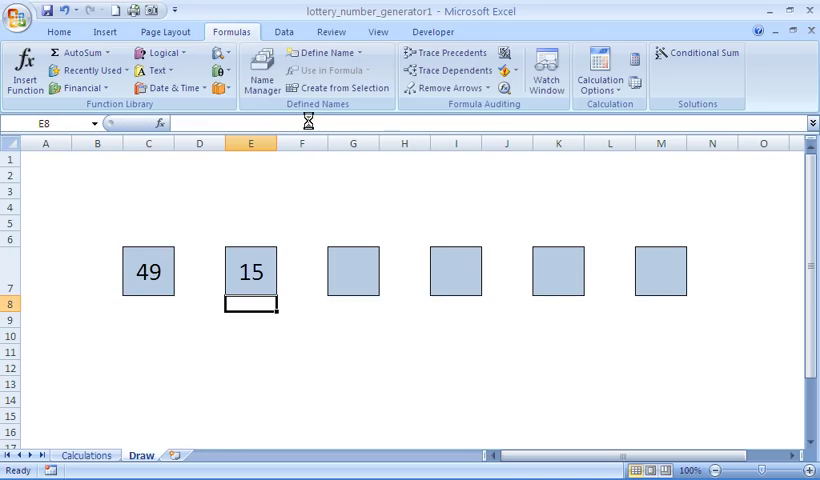
click(352, 272)
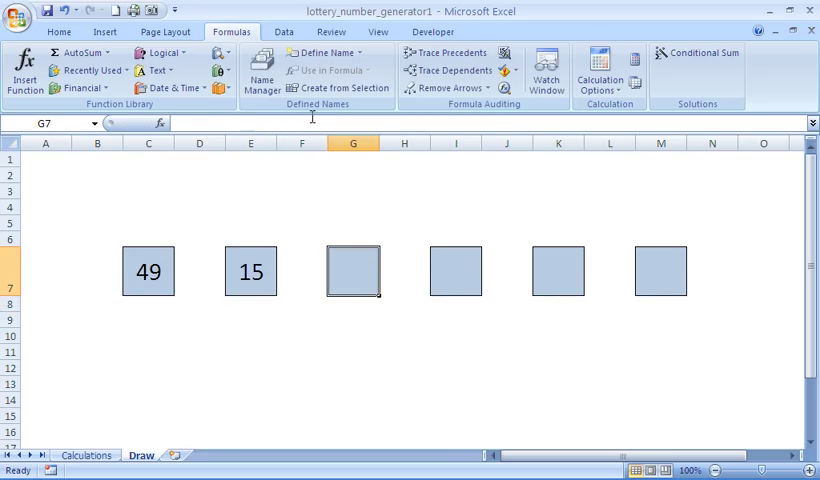
text(=VLOOKUP(Calculations!$E$1,Calculations!$B$2:$C$50,2,FALSE))
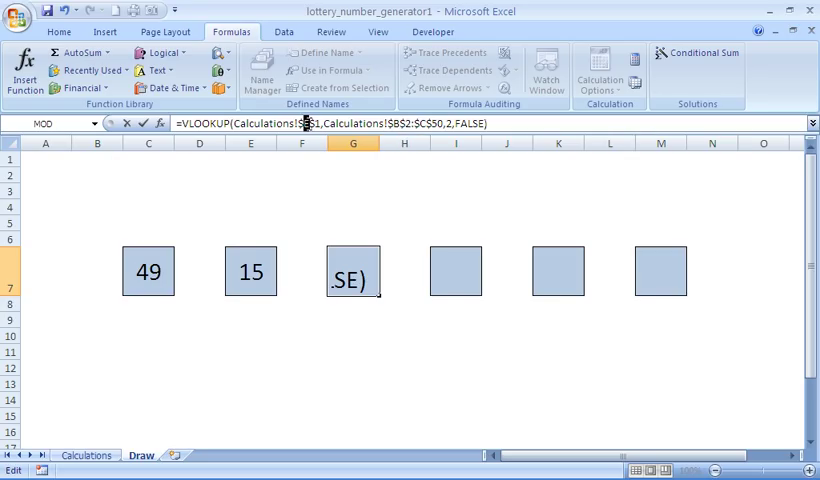
key(Return)
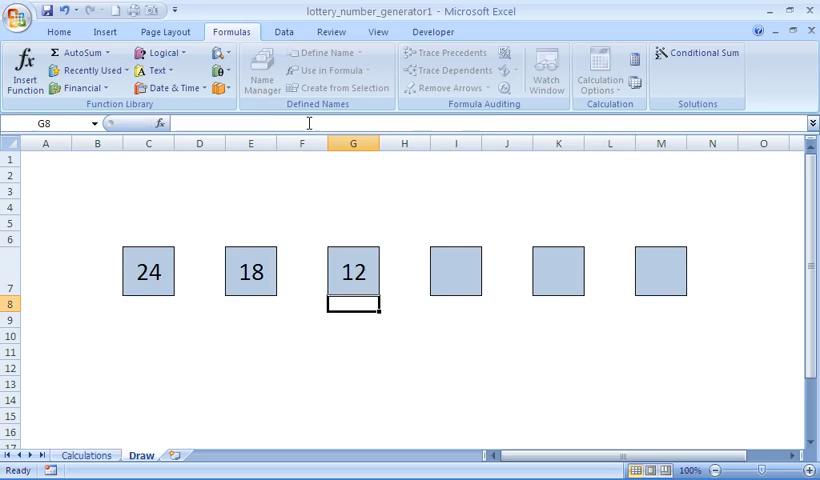
Enter the same Calculations VLOOKUP formula in the fourth, fifth and sixth ball cells.
click(456, 272)
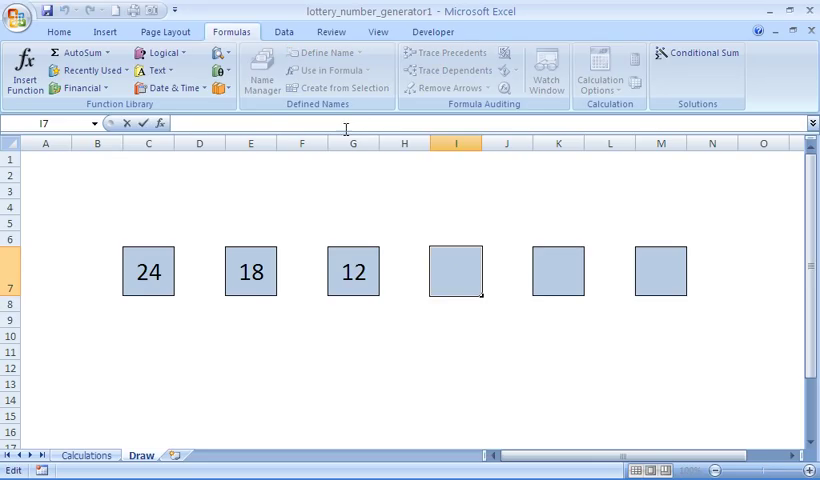
text(=VLOOKUP(Calculations!$A$1,Calculations!$B$2:$C$50,2,FALSE))
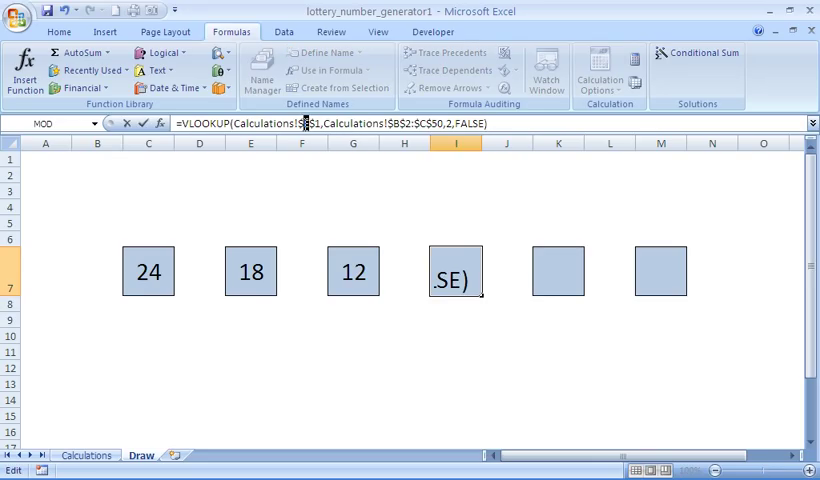
key(Return)
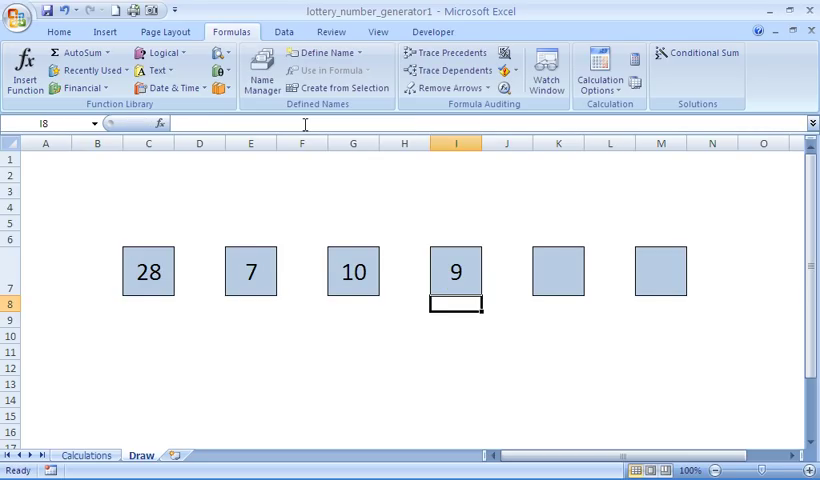
click(558, 272)
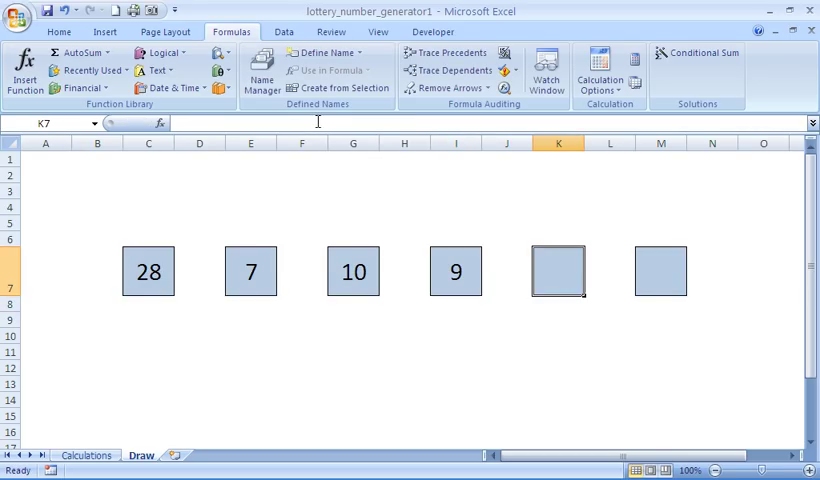
text(=VLOOKUP(Calculations!$E$1,Calculations!$B$2:$C$50,2,FALSE))
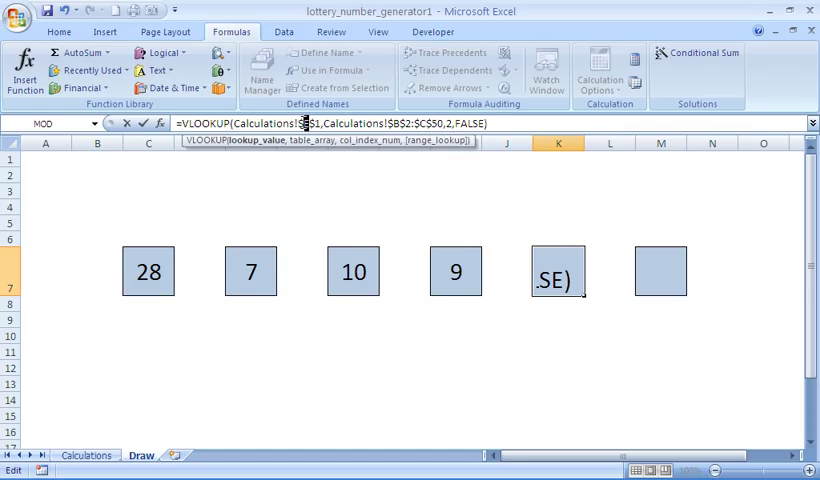
key(Return)
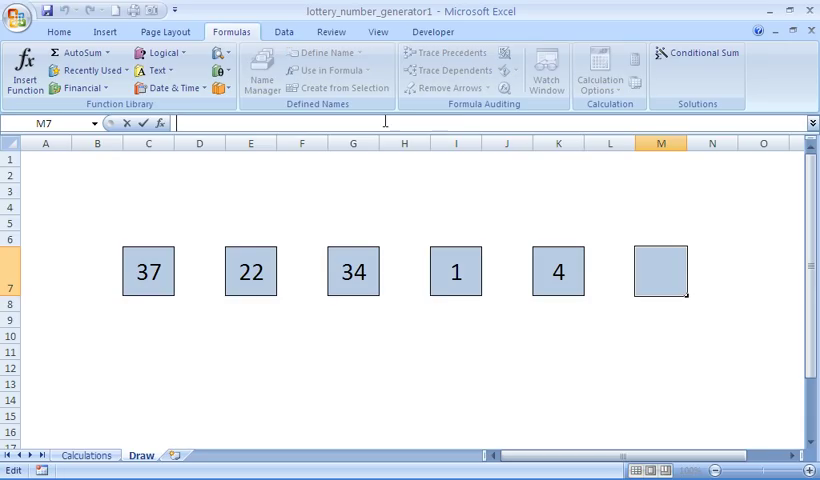
text(=VLOOKUP(Calculations!$E$1,Calculations!$B$2:$C$50,2,FALSE))
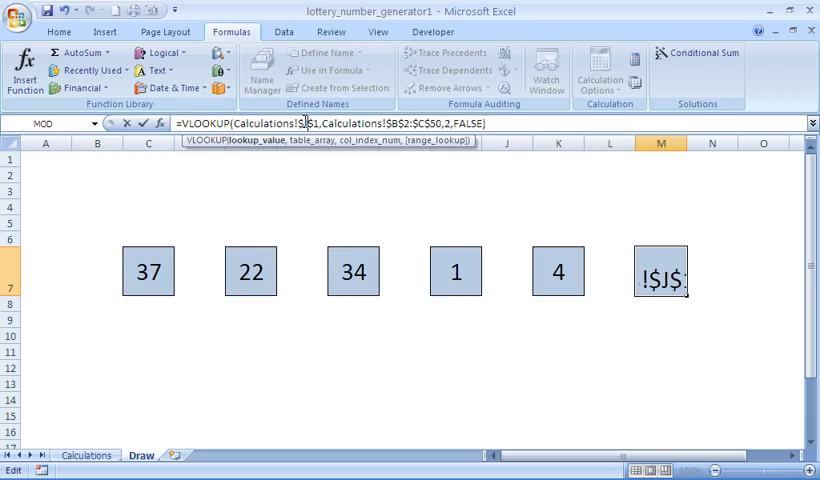
key(Return)
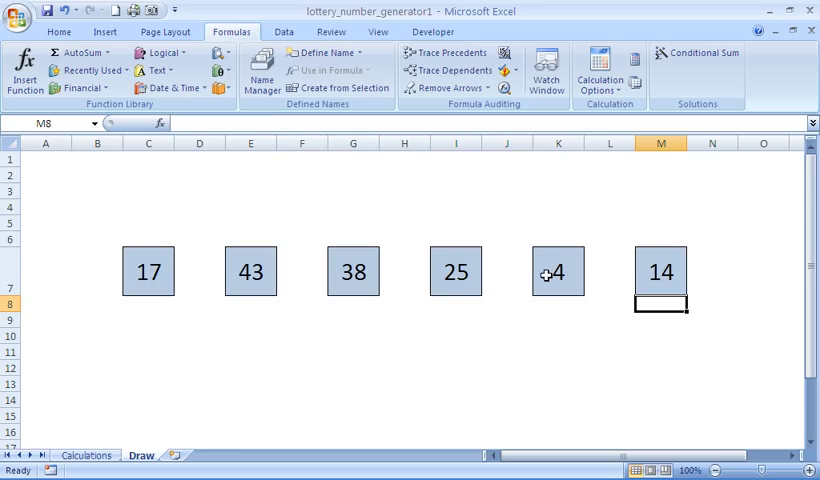
mouse_move(614, 278)
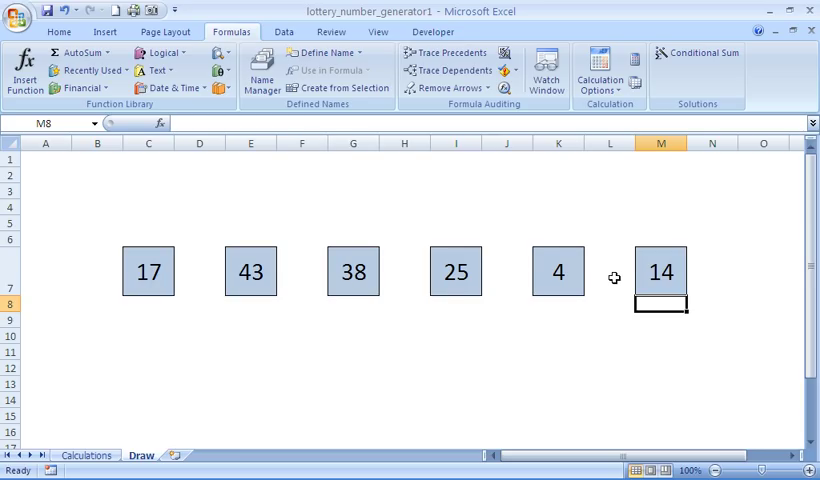
mouse_move(468, 386)
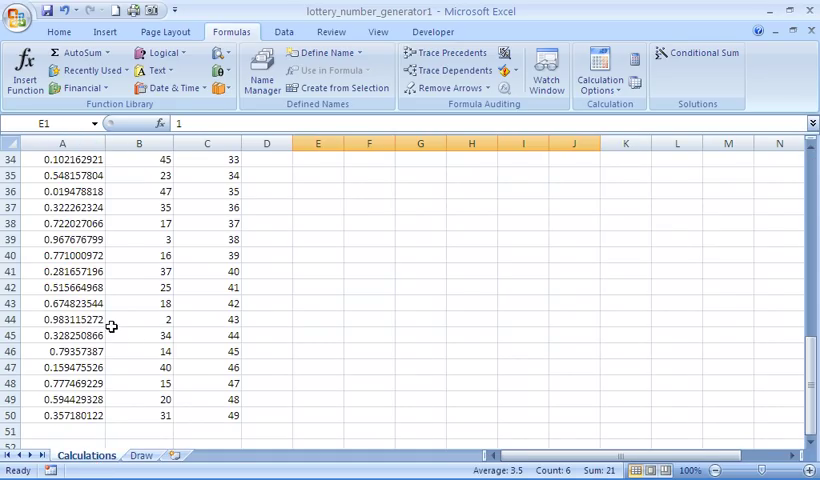
scroll(up, 3)
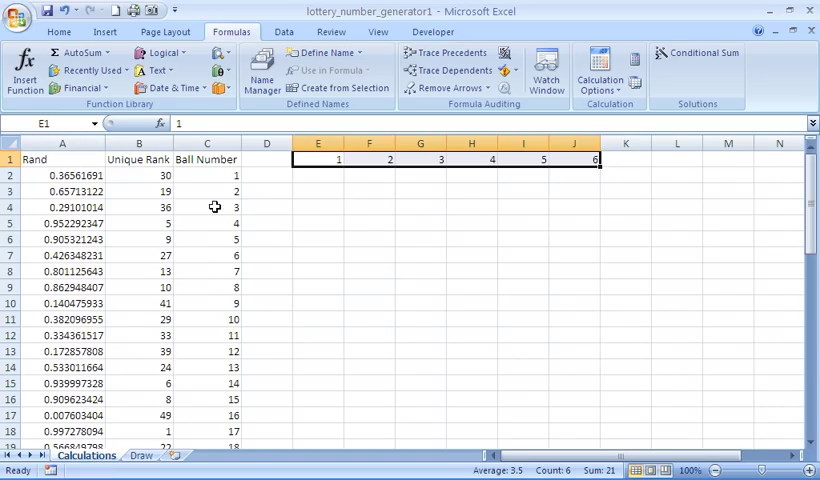
click(318, 192)
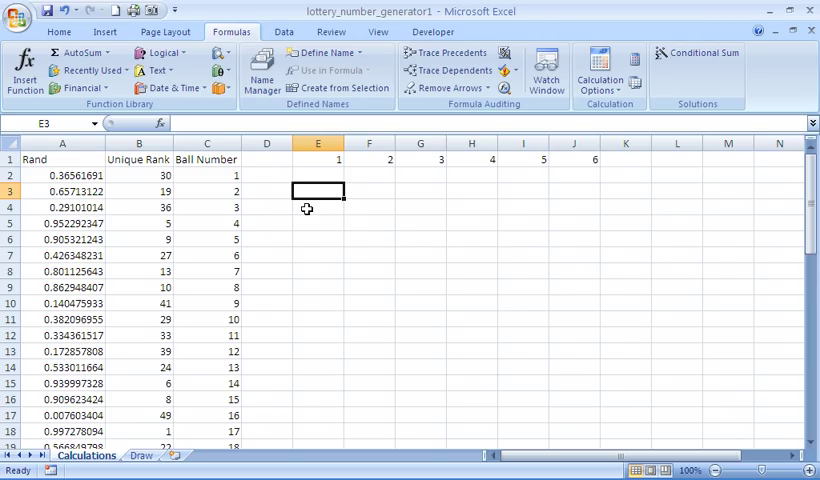
click(140, 176)
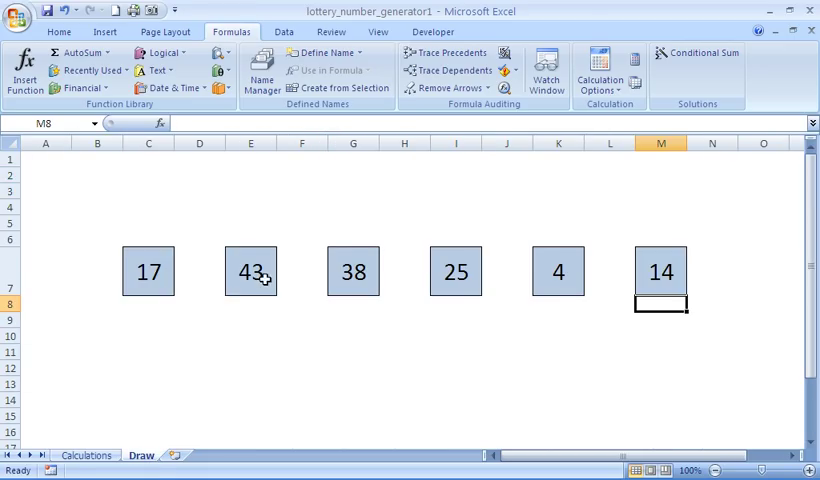
mouse_move(292, 284)
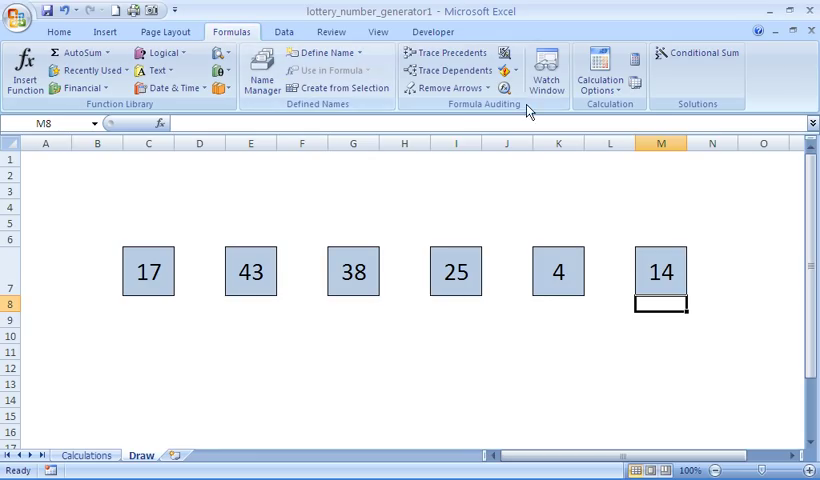
click(600, 72)
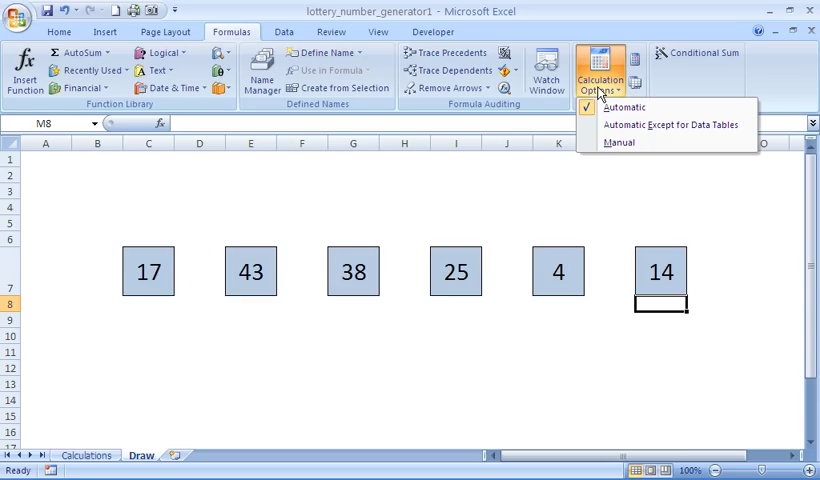
click(624, 108)
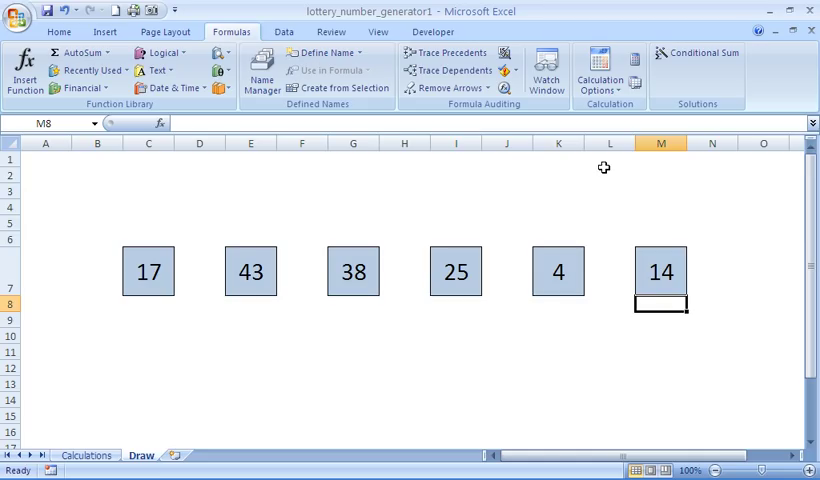
mouse_move(598, 164)
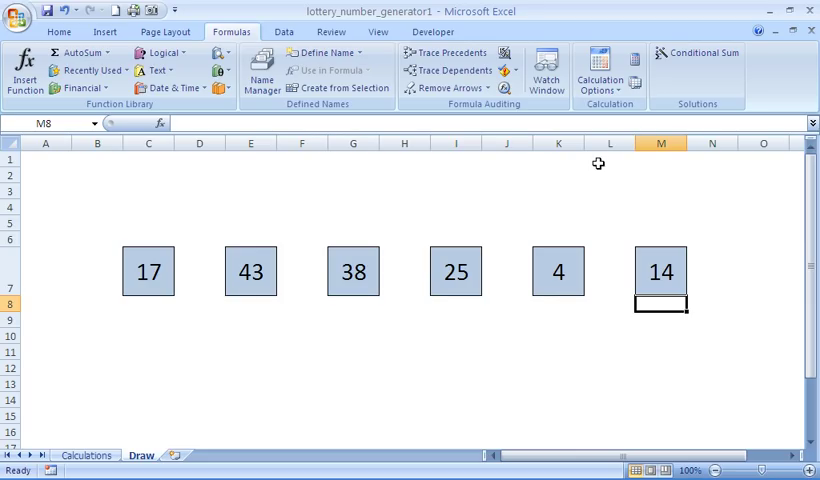
mouse_move(432, 32)
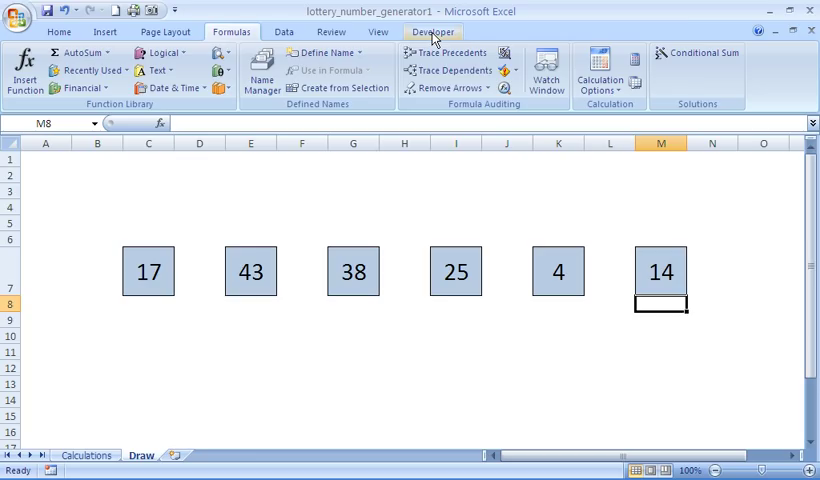
Show the Developer ribbon commands for macros and controls.
click(432, 32)
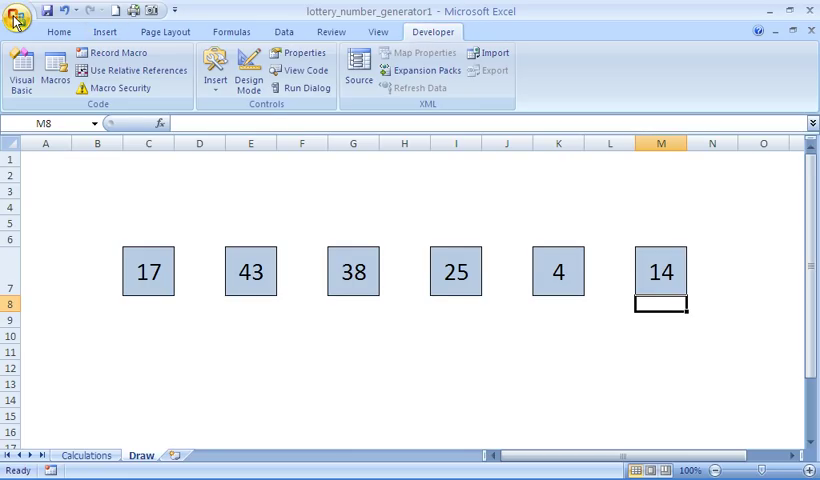
click(16, 12)
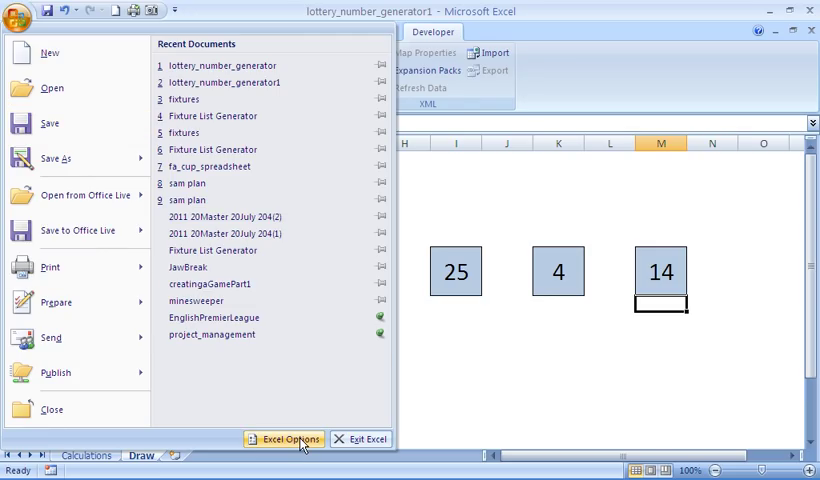
click(284, 440)
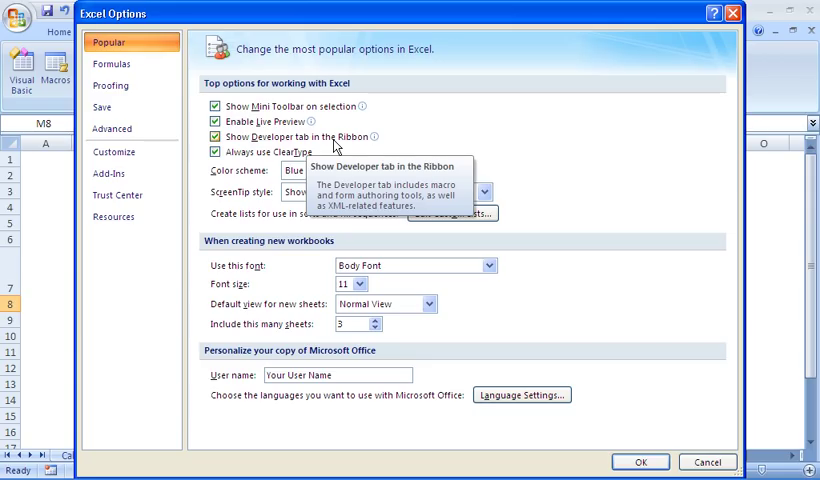
mouse_move(688, 456)
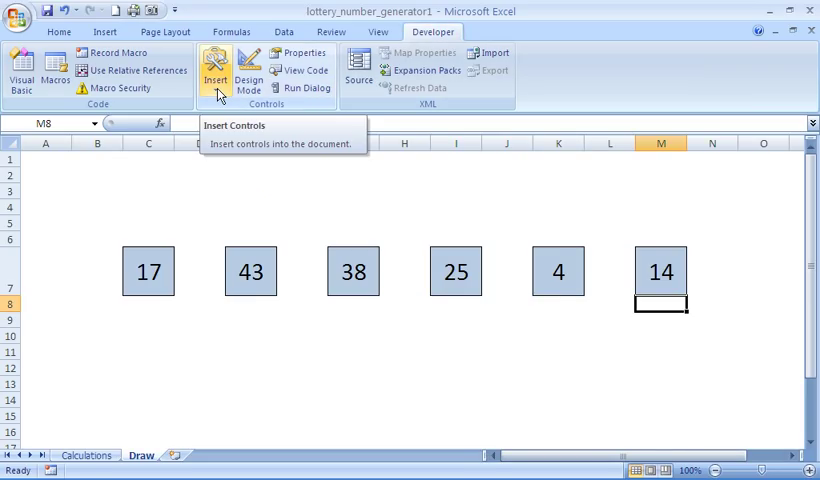
Insert a Form Controls button and draw it beneath the 38 and 25 number boxes.
click(216, 70)
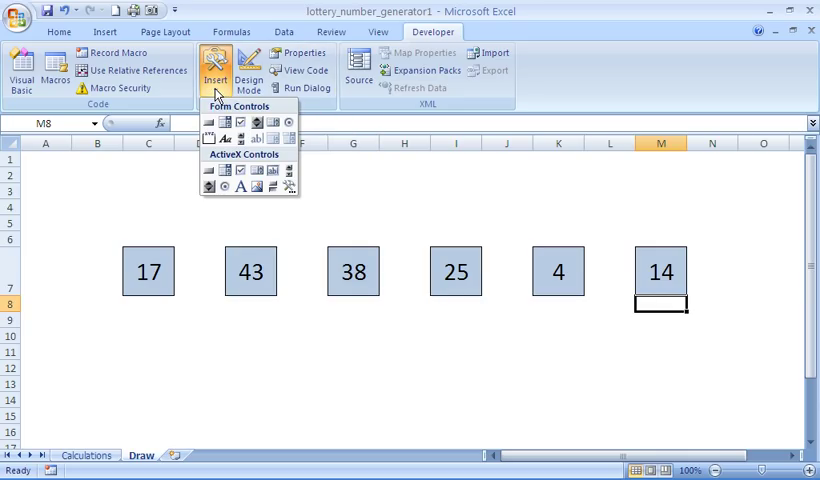
mouse_move(208, 122)
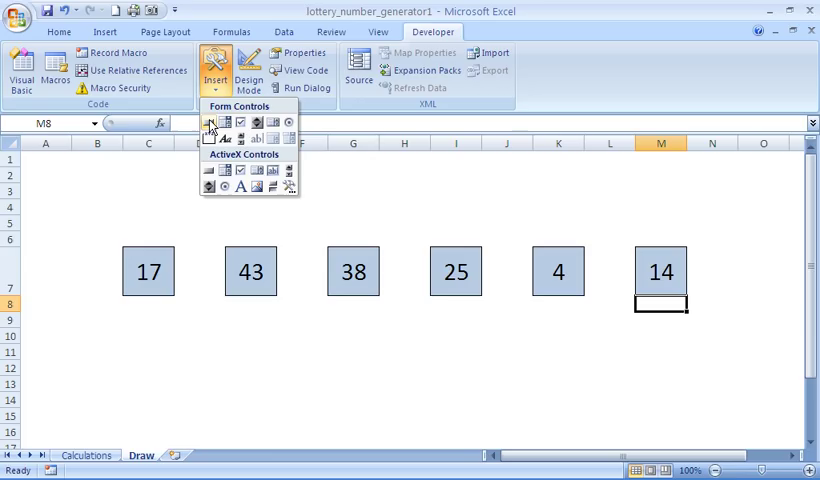
click(210, 122)
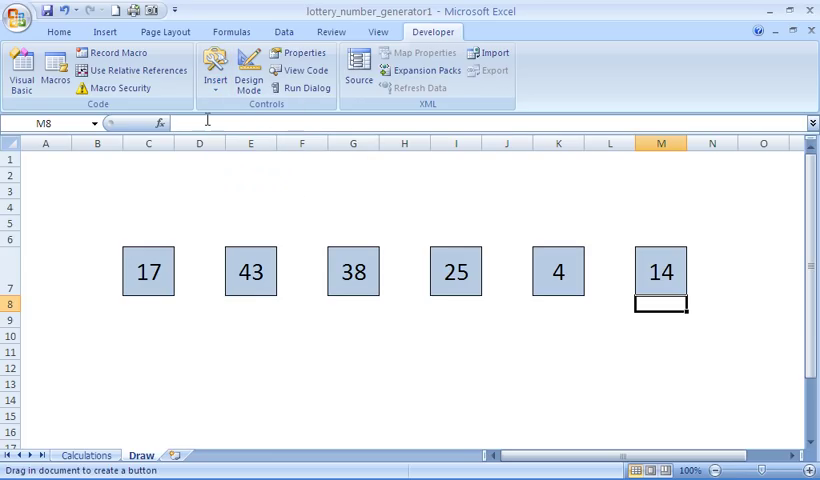
mouse_move(290, 328)
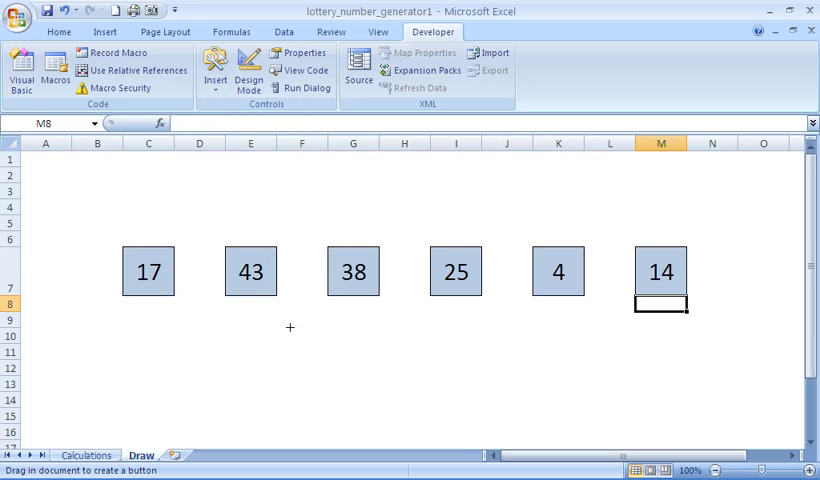
mouse_move(332, 324)
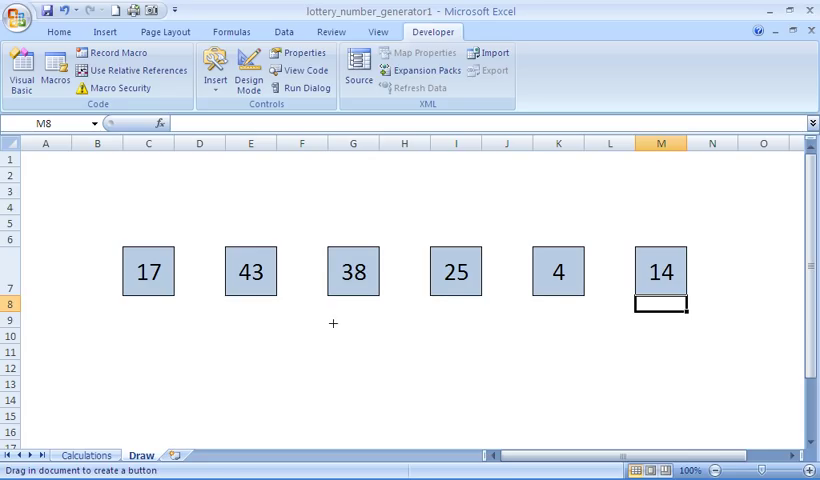
drag(324, 324, 396, 376)
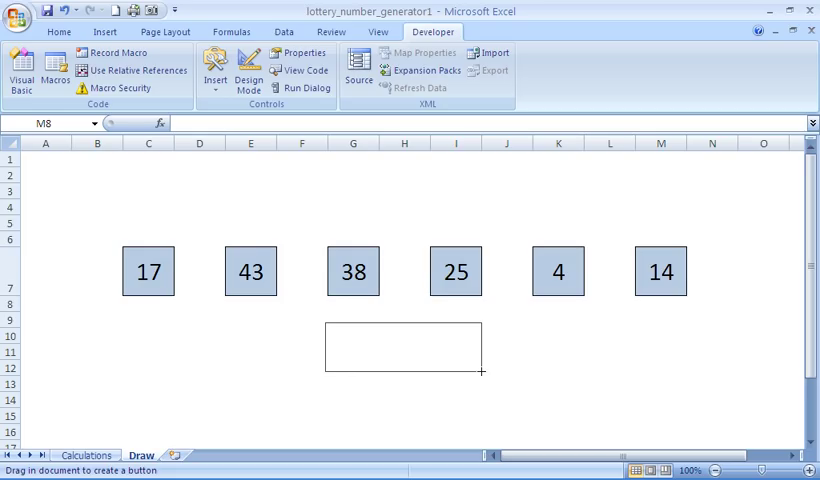
drag(324, 330, 488, 378)
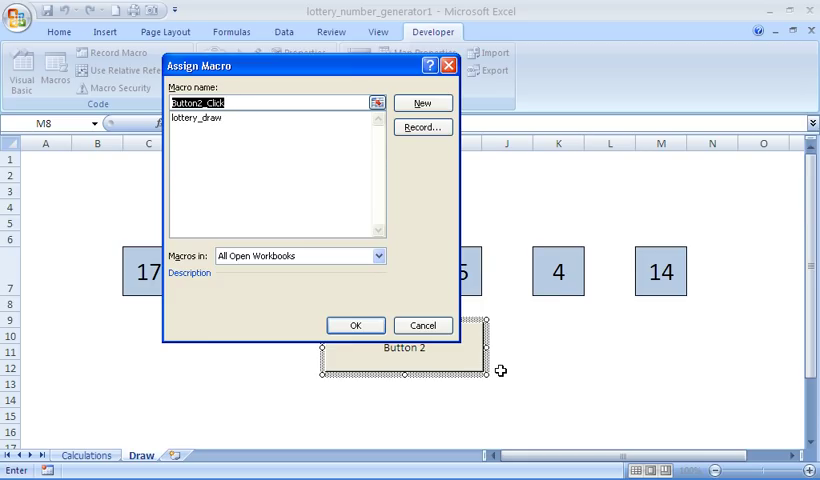
Create a new empty Button2_Click macro and open it in the Visual Basic editor.
click(422, 104)
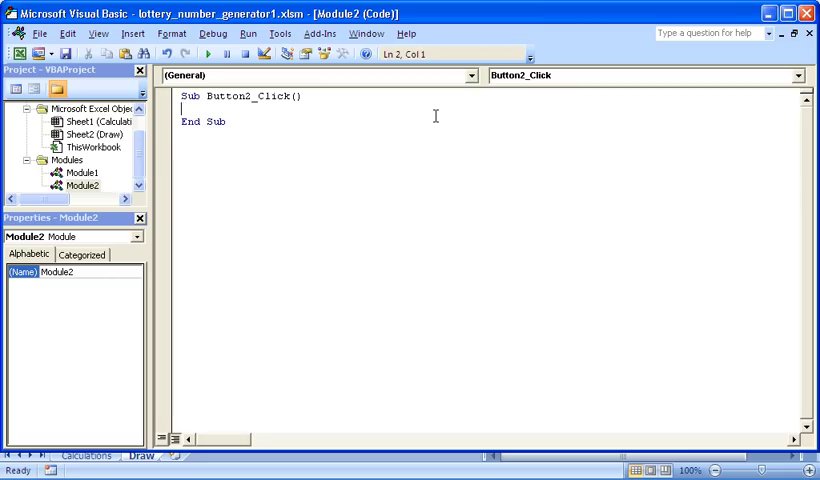
mouse_move(332, 188)
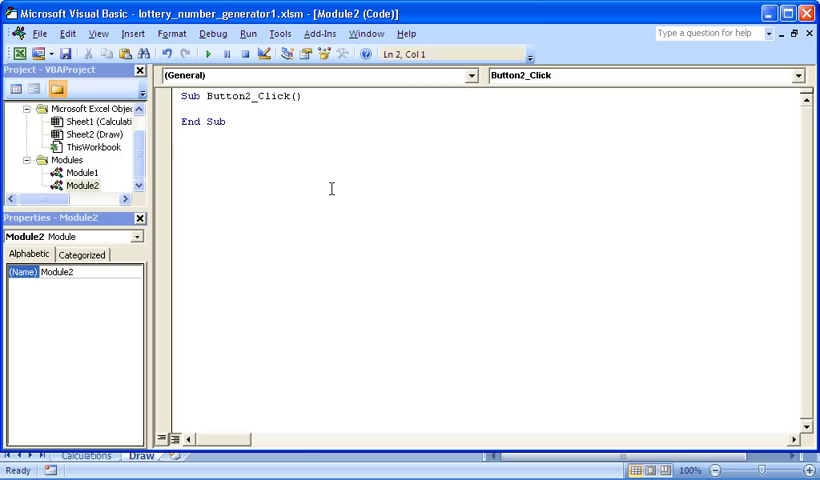
Begin the macro line with Worksheets("Calculations"), correcting the mistyped sheet name.
key(Return)
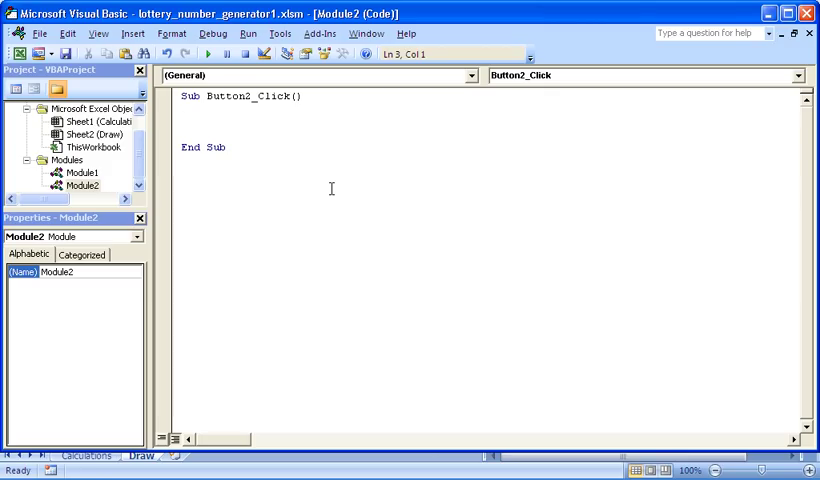
text(works)
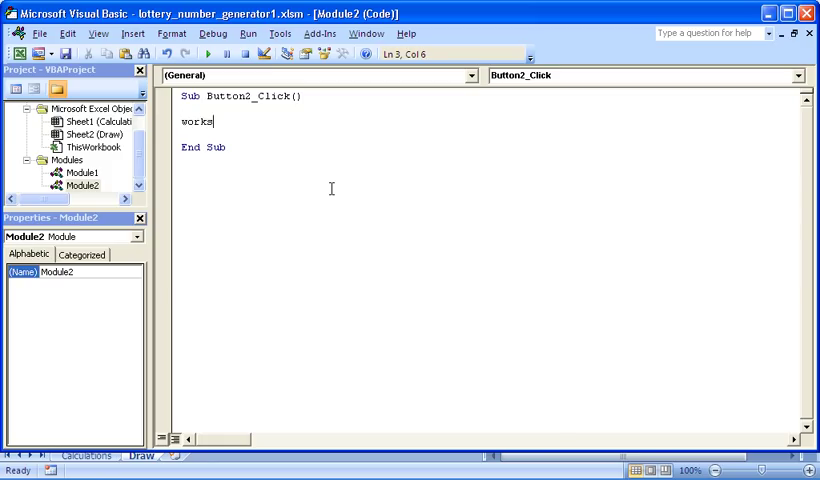
text(h)
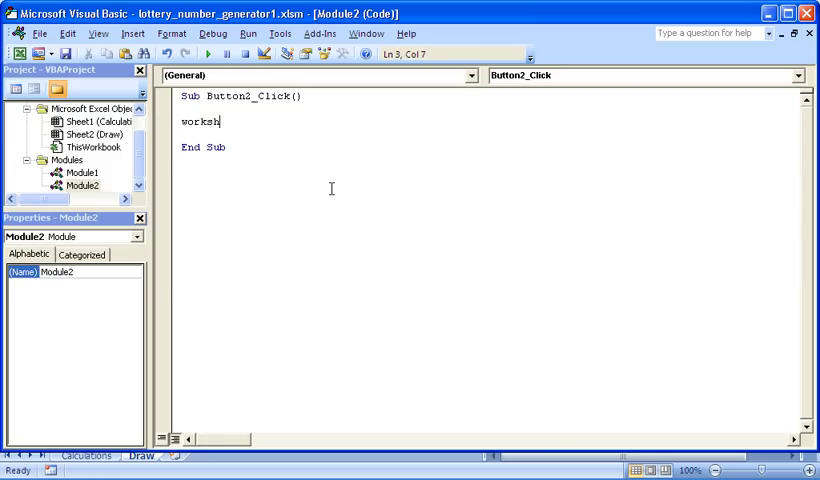
text(eets)
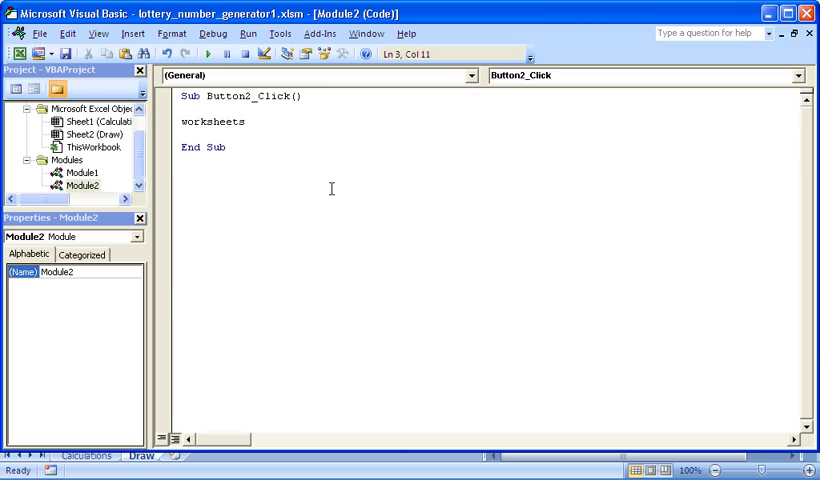
text((")
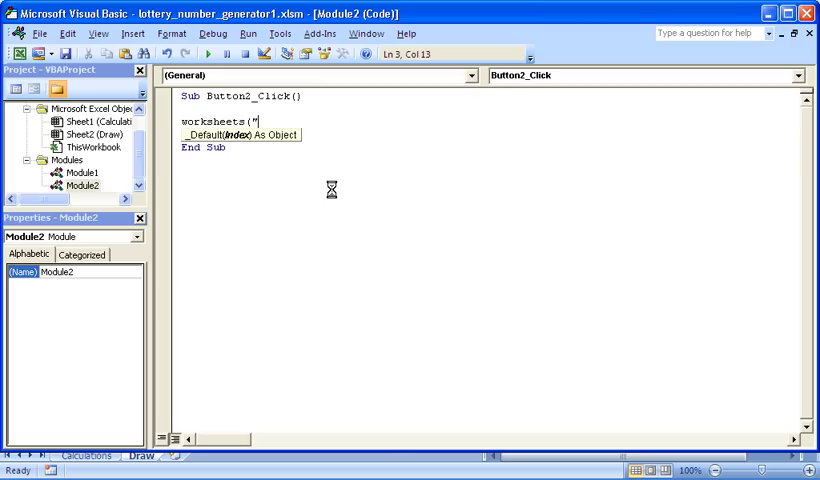
text(Calculationas)
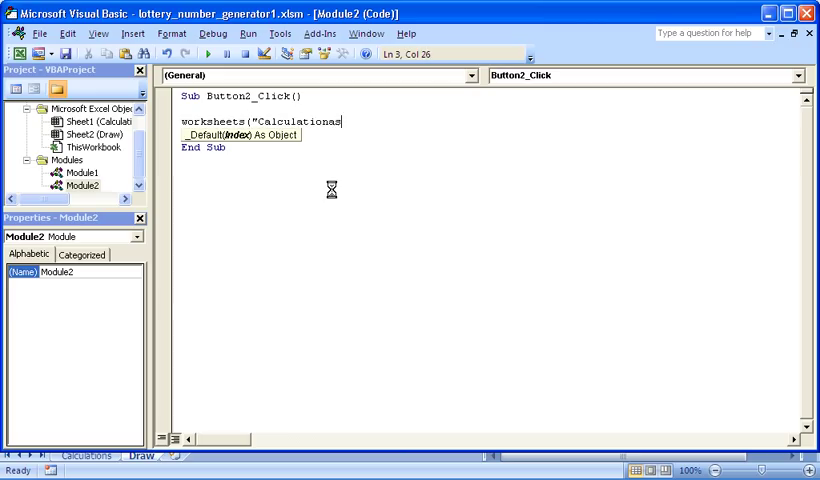
key(BackSpace)
text("))
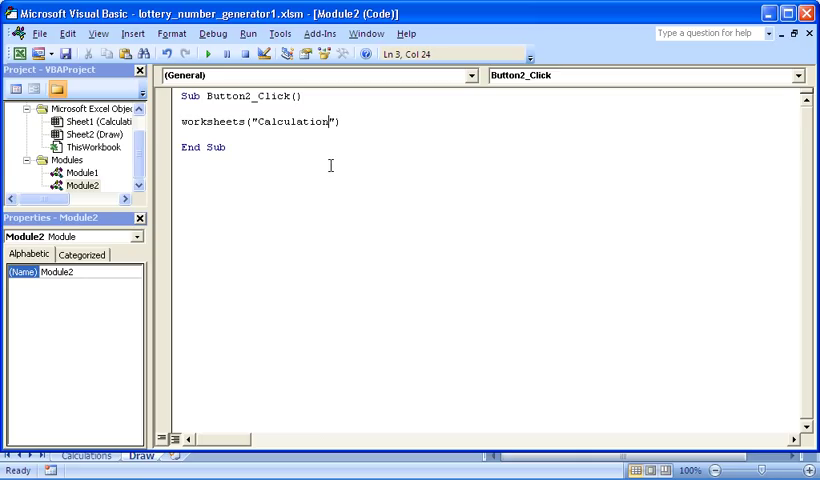
text(s)
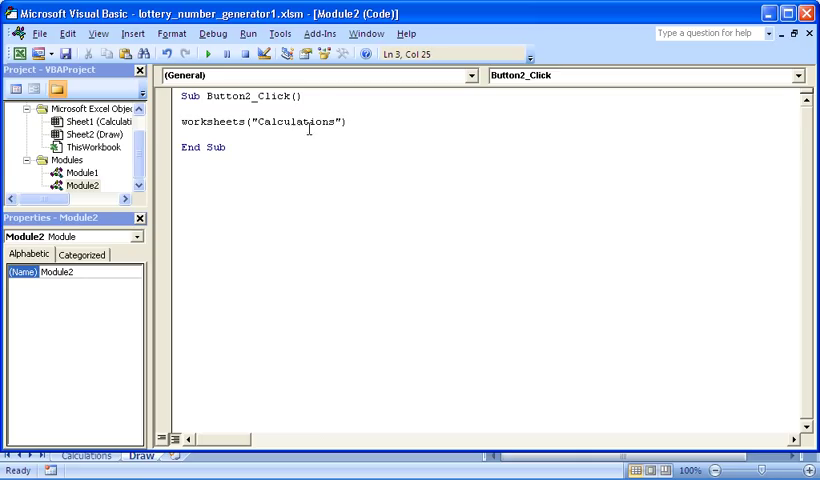
text(.)
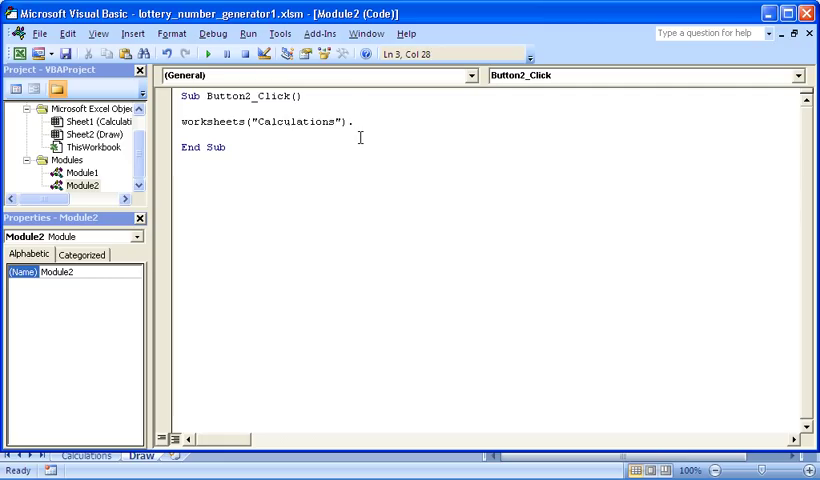
Continue the line with .Range(A2:B50).calcul to recalculate that range.
text(ran)
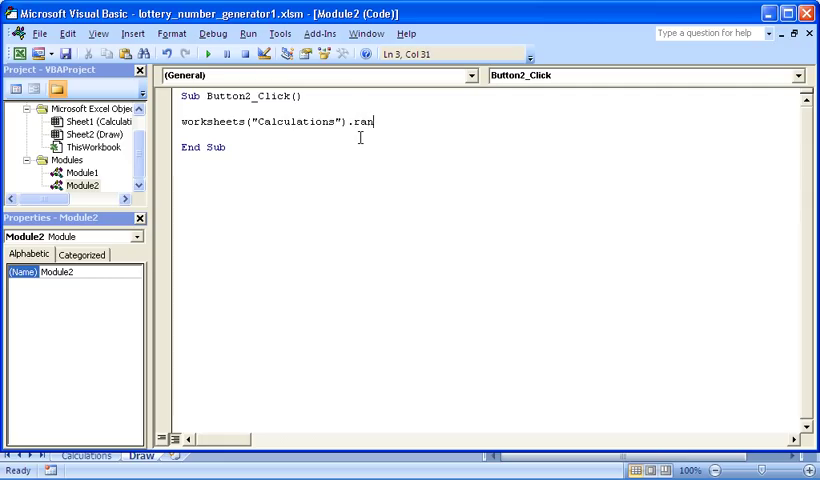
text(ge()
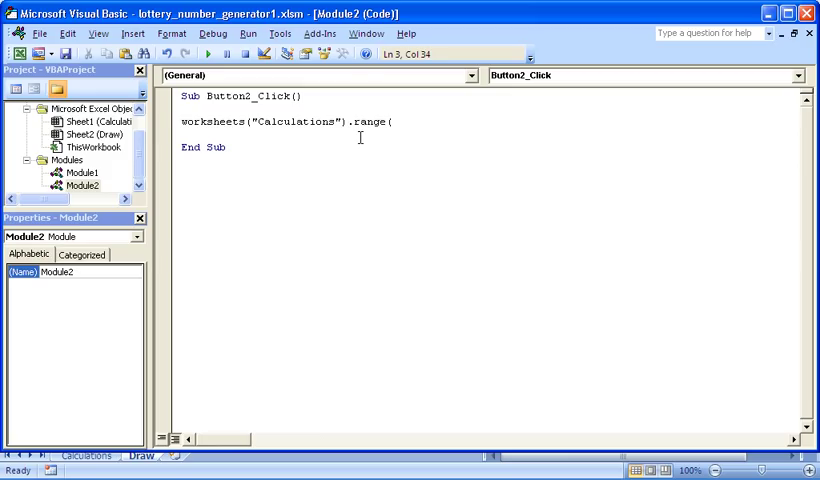
text(A)
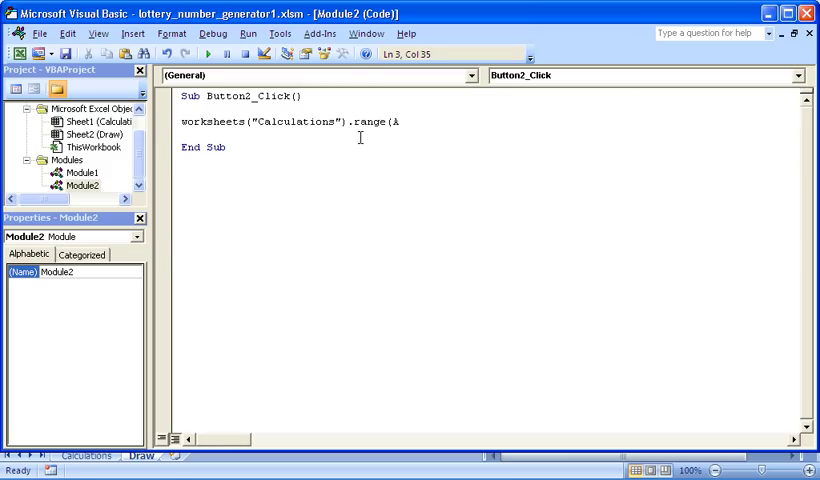
text(2:)
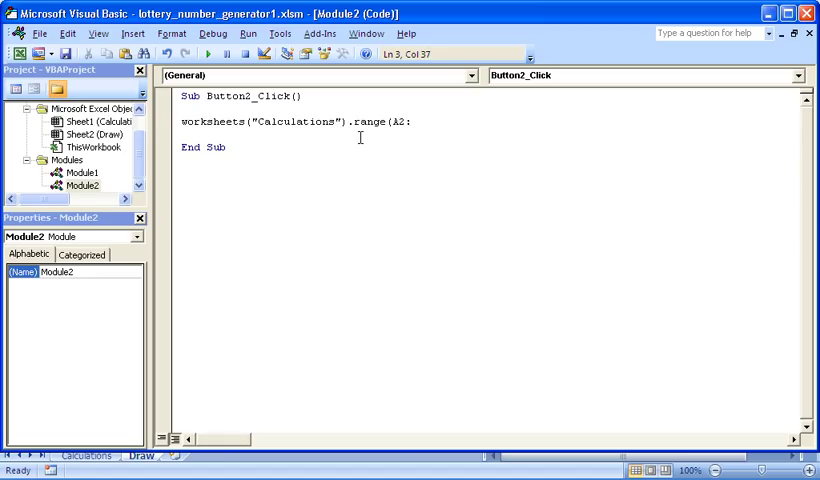
text(B)
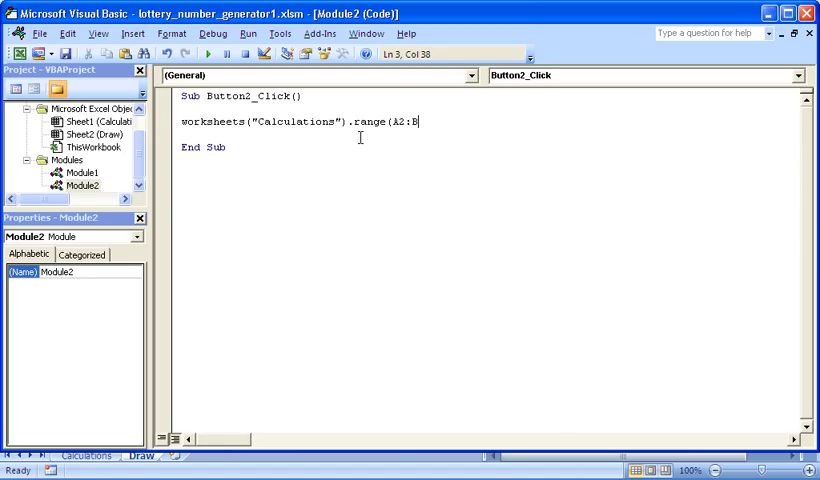
text(5)
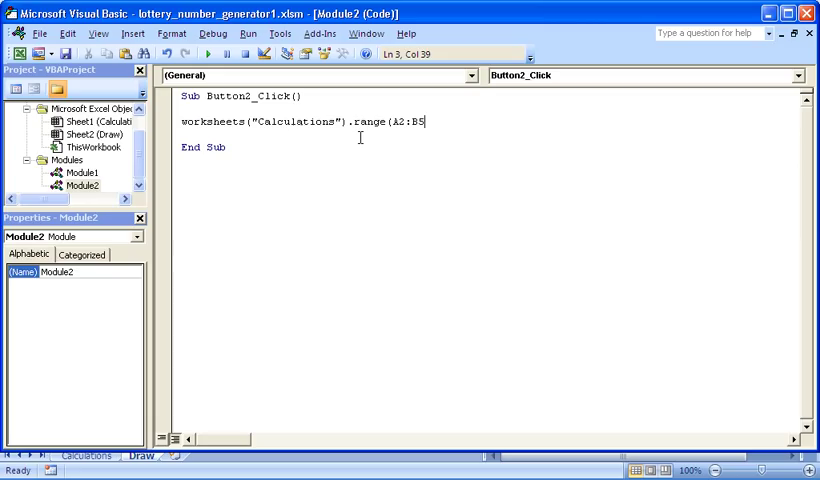
text(0)
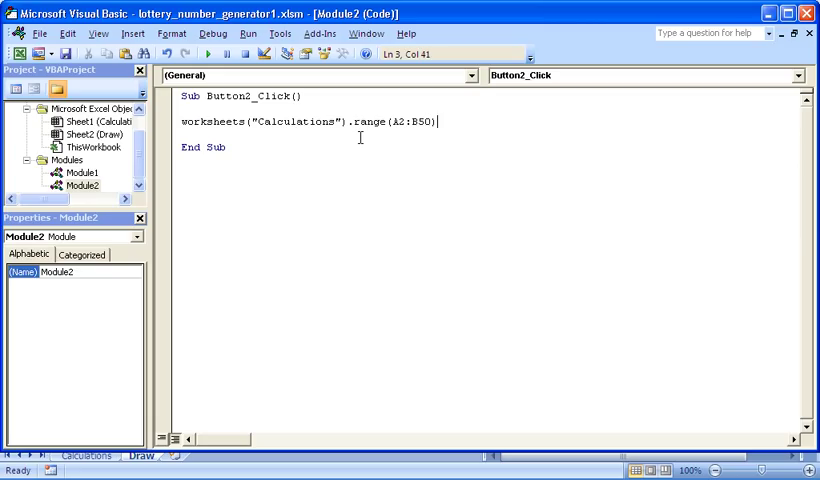
text(.calculate)
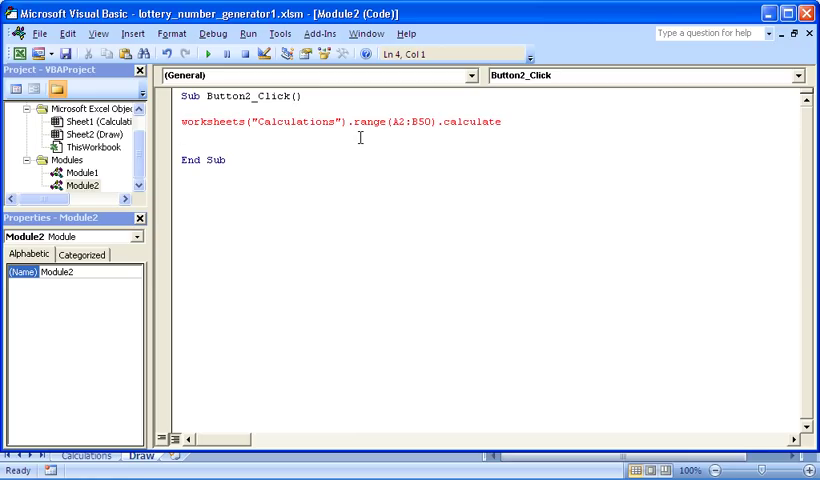
Add the missing quote before A2, commit the Range("A2:B50").Calculate line and start a With statement.
click(408, 132)
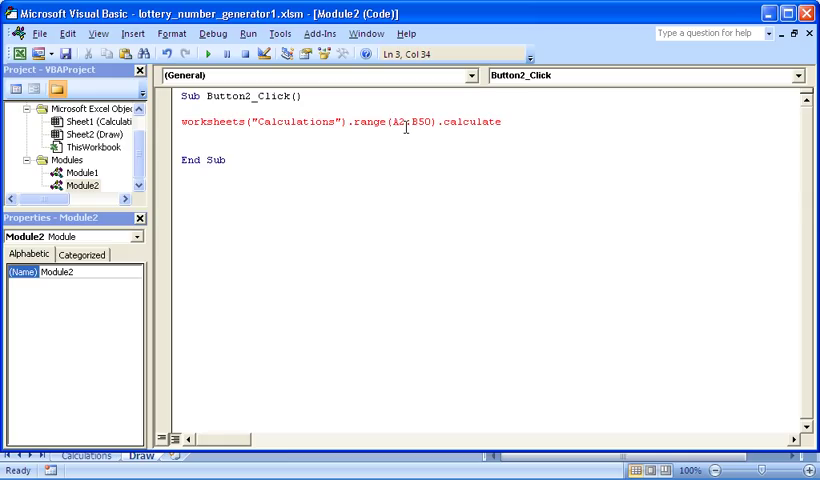
text(")
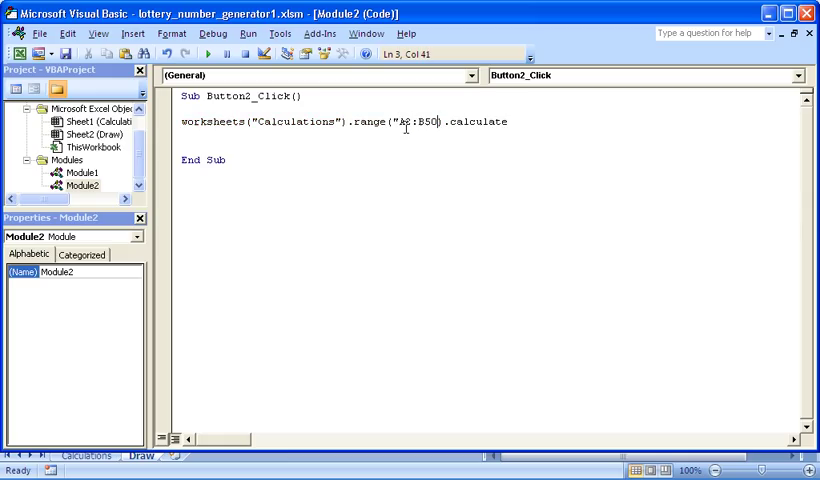
key(Return)
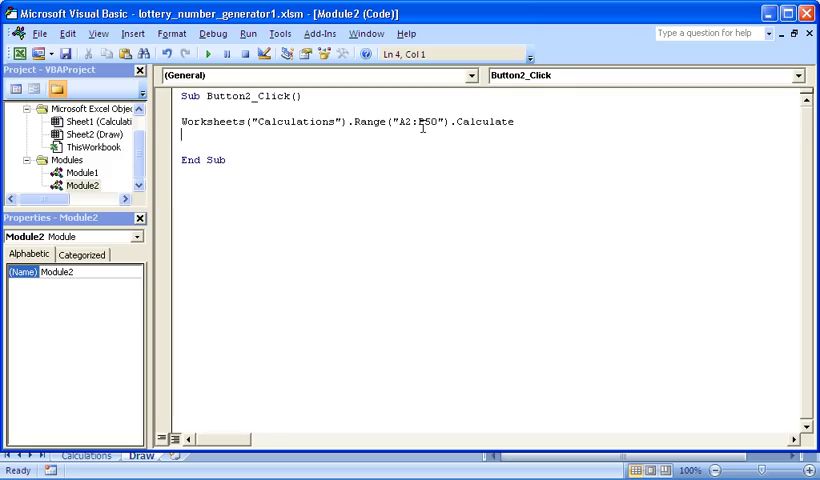
text(with)
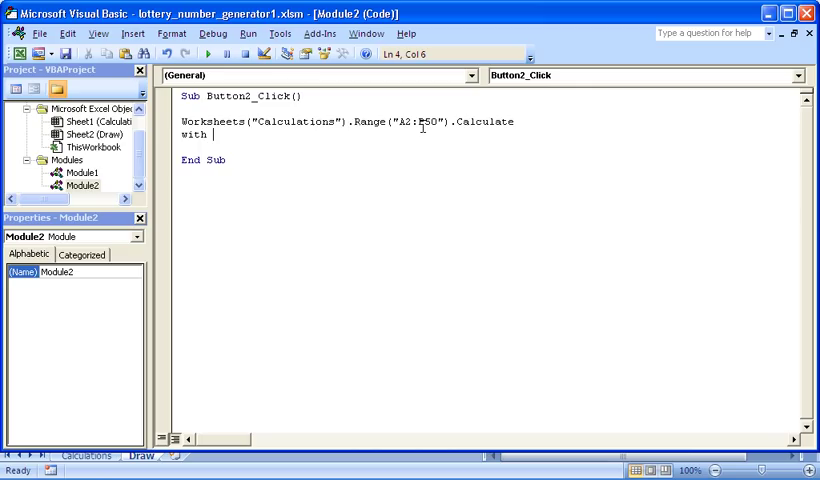
Complete the With Worksheets("Draw") block header.
text(worksheets)
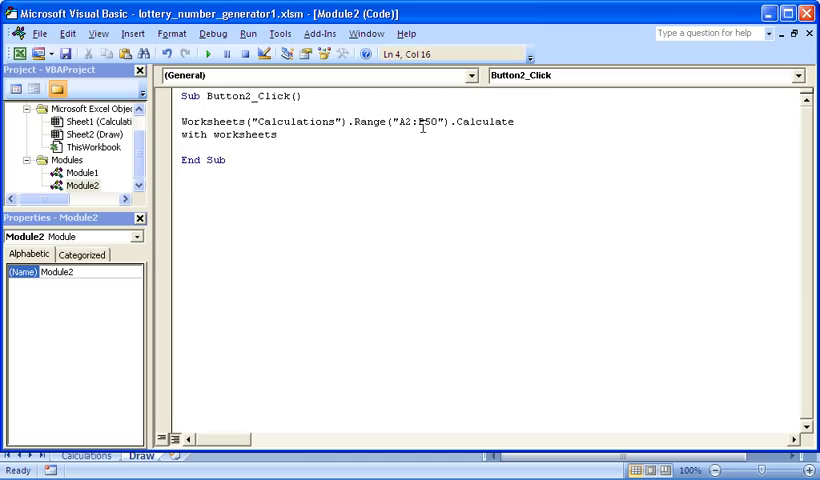
text((")
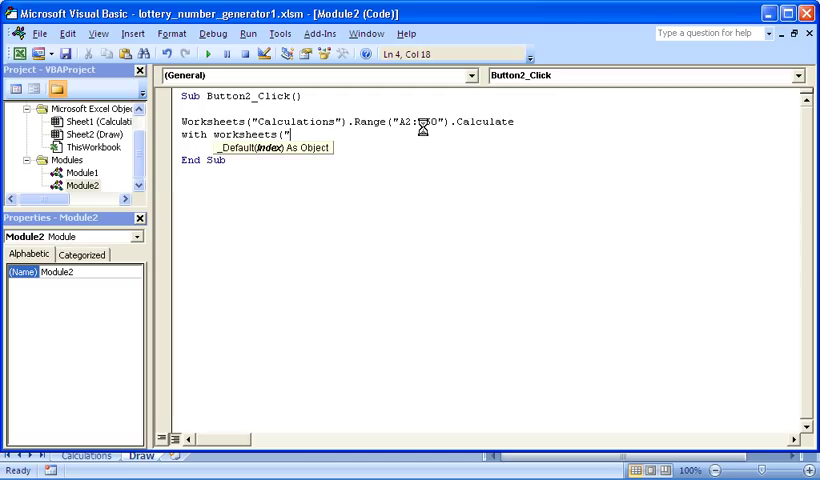
text(Draw)
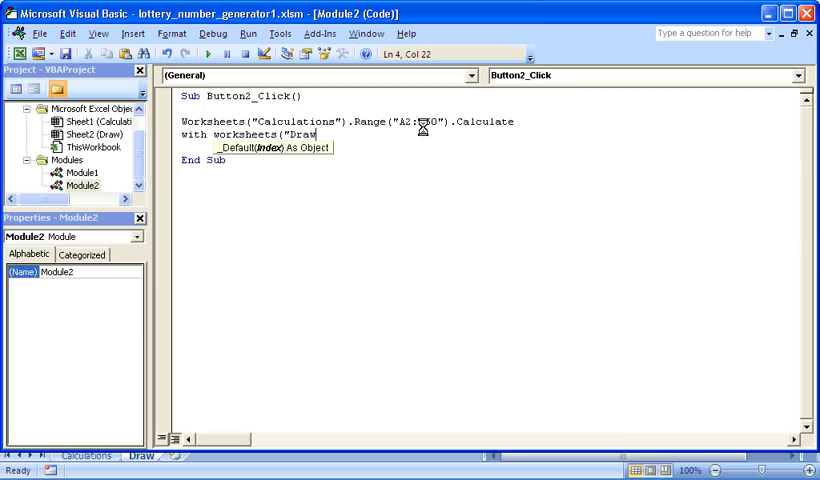
text("))
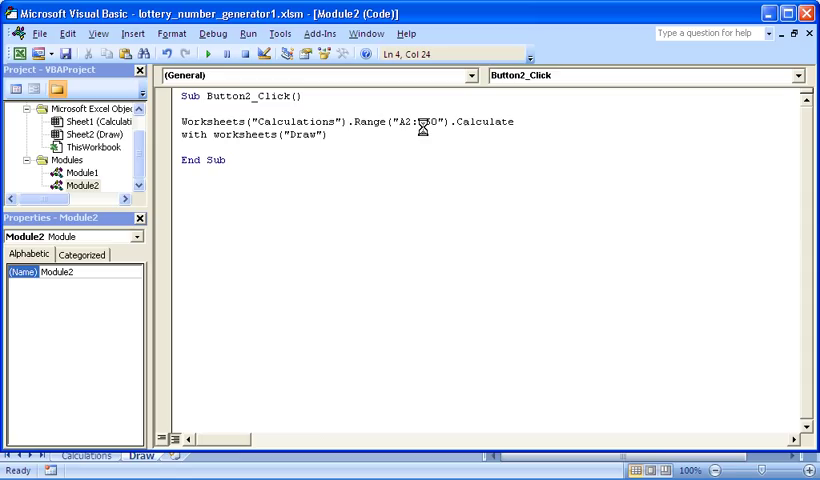
key(Return)
text(End With)
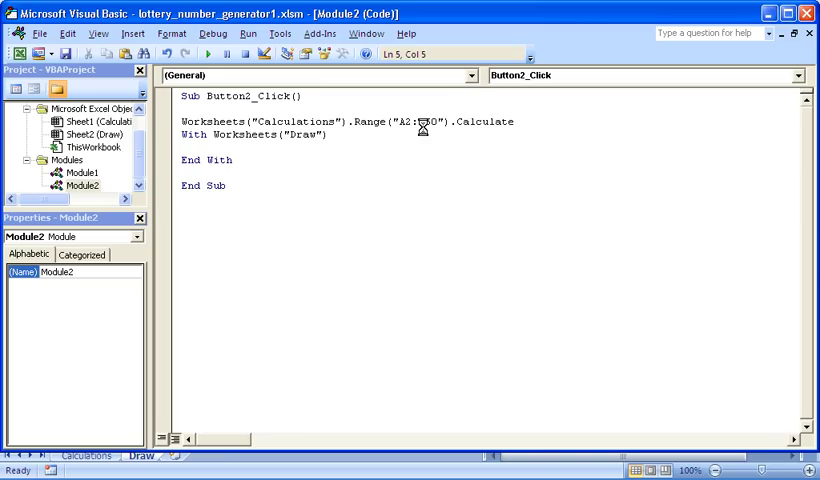
Add a Range("C7").Calculate line inside the Draw block.
text(range()
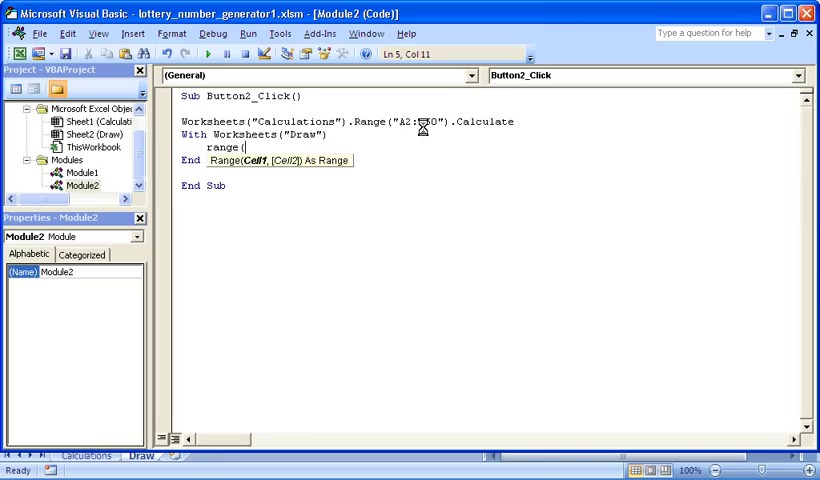
text(")
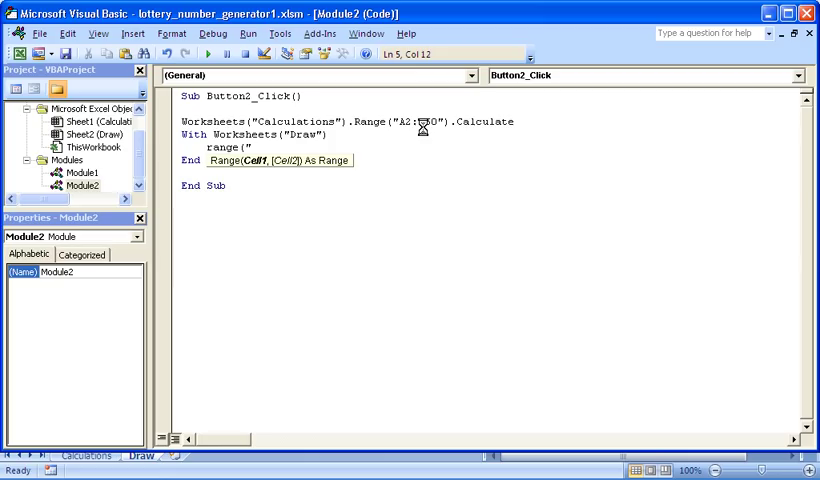
text(C)
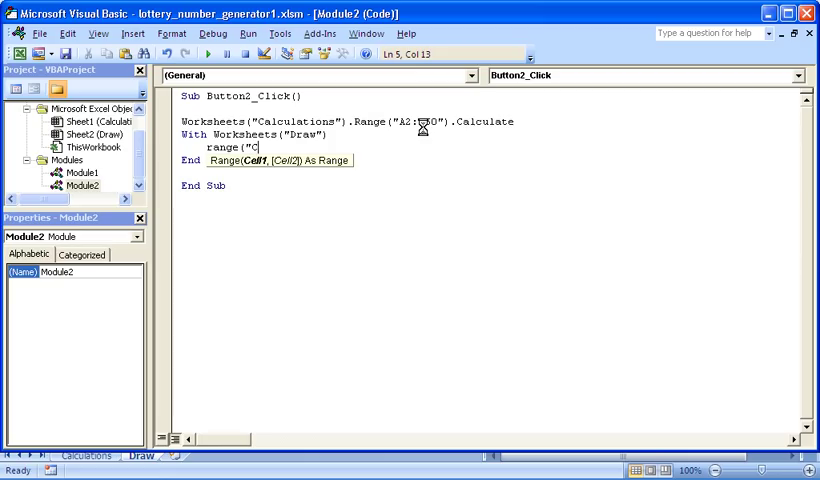
text(7")
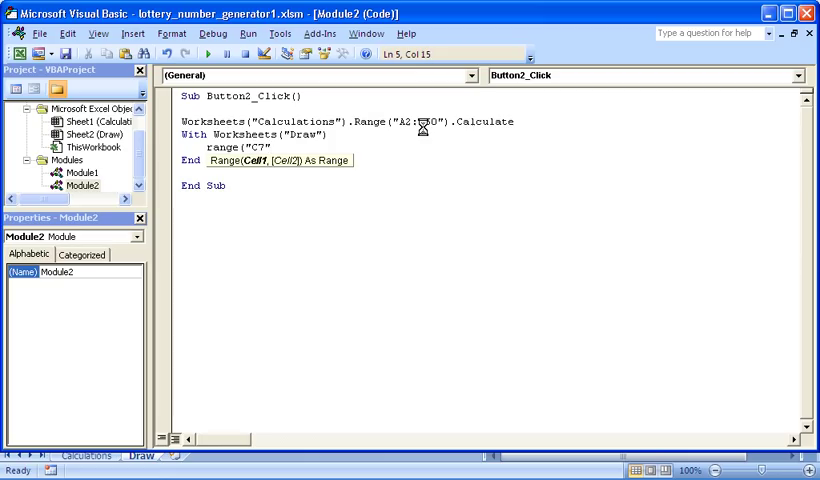
text(.)
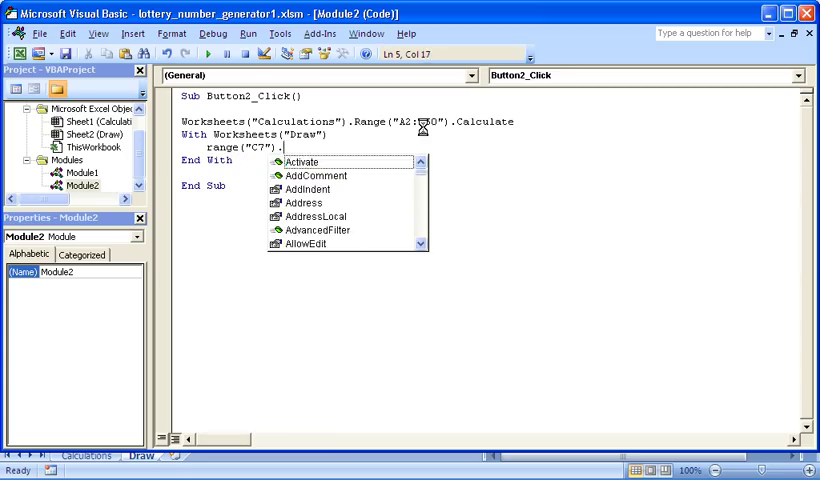
text(calculate)
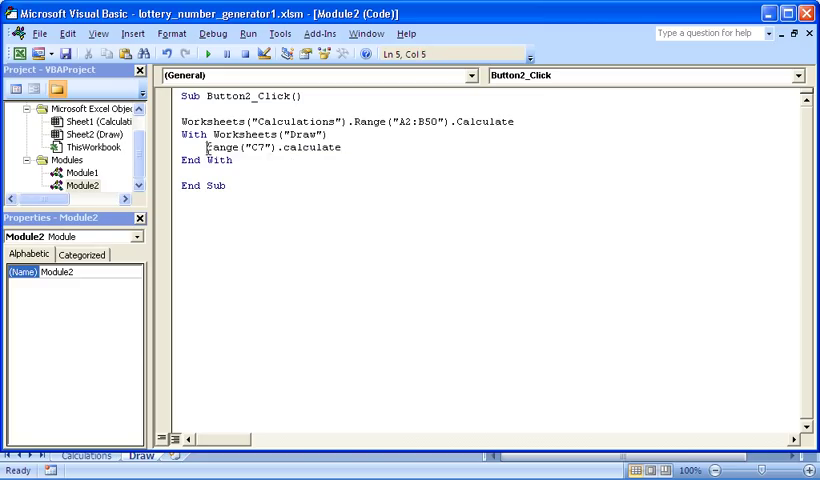
Copy the C7 line and edit the copies to recalculate E7, G7, I7, K7 and M7.
triple_click(264, 148)
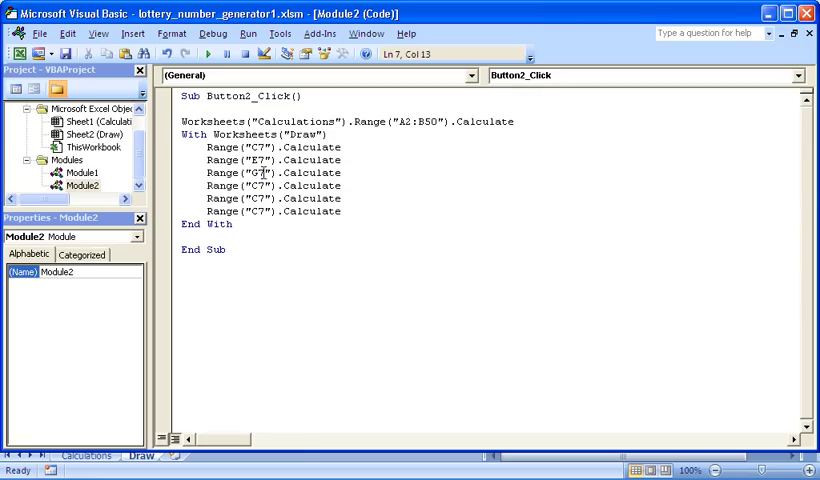
click(258, 184)
text(I)
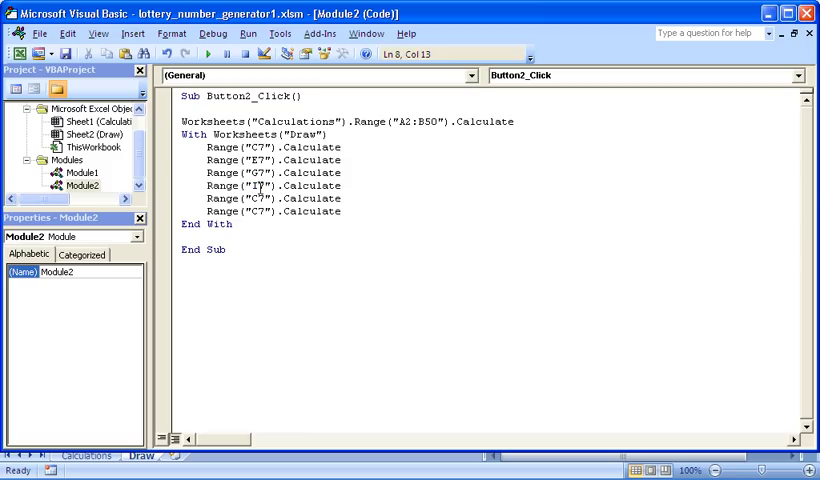
click(250, 196)
text(K)
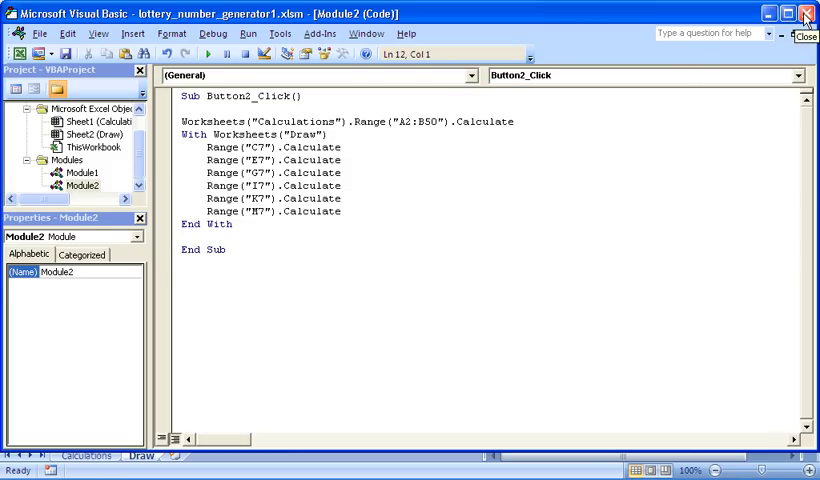
Return to the workbook and relabel Button 2 as 'Lottery Number Generator'.
click(808, 16)
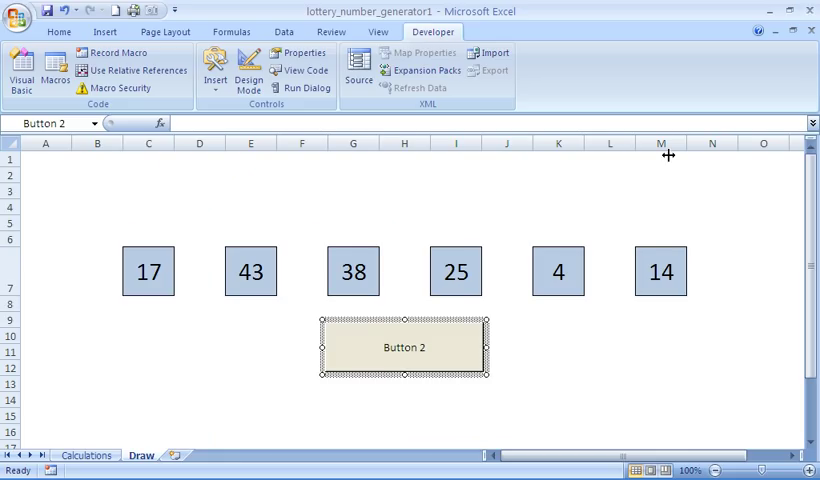
double_click(404, 348)
text(Lo)
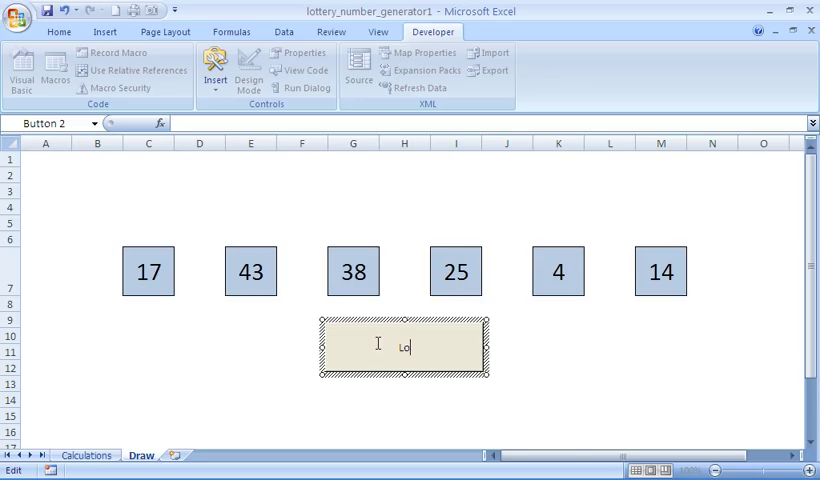
text(ttery Nu)
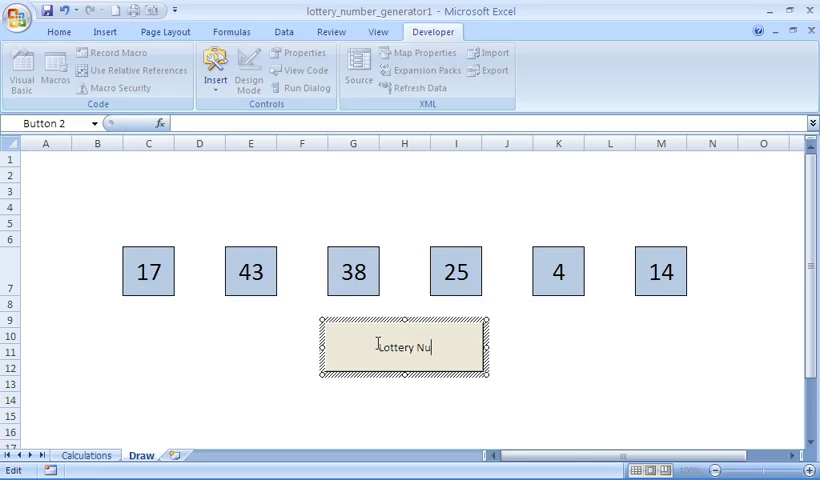
text(mber Generator)
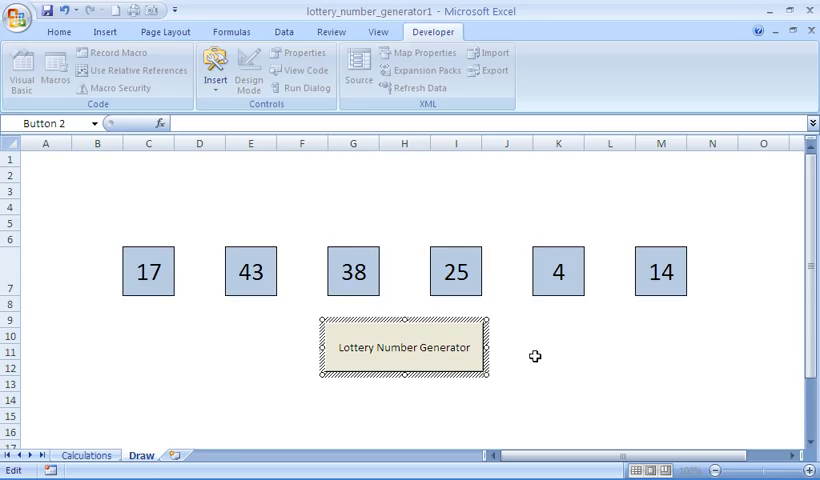
click(558, 352)
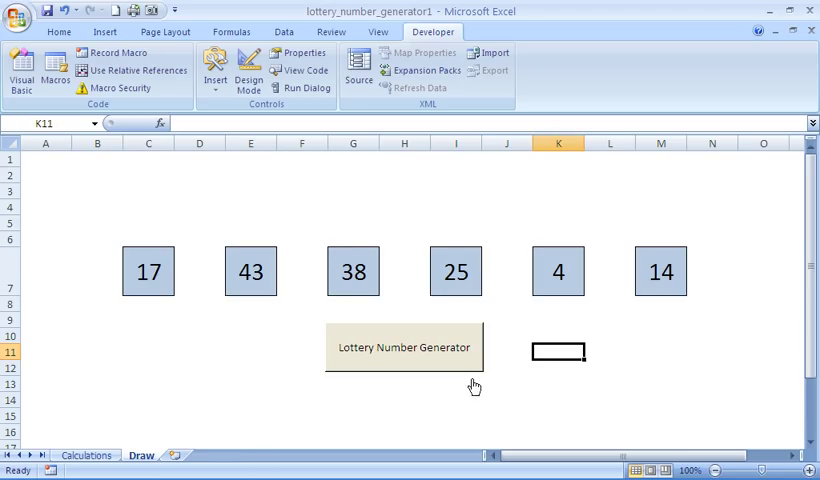
Check the Calculations sheet's random values and ranks, then return to the Draw sheet.
click(86, 456)
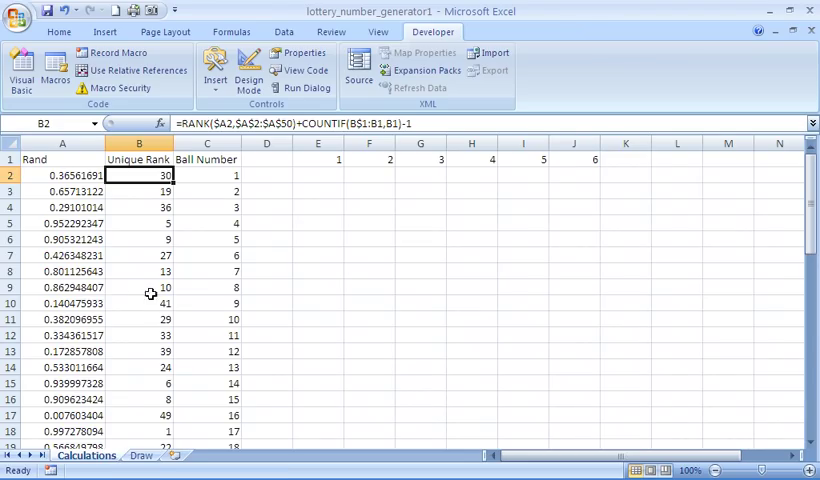
click(318, 352)
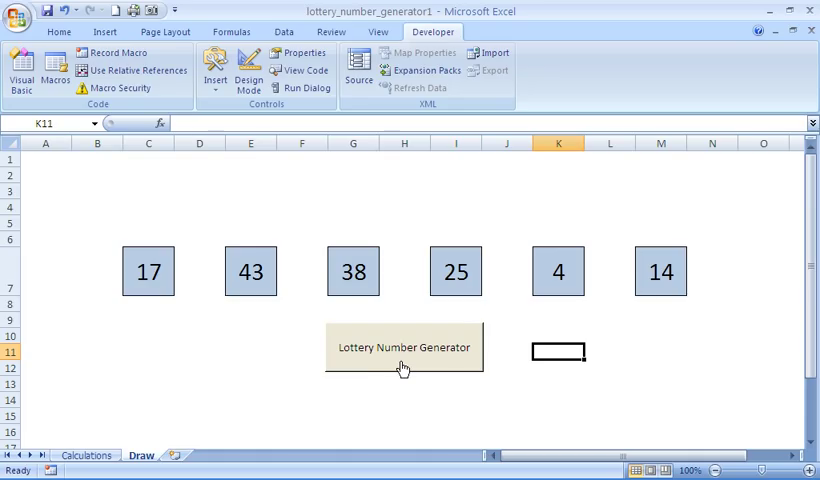
mouse_move(180, 444)
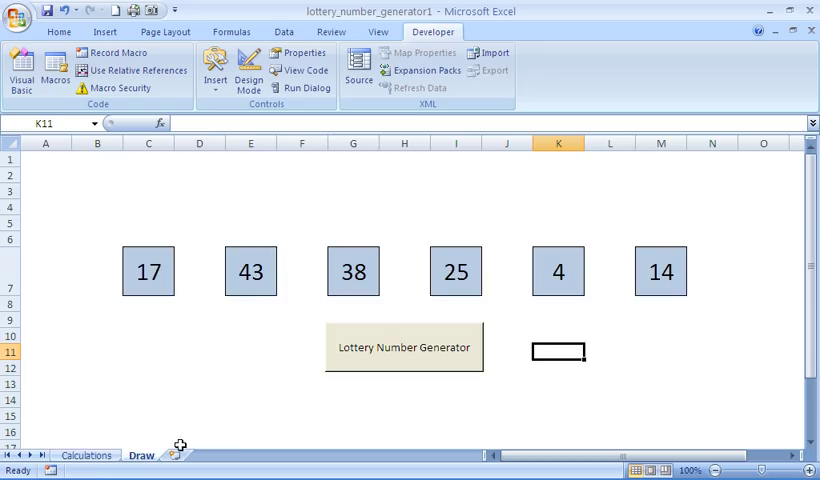
click(86, 456)
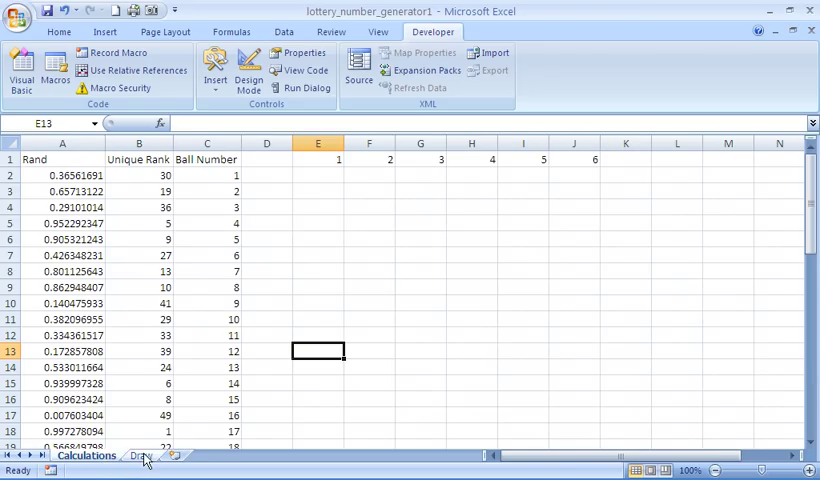
click(140, 456)
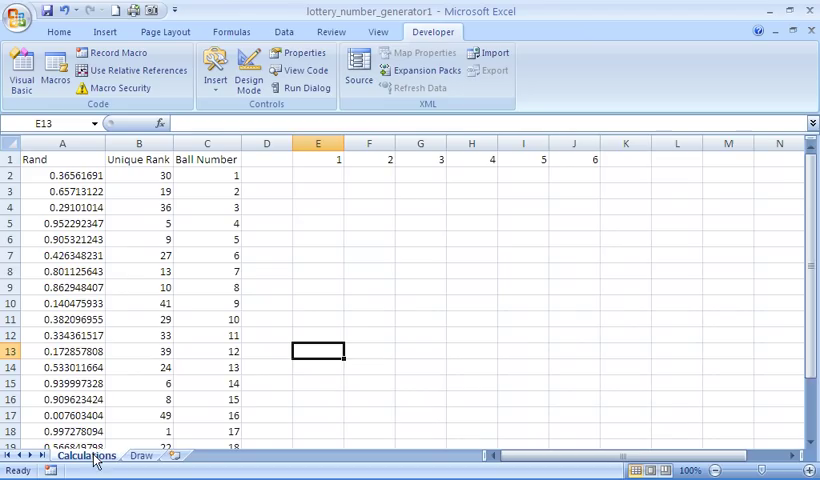
mouse_move(442, 160)
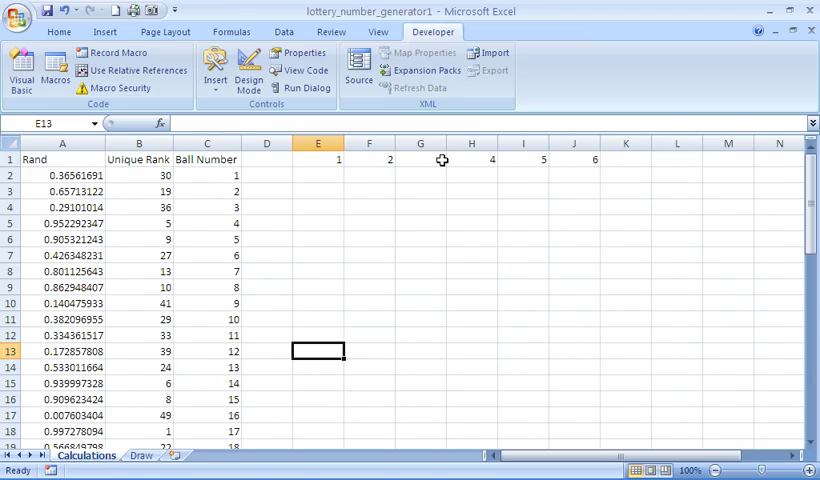
mouse_move(260, 308)
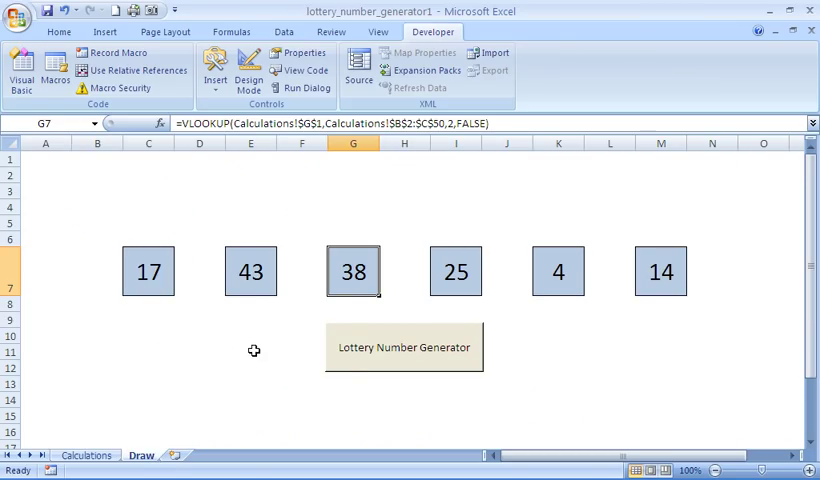
Run the Lottery Number Generator button repeatedly to redraw the six balls.
click(404, 348)
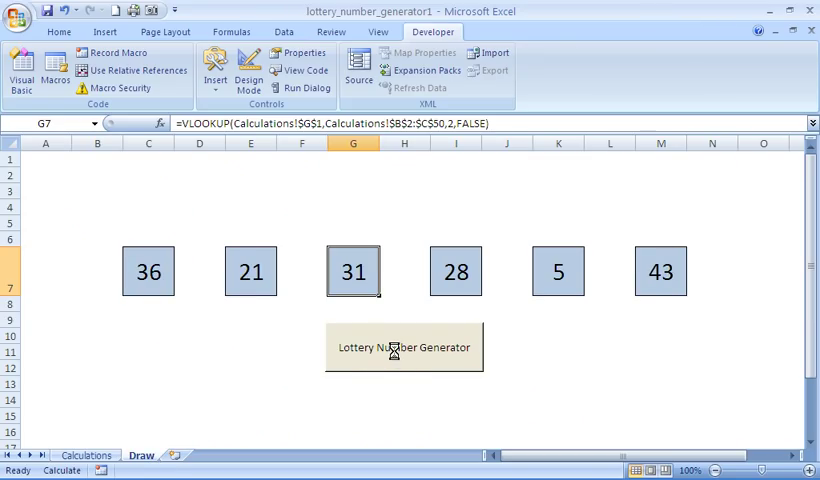
click(404, 348)
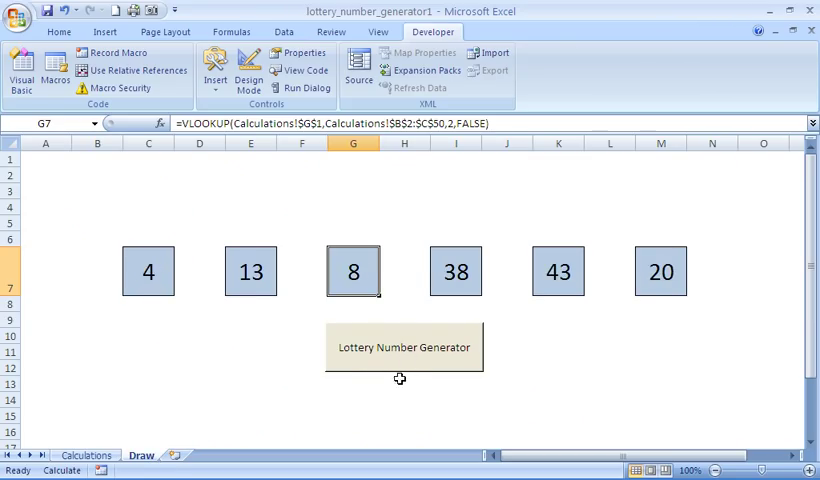
click(404, 348)
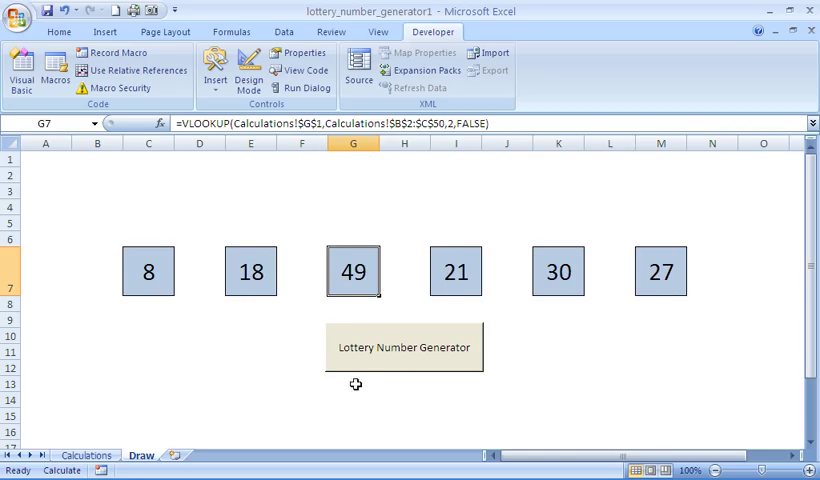
click(404, 348)
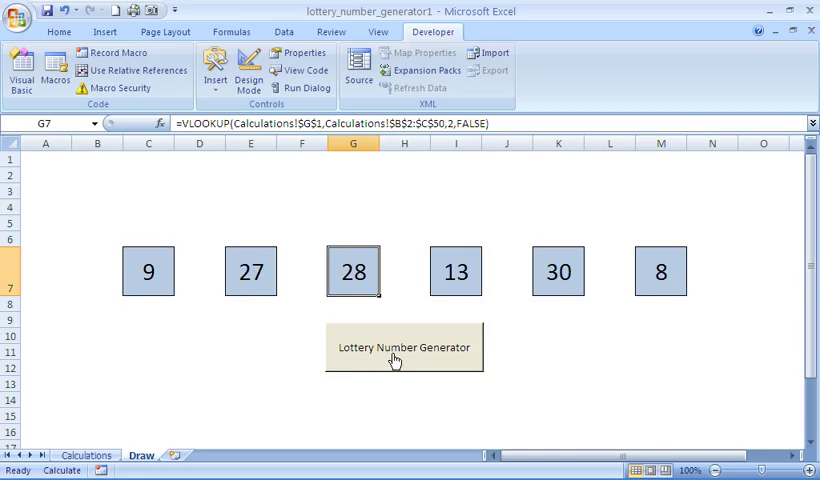
click(404, 348)
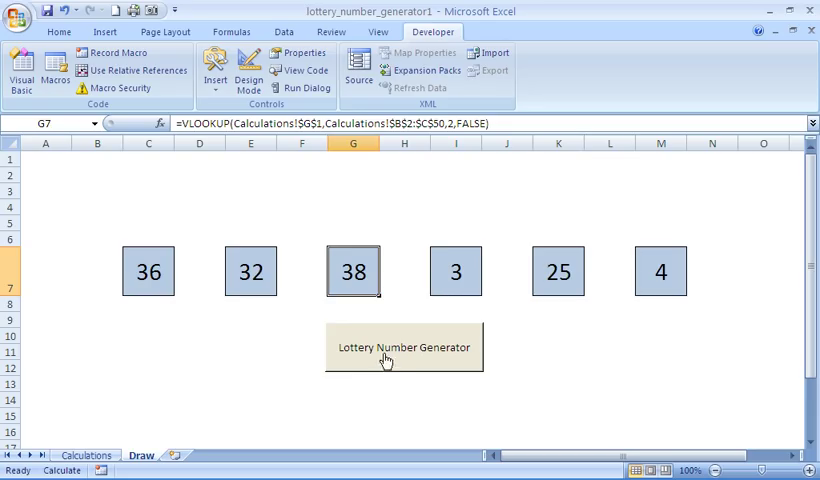
click(404, 348)
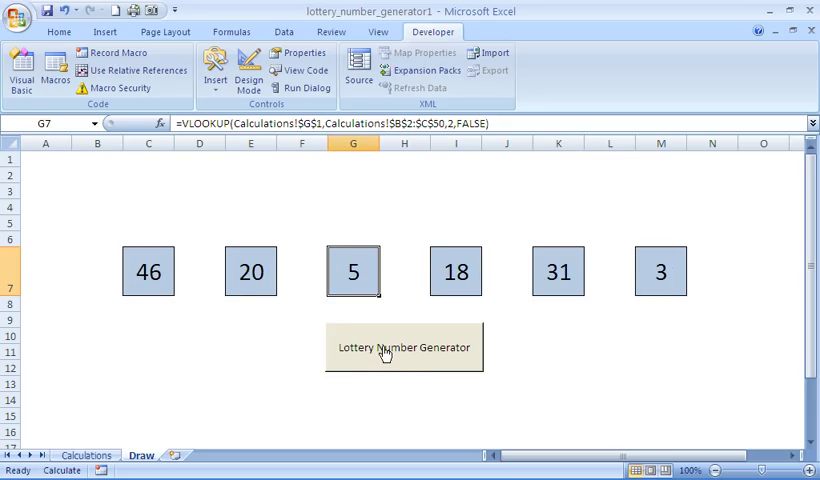
click(404, 348)
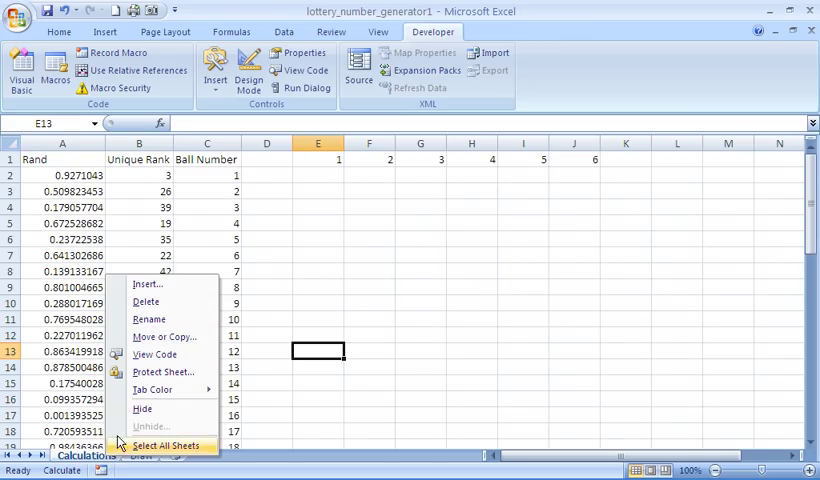
mouse_move(142, 410)
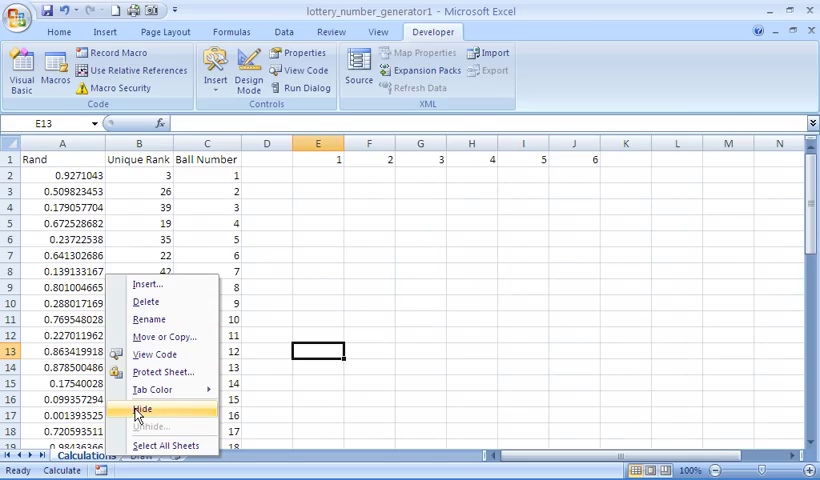
Hide the Calculations sheet, leaving only the Draw sheet visible.
click(142, 408)
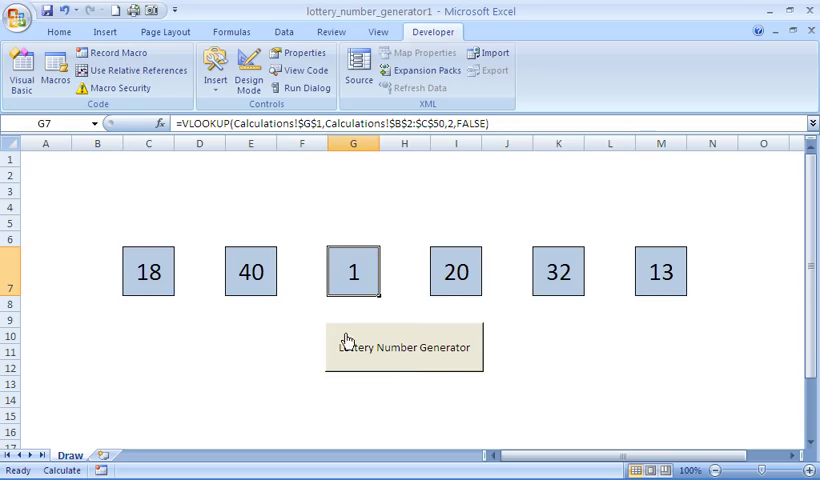
mouse_move(212, 356)
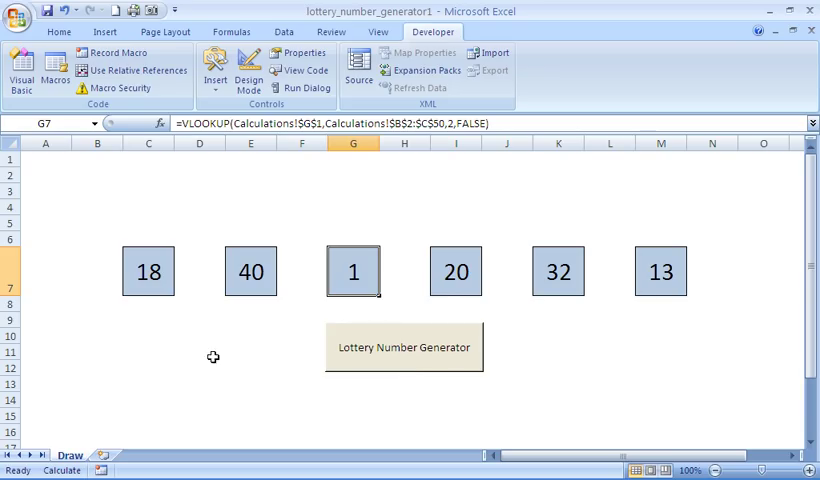
mouse_move(292, 280)
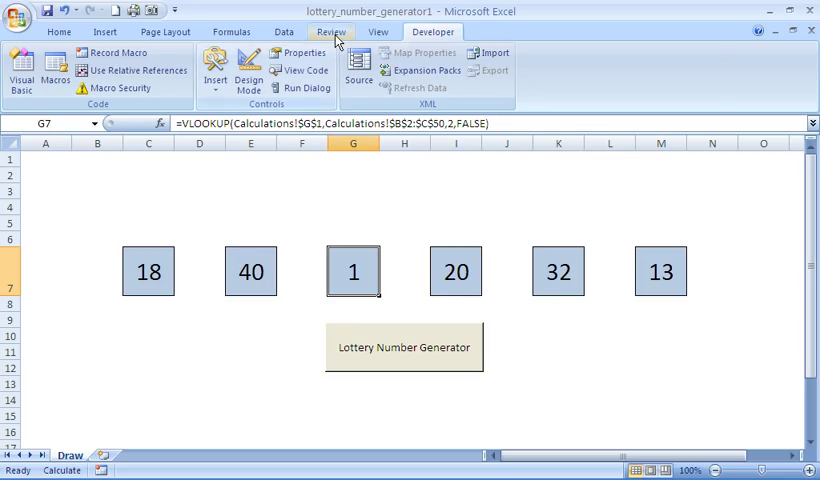
Protect the workbook's structure with a password via Review > Protect Workbook, confirming it twice.
click(332, 32)
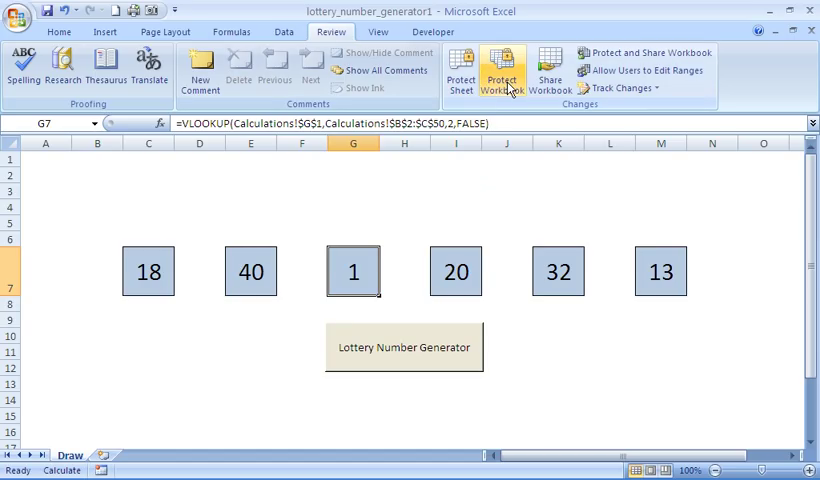
click(504, 70)
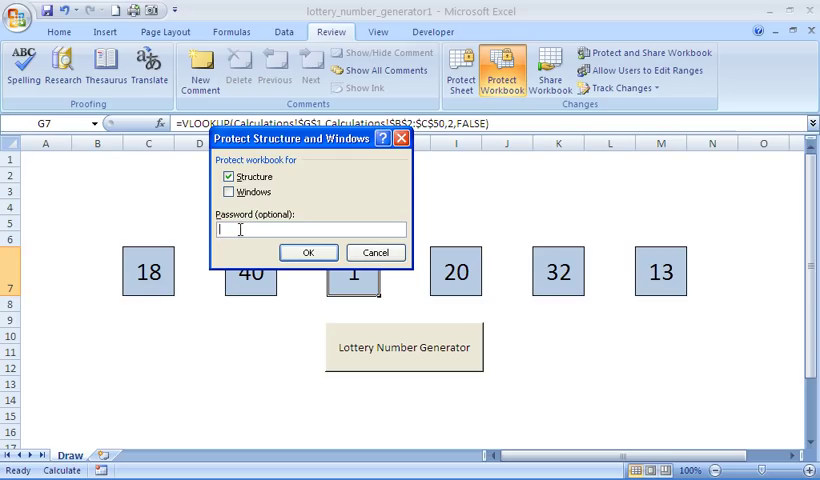
mouse_move(288, 228)
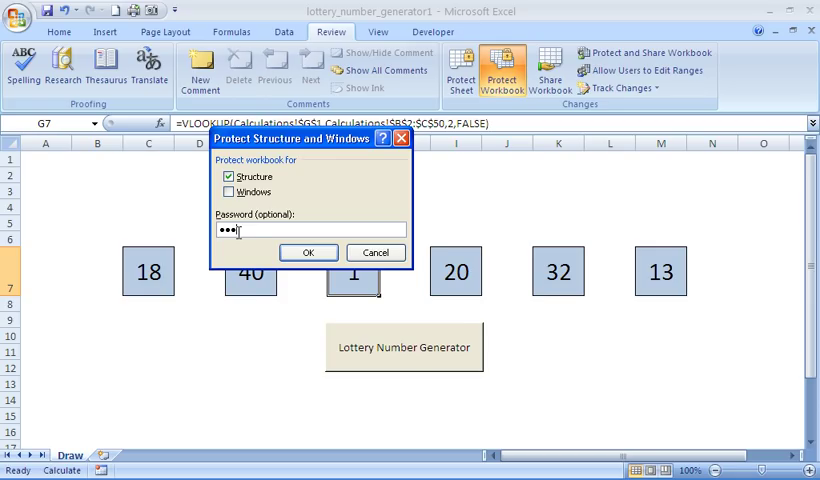
text(•)
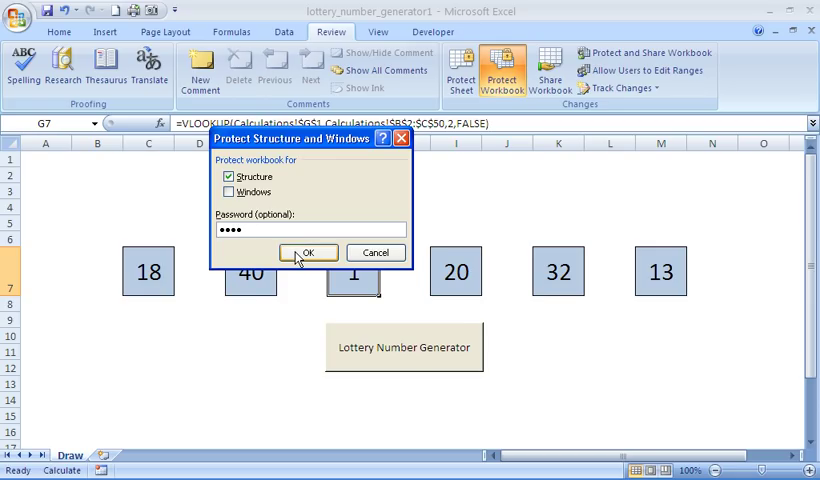
click(308, 252)
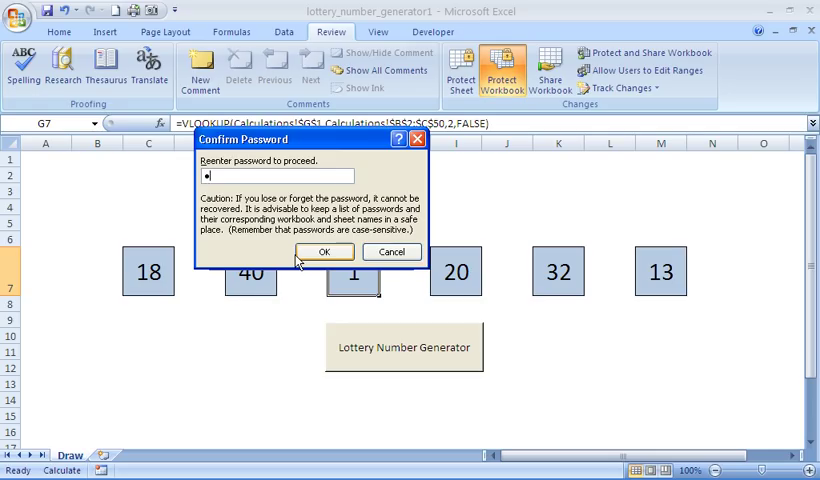
click(324, 252)
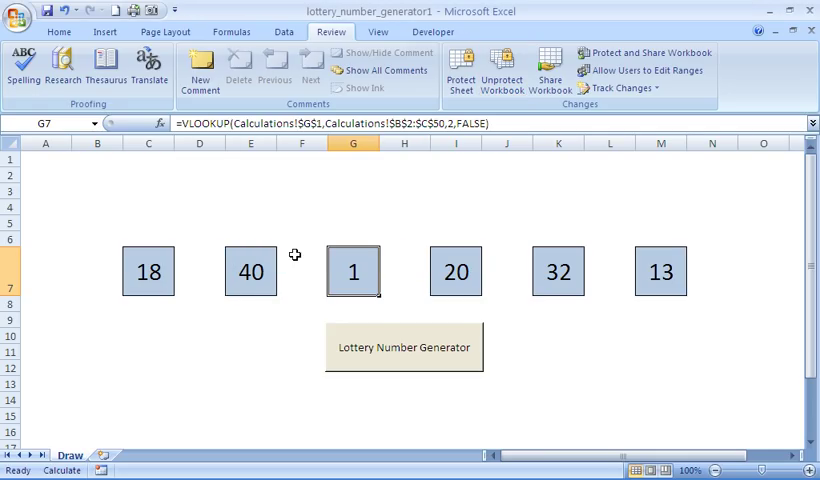
Test the Lottery Number Generator button several times in the protected workbook.
click(404, 348)
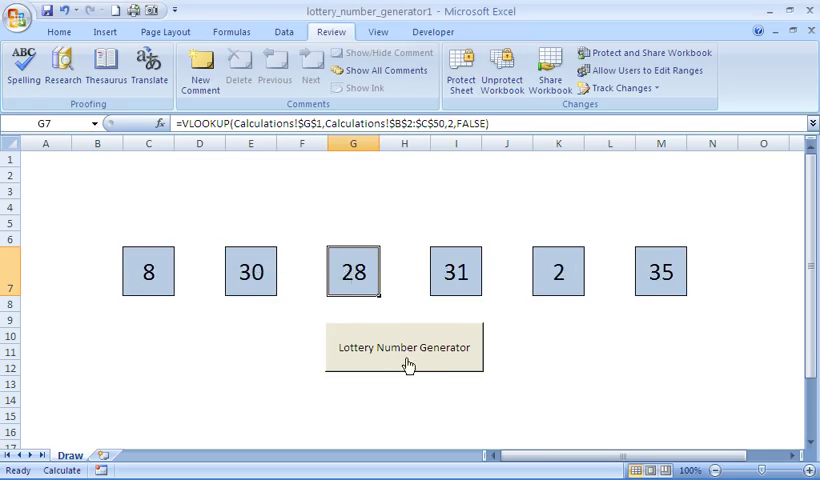
click(404, 348)
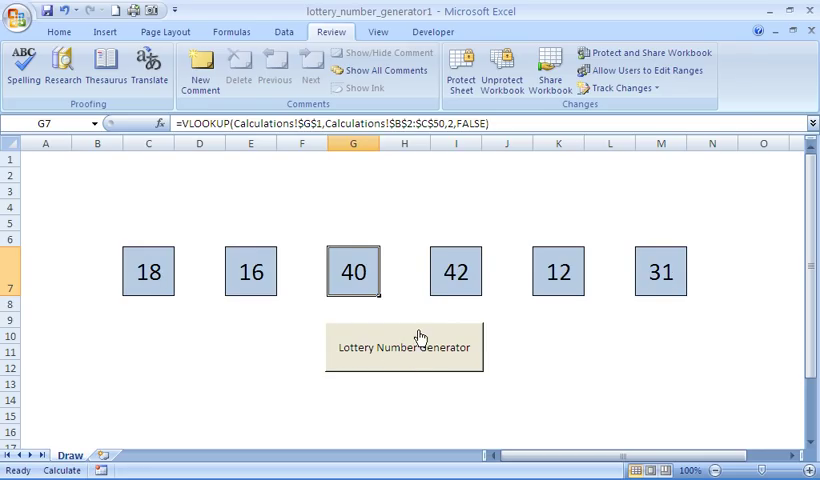
right_click(70, 456)
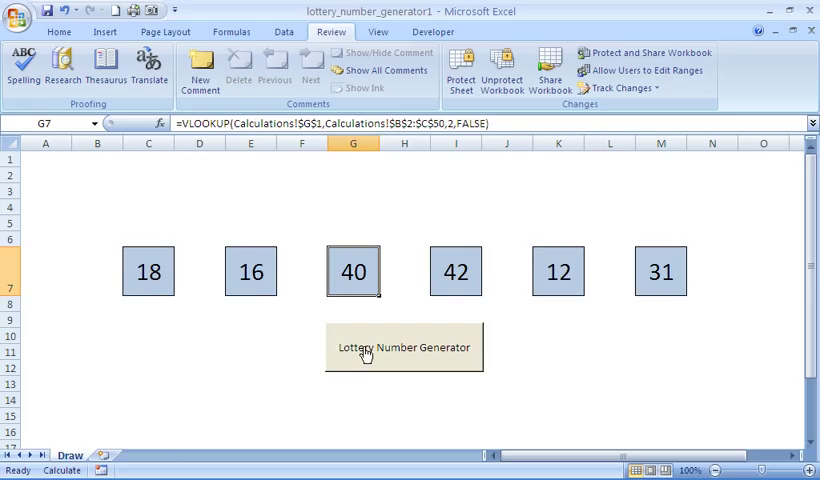
click(404, 348)
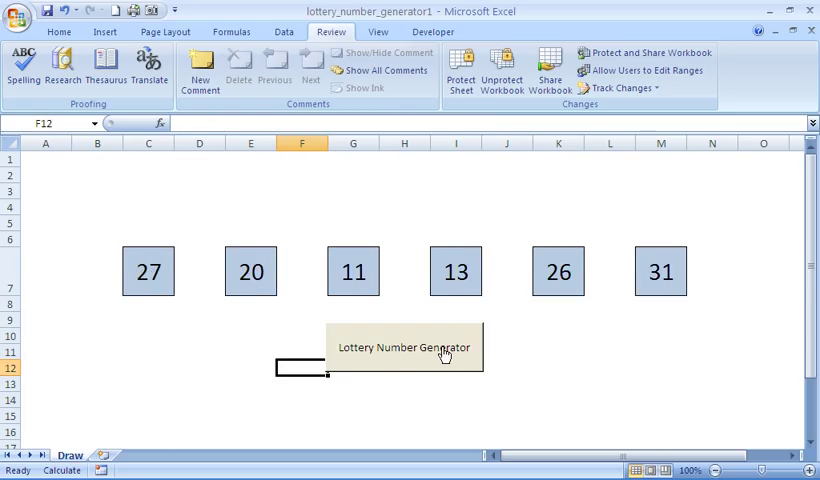
click(404, 348)
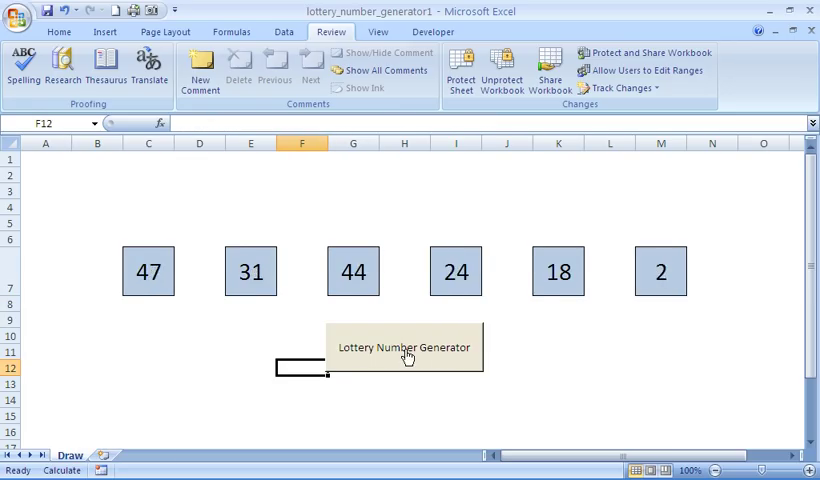
click(404, 346)
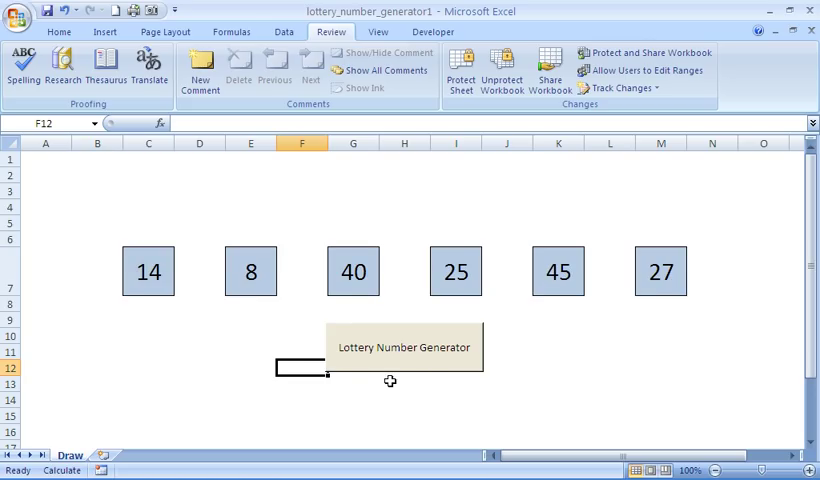
click(404, 384)
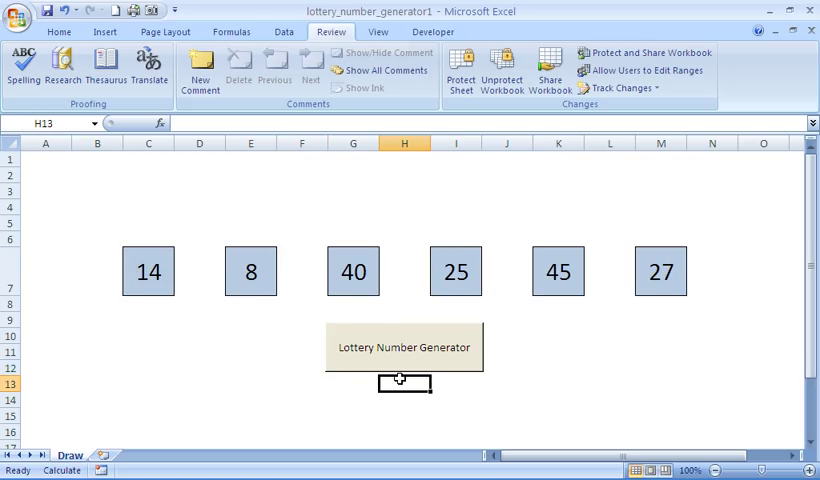